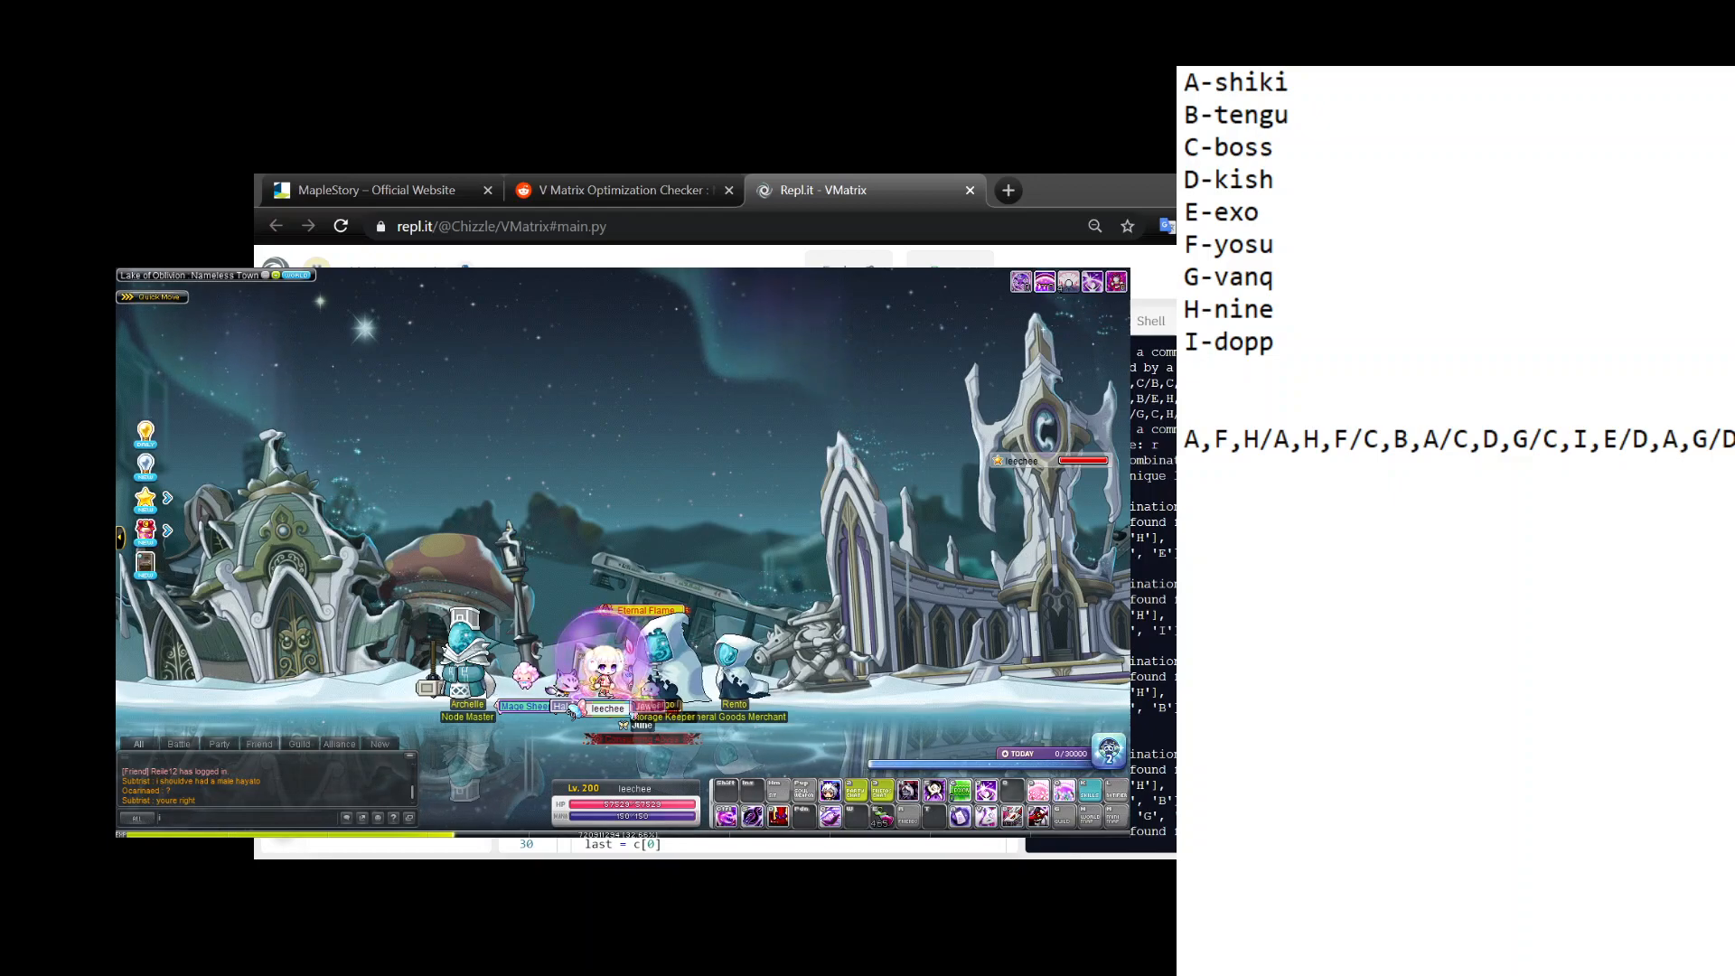
mouse_move(1167, 452)
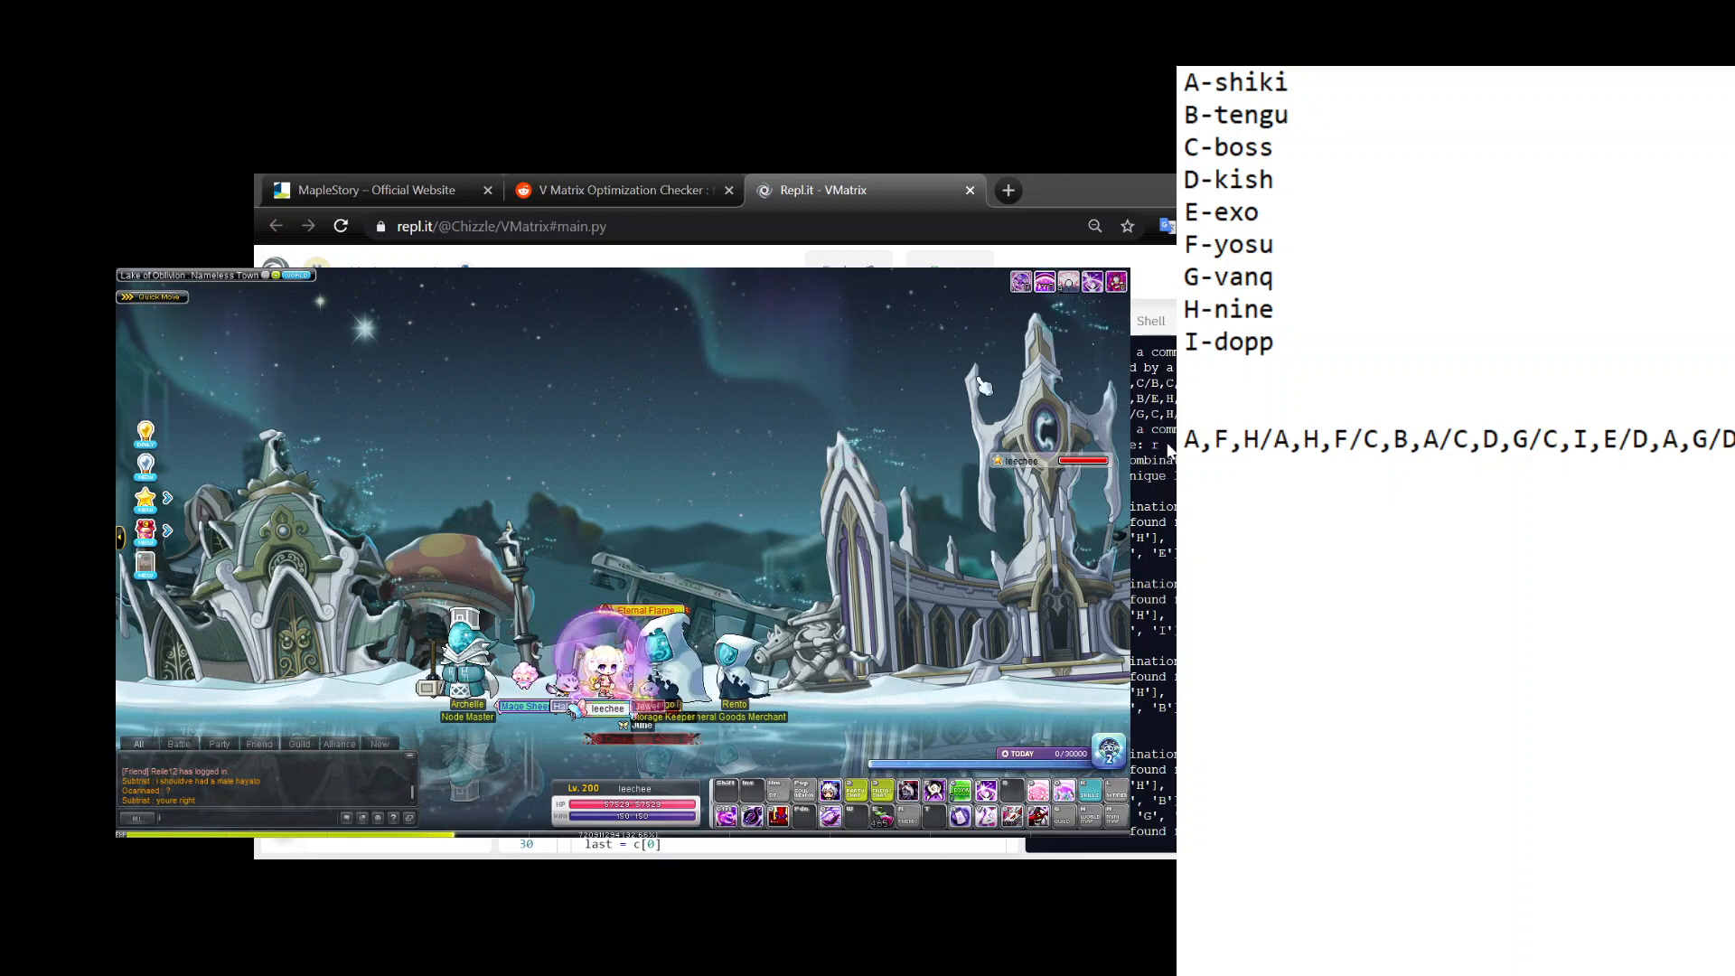
mouse_move(838, 269)
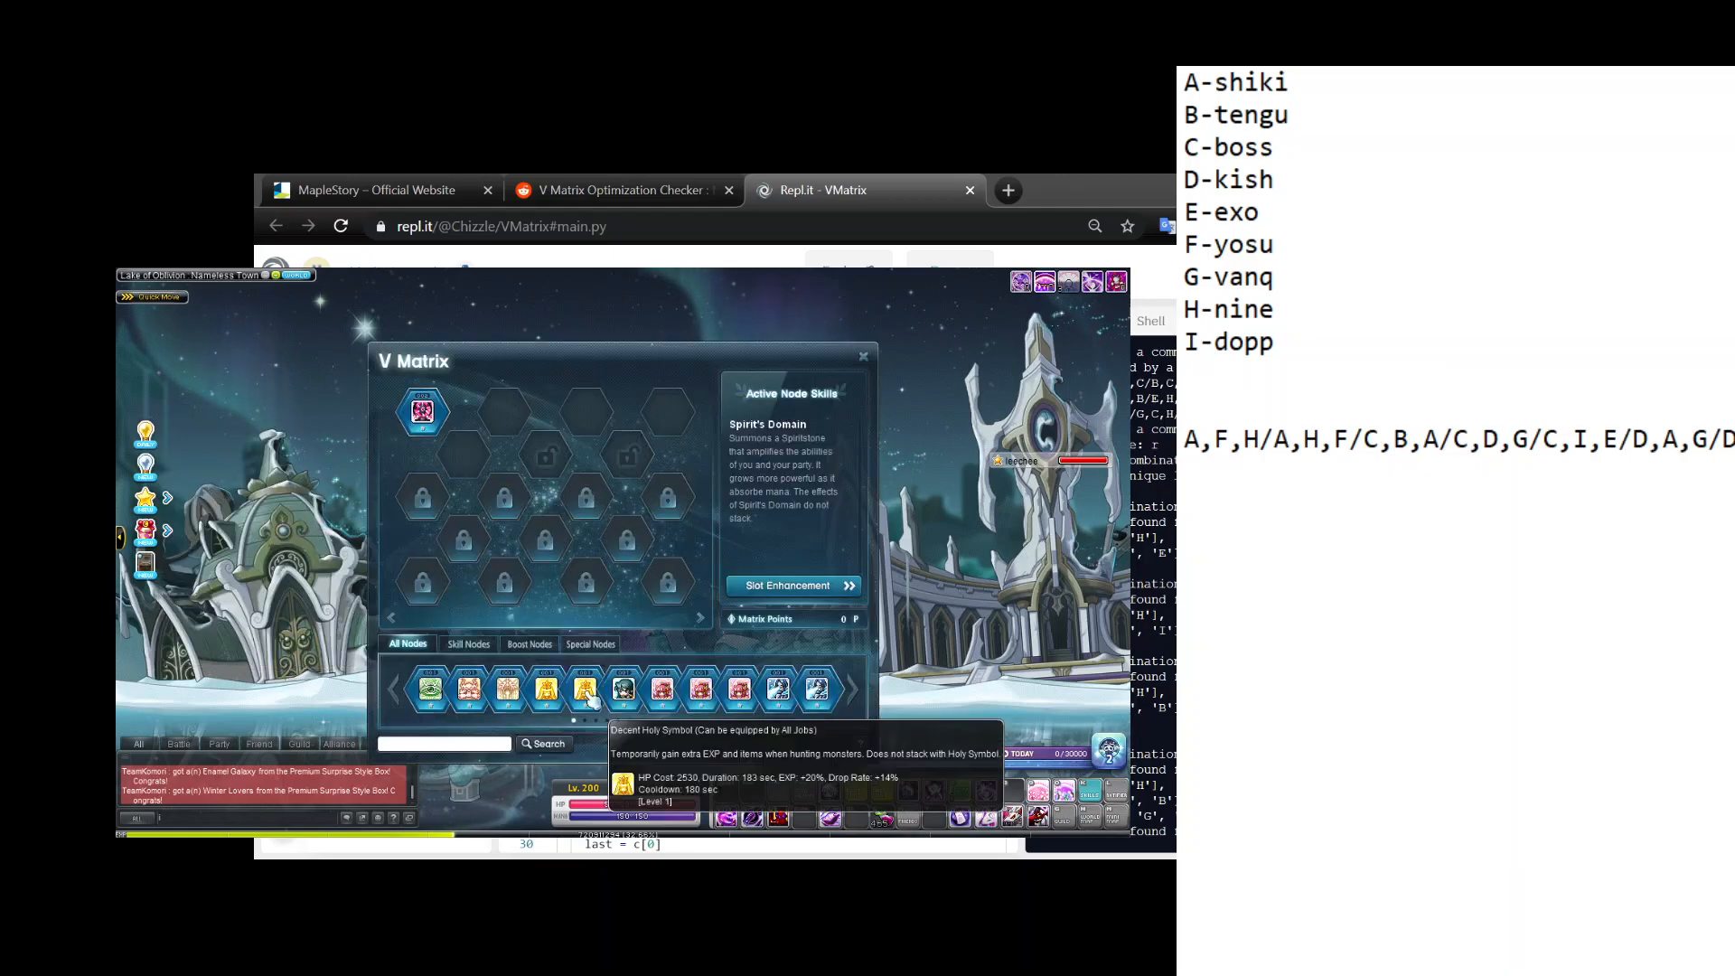
Show the Boost Nodes view, then unlock the full node collection by confirming the PIC.
click(530, 644)
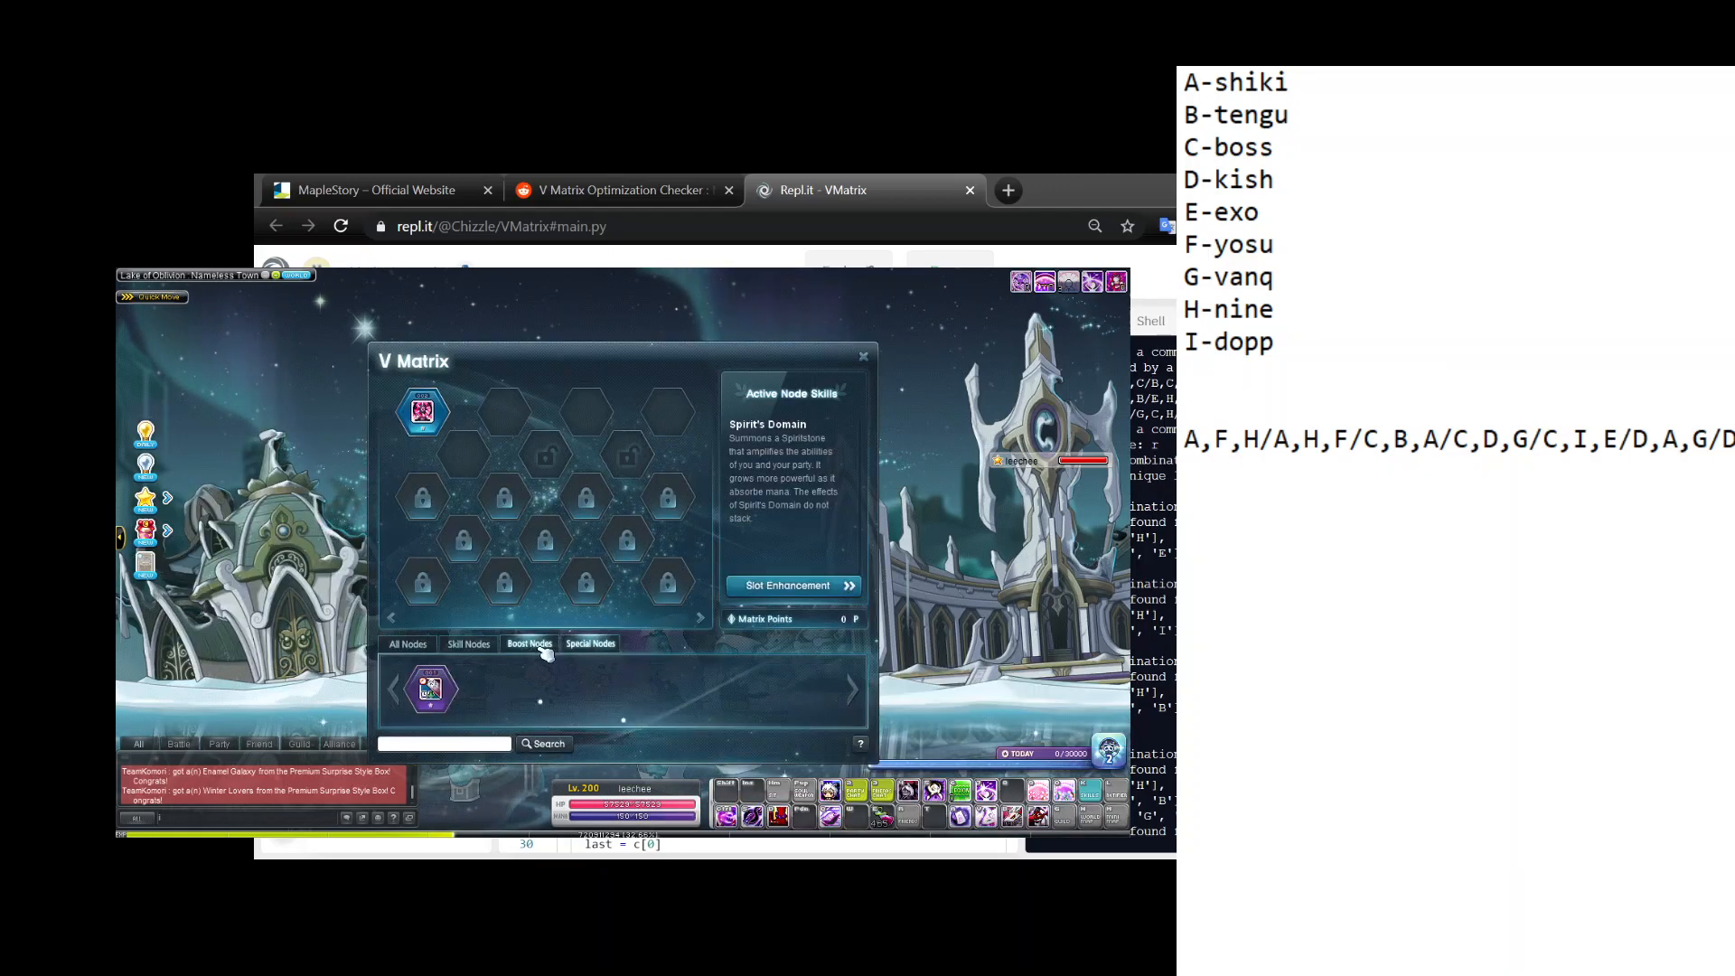
click(529, 644)
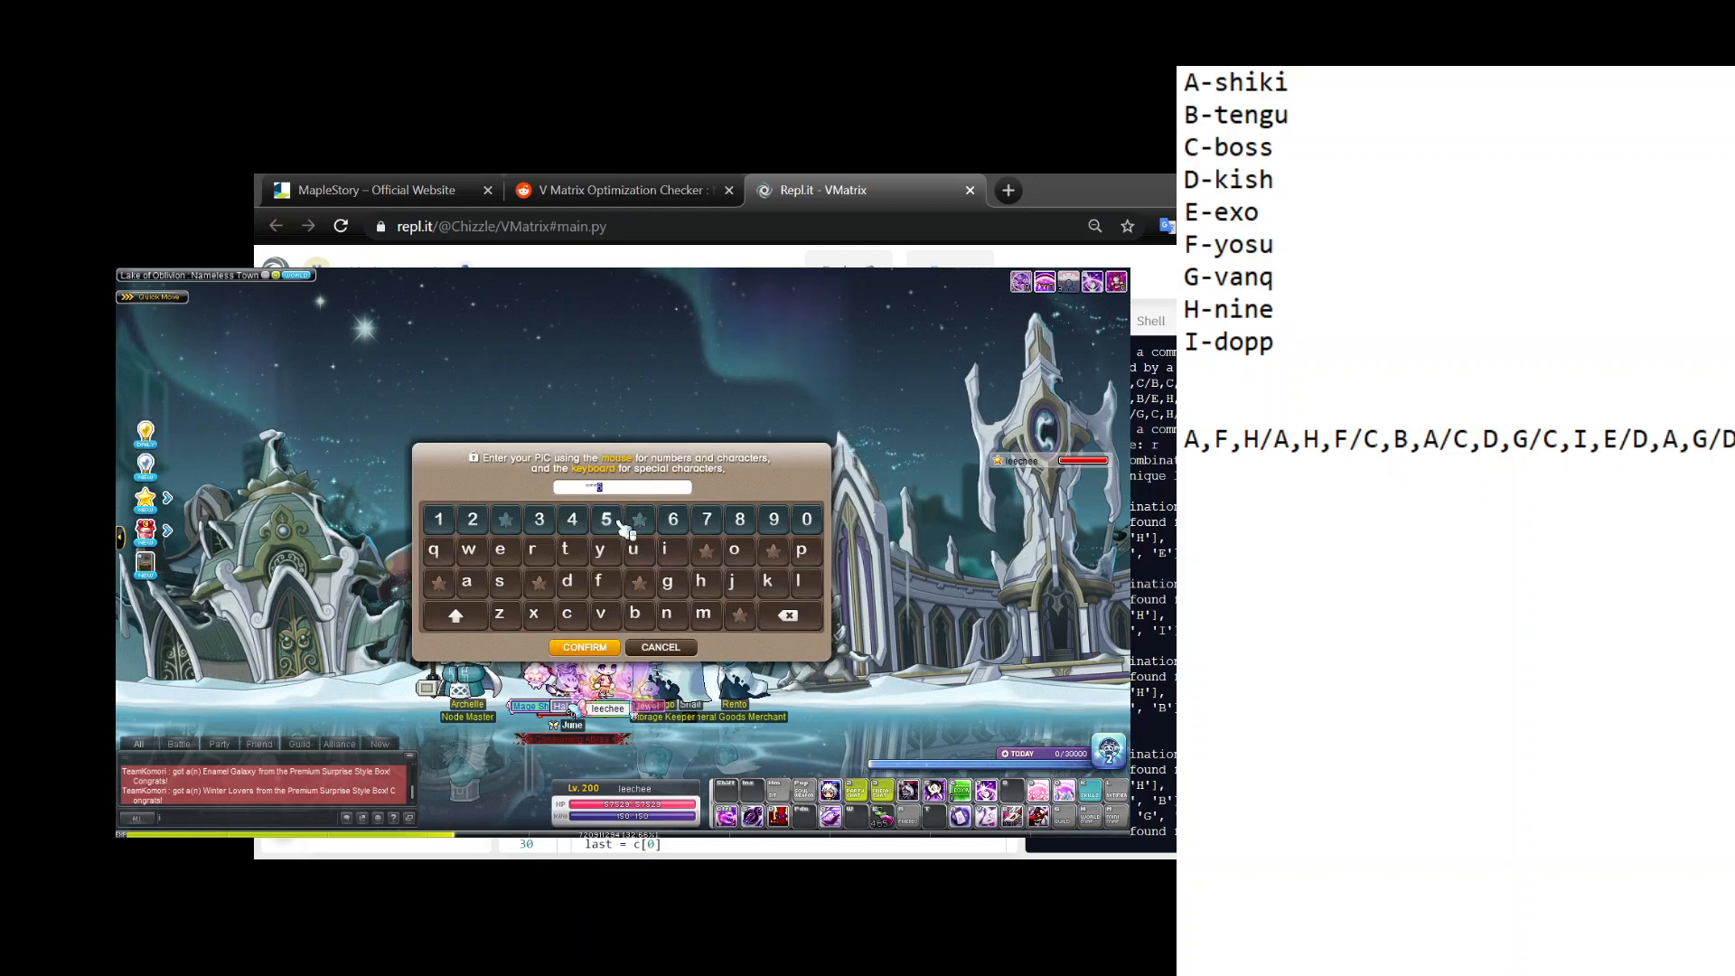
click(584, 647)
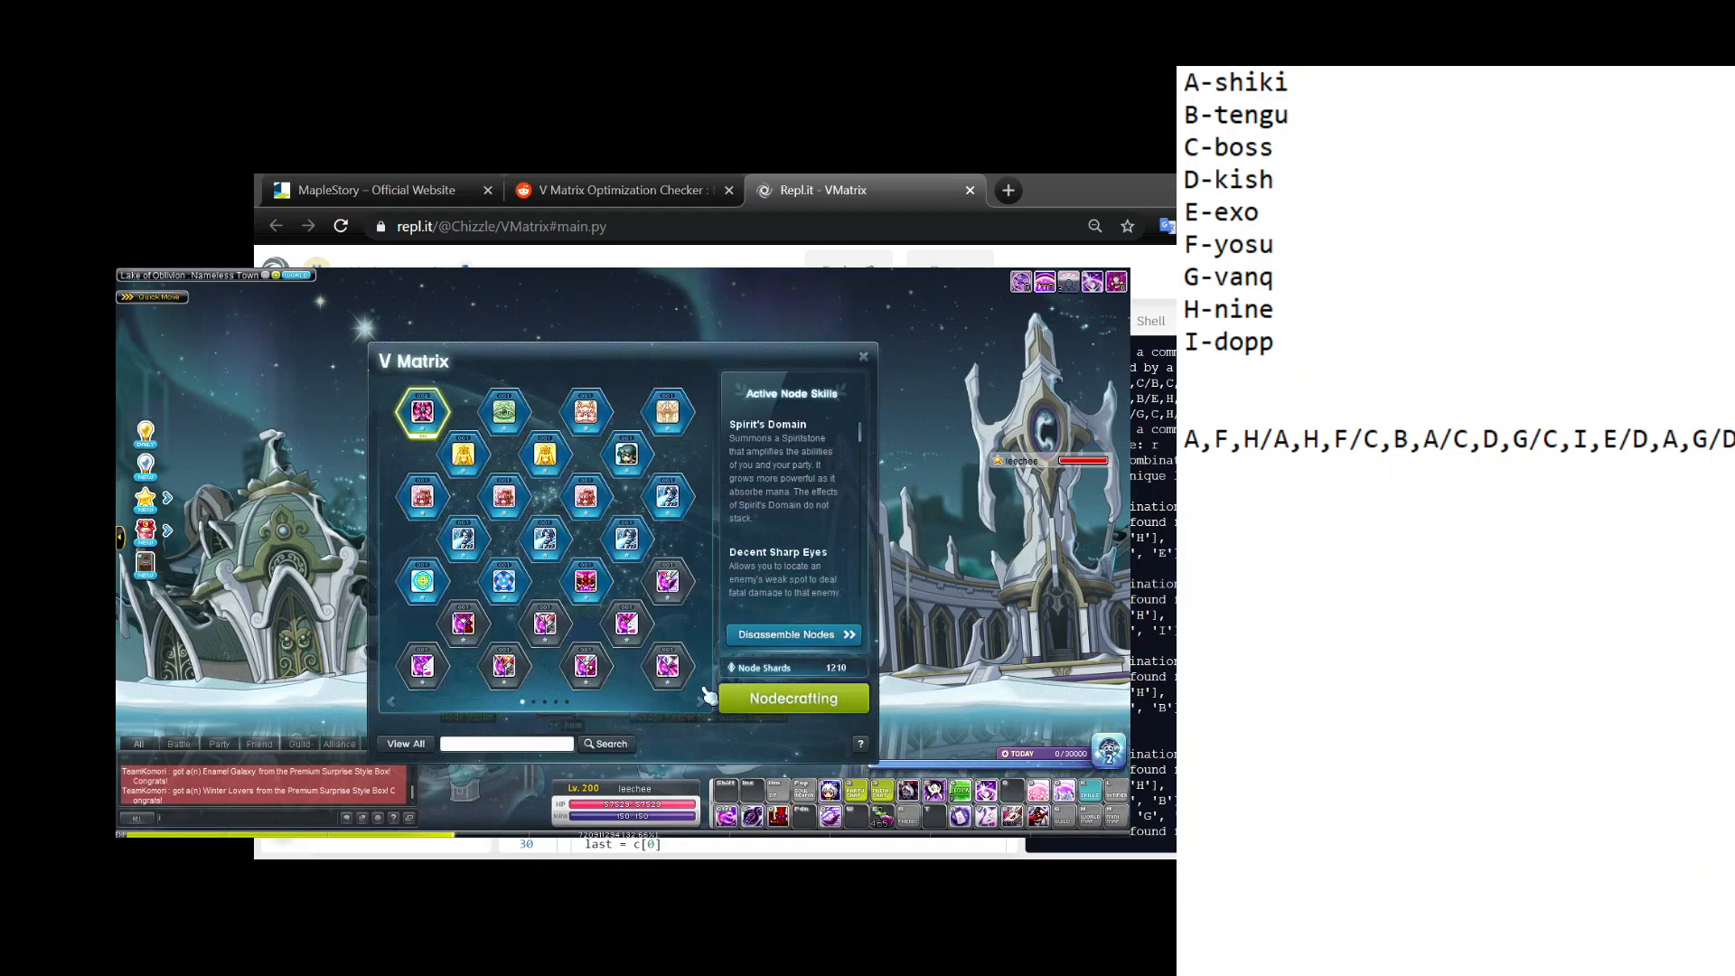
mouse_move(625, 580)
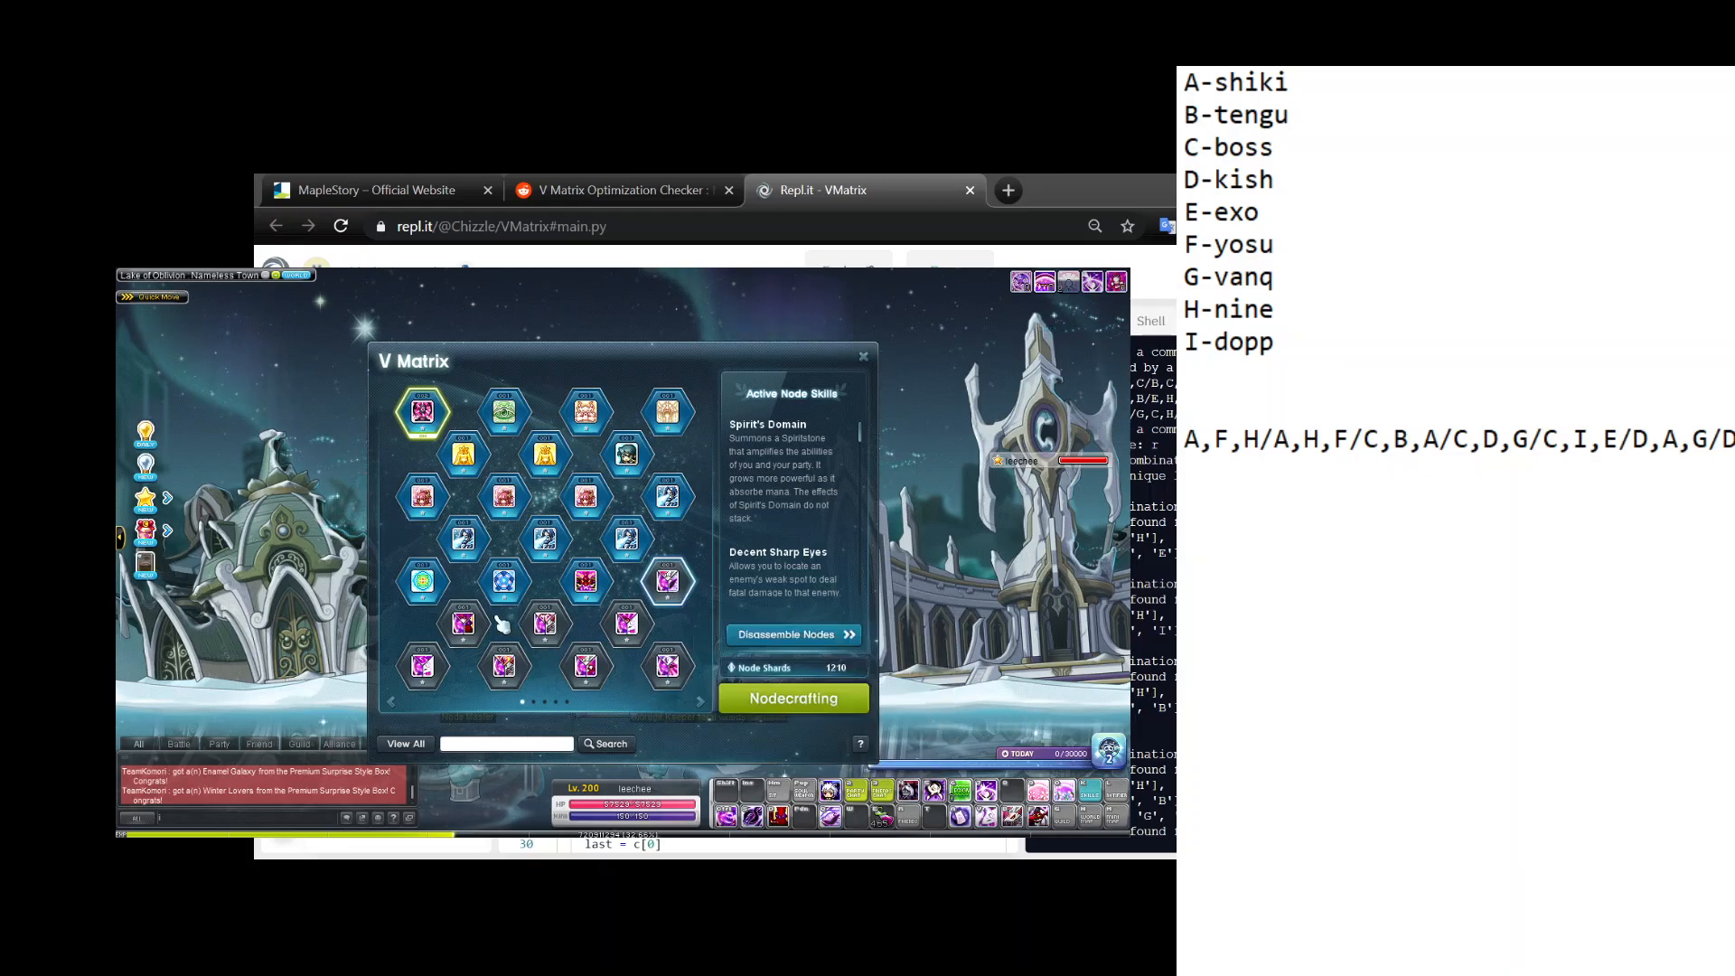
mouse_move(422, 665)
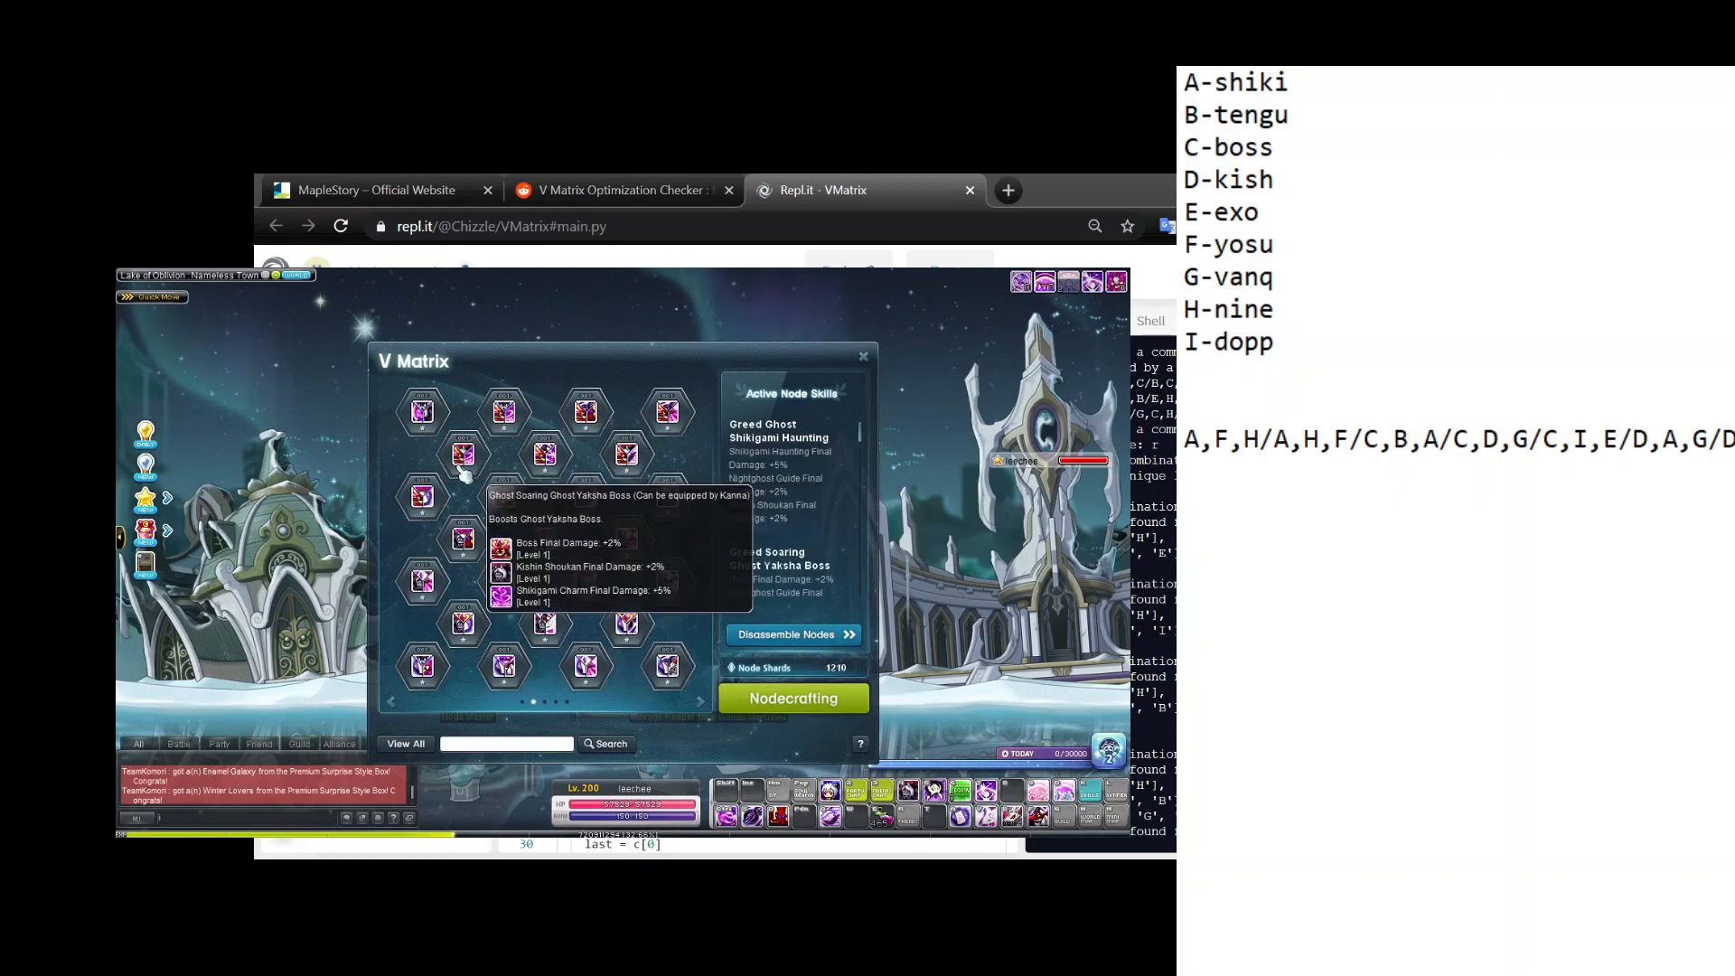
mouse_move(586, 499)
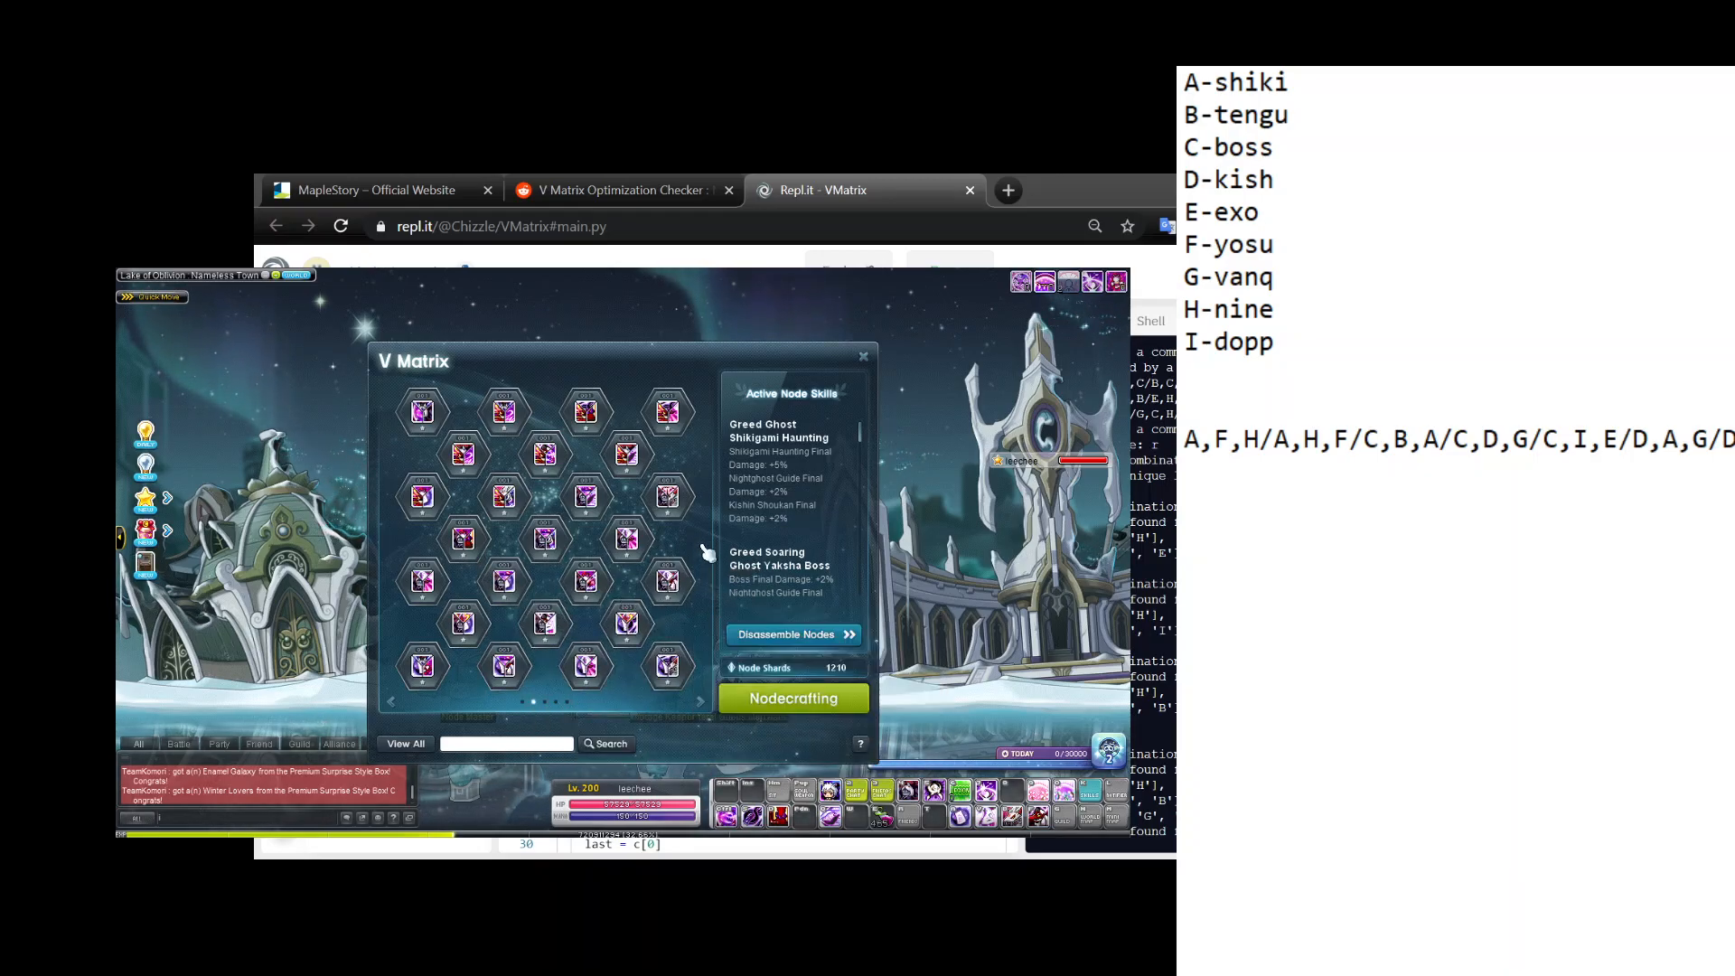
mouse_move(584, 539)
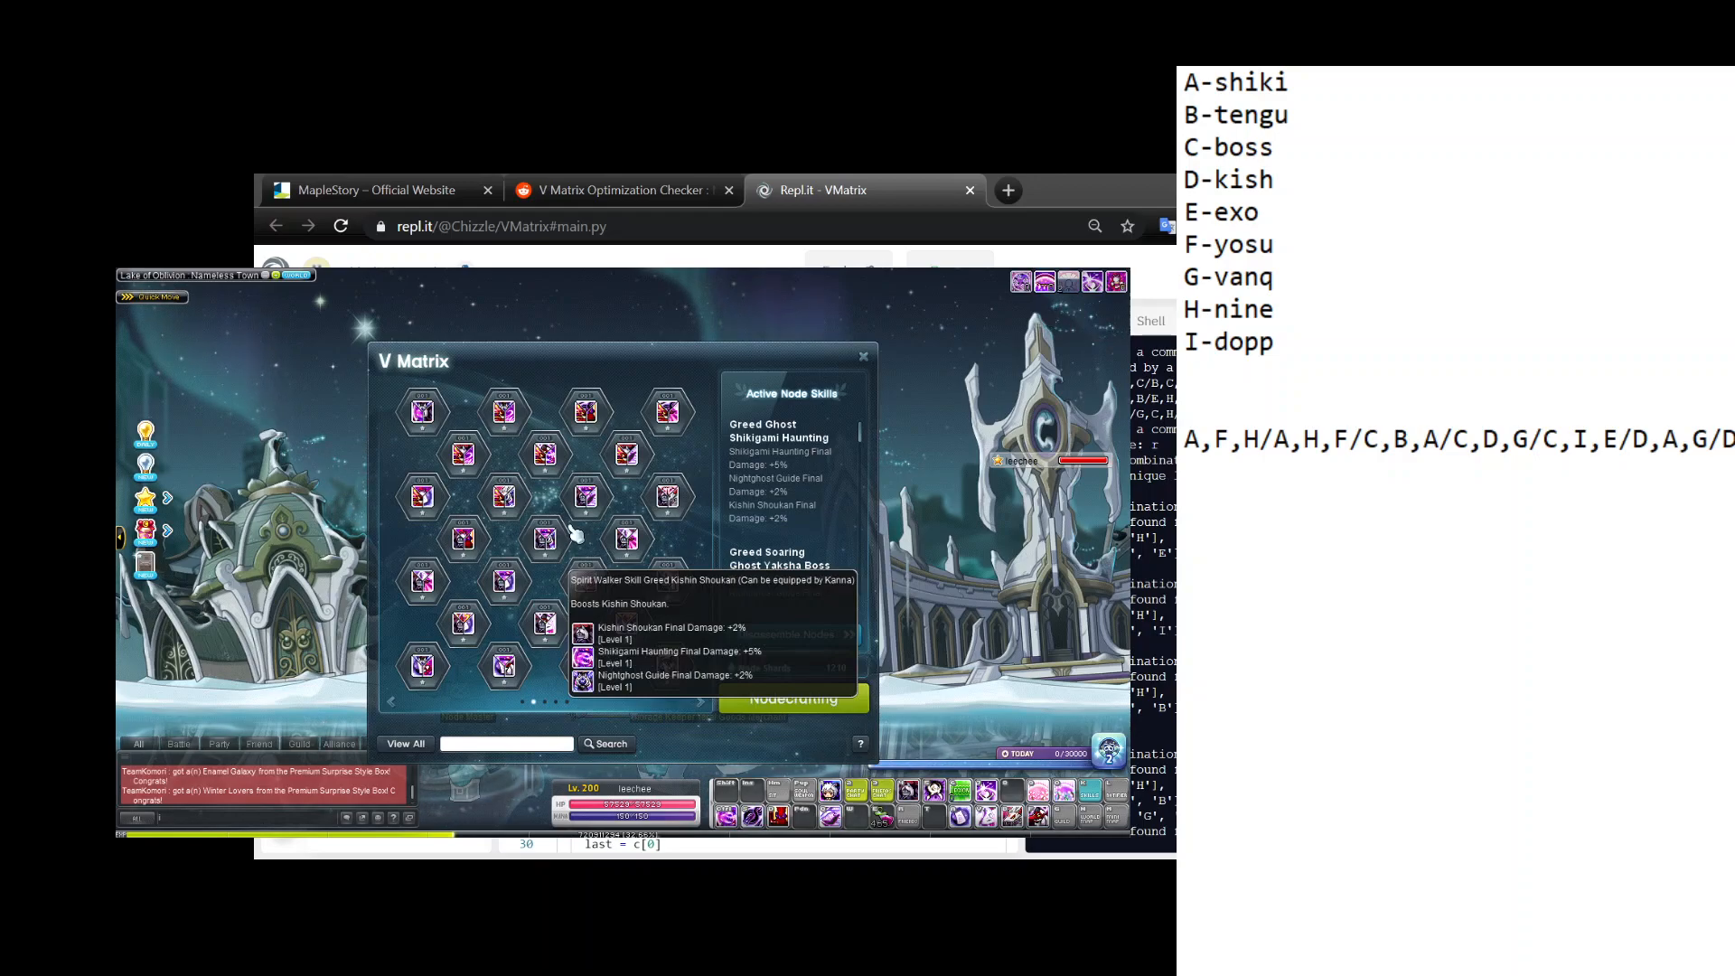
mouse_move(586, 580)
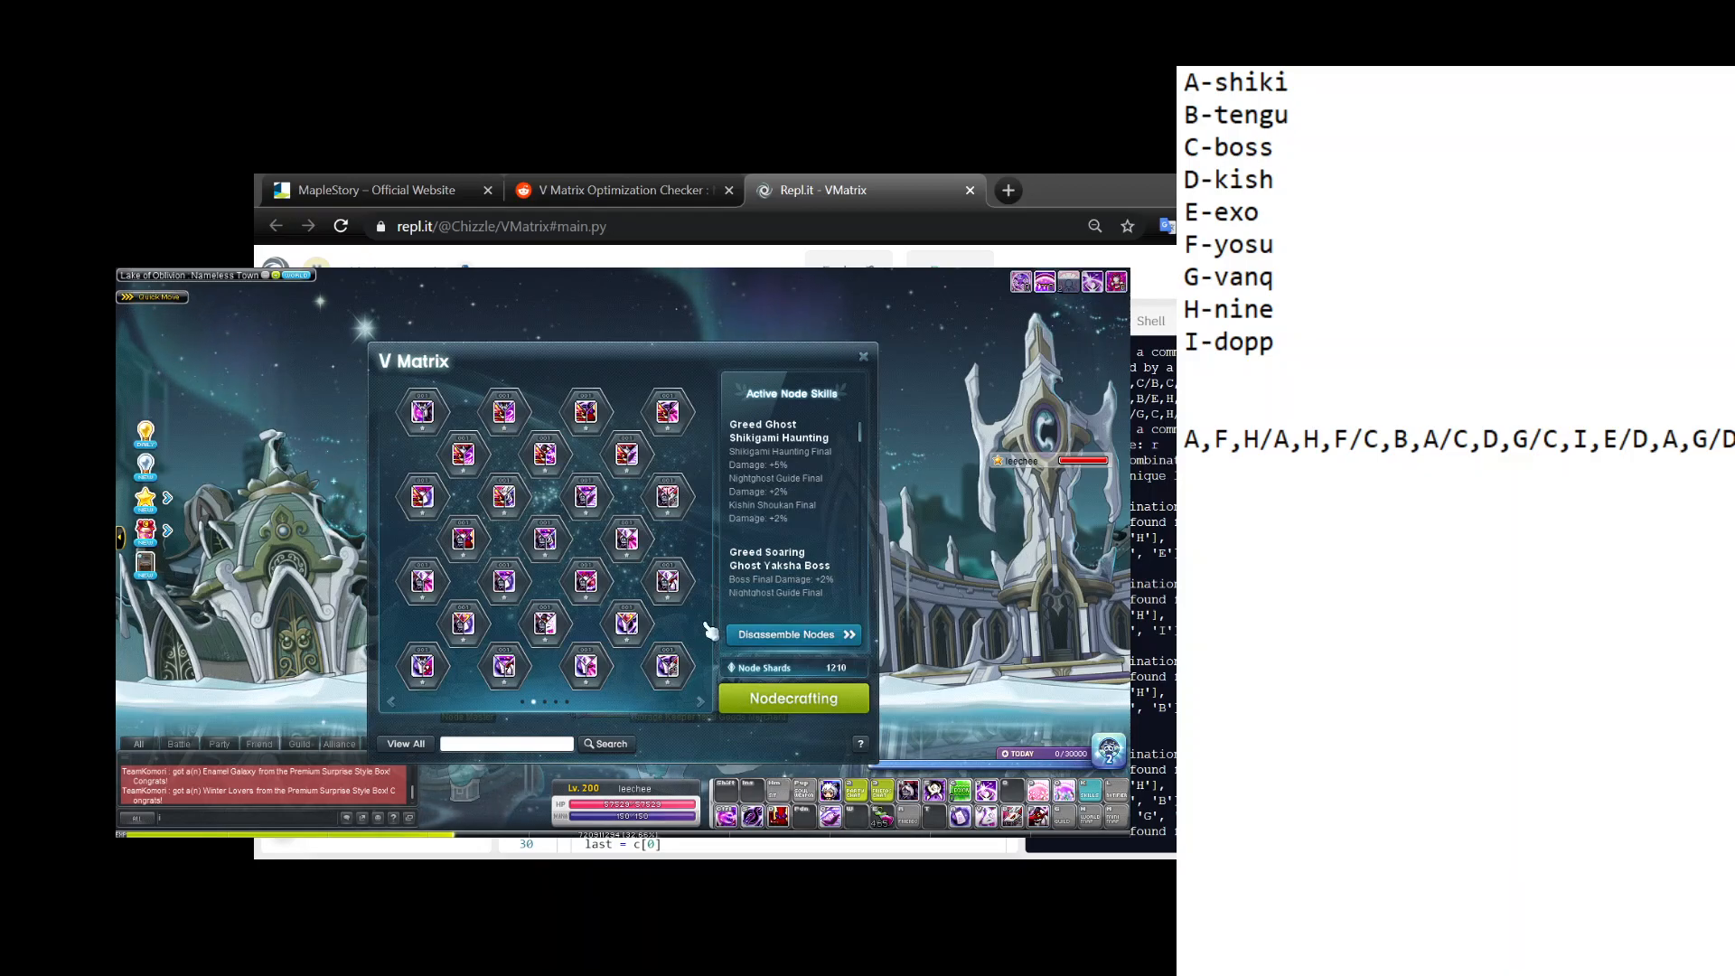
mouse_move(667, 581)
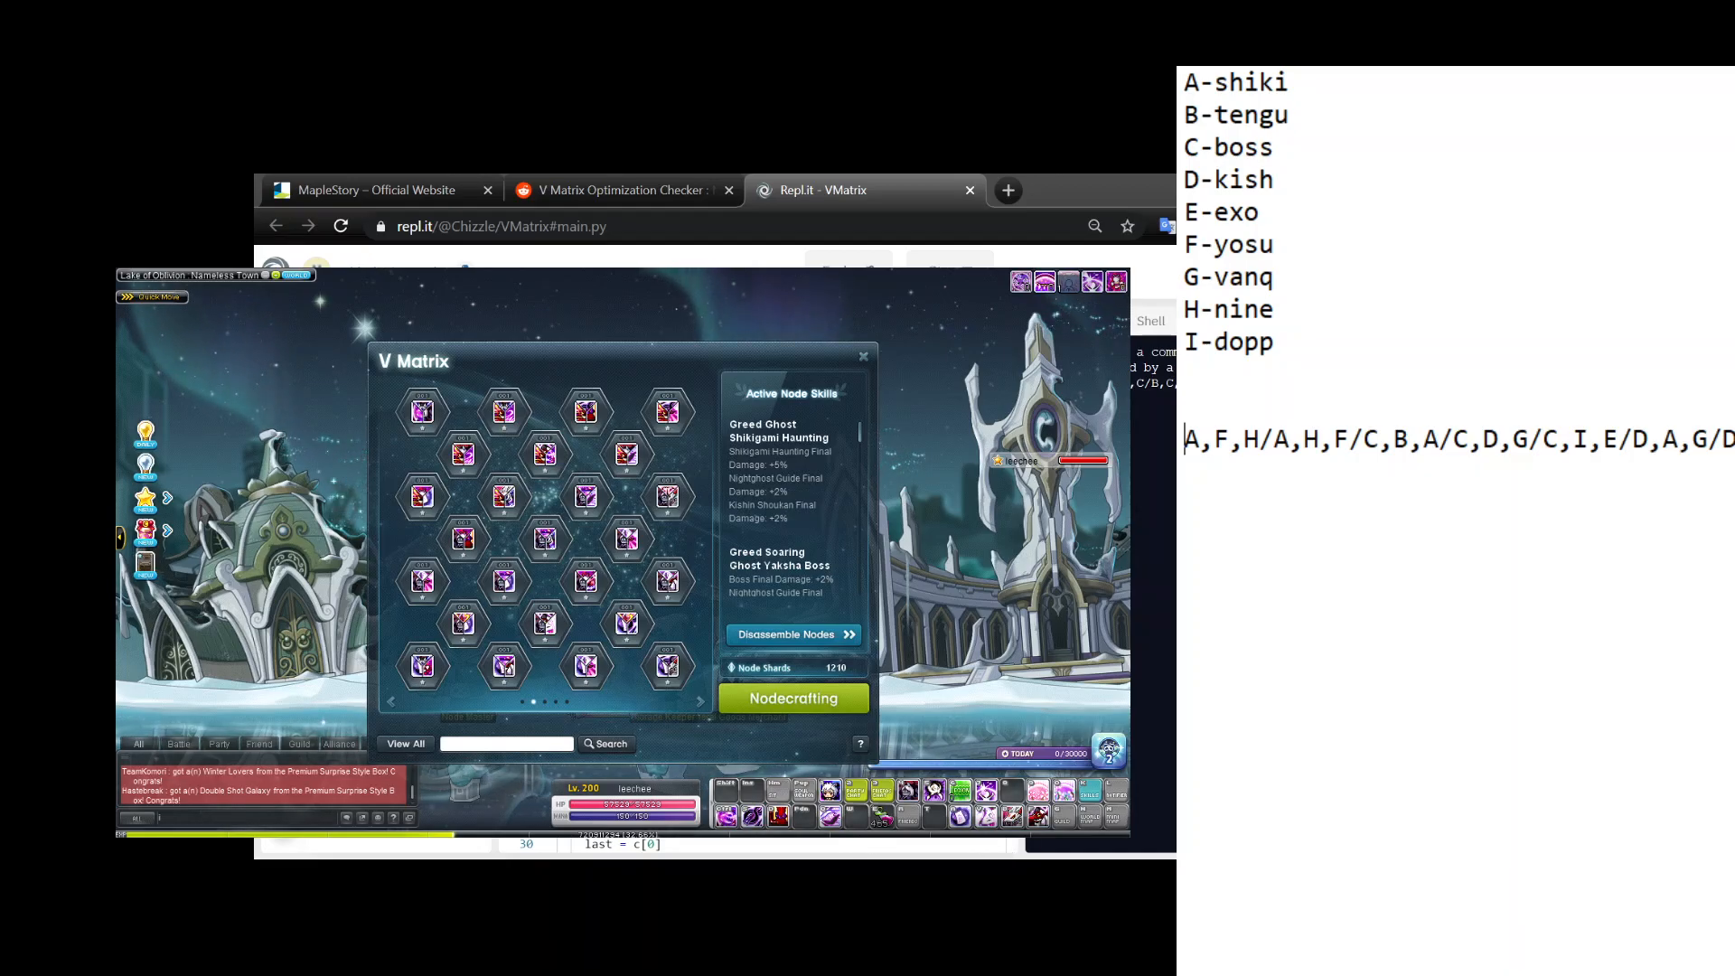
mouse_move(584, 581)
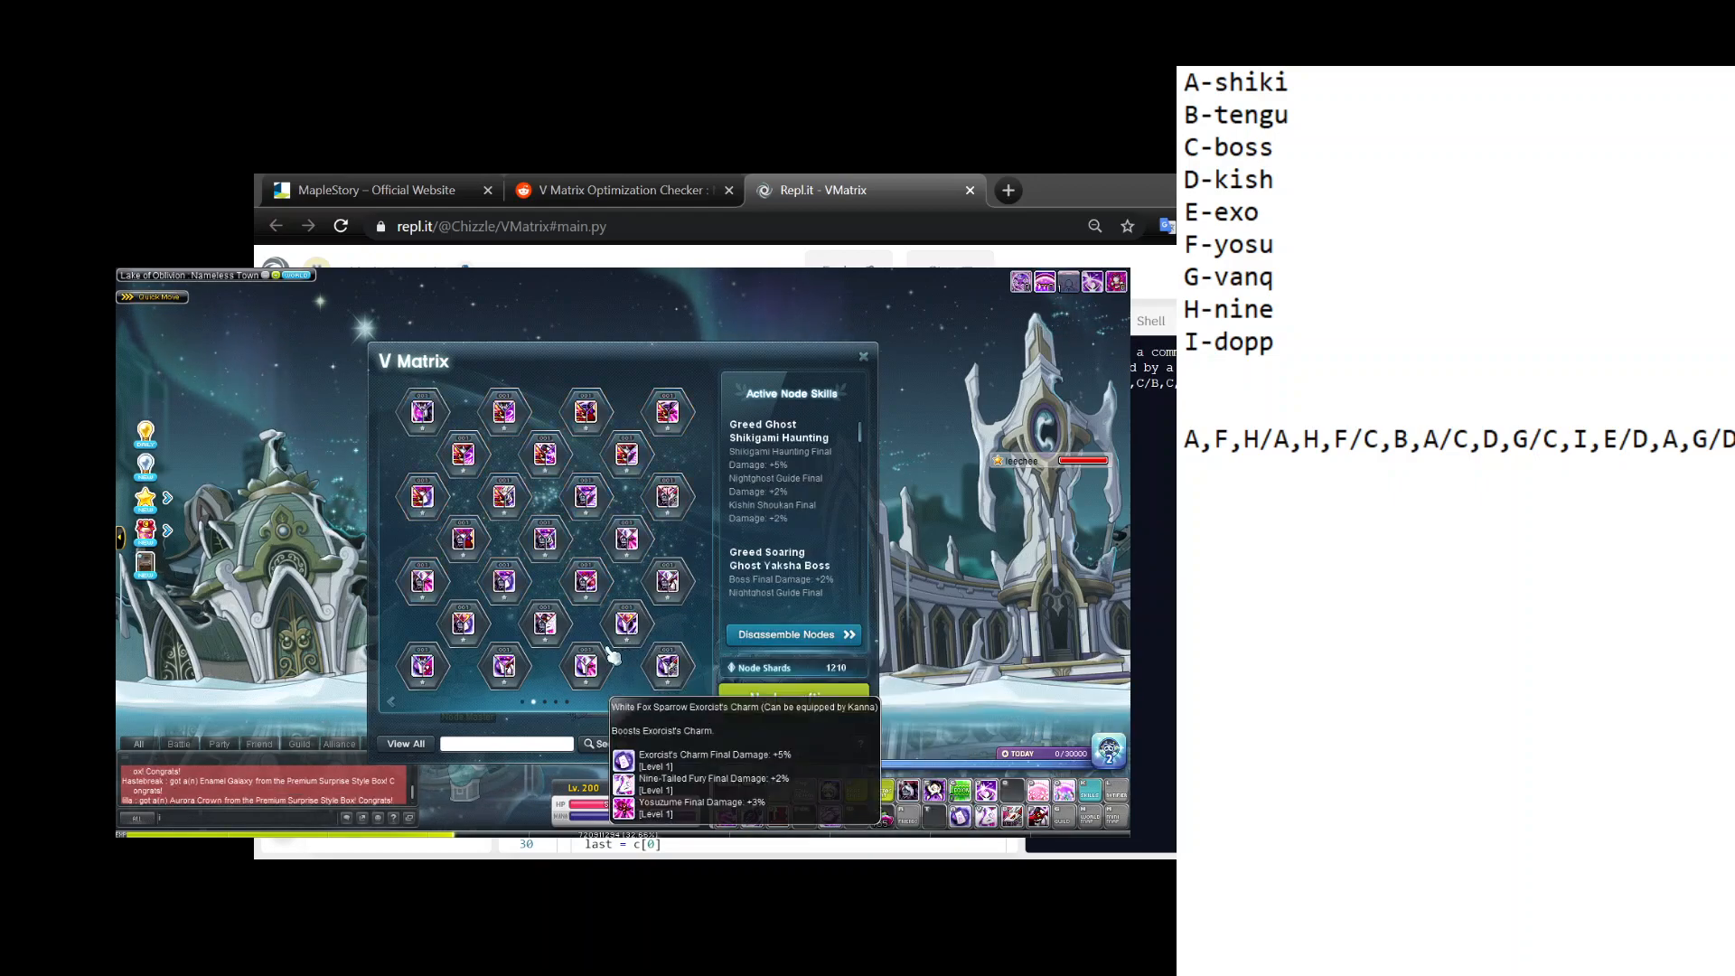
Go back to page one of the node collection and focus the planning note.
click(421, 412)
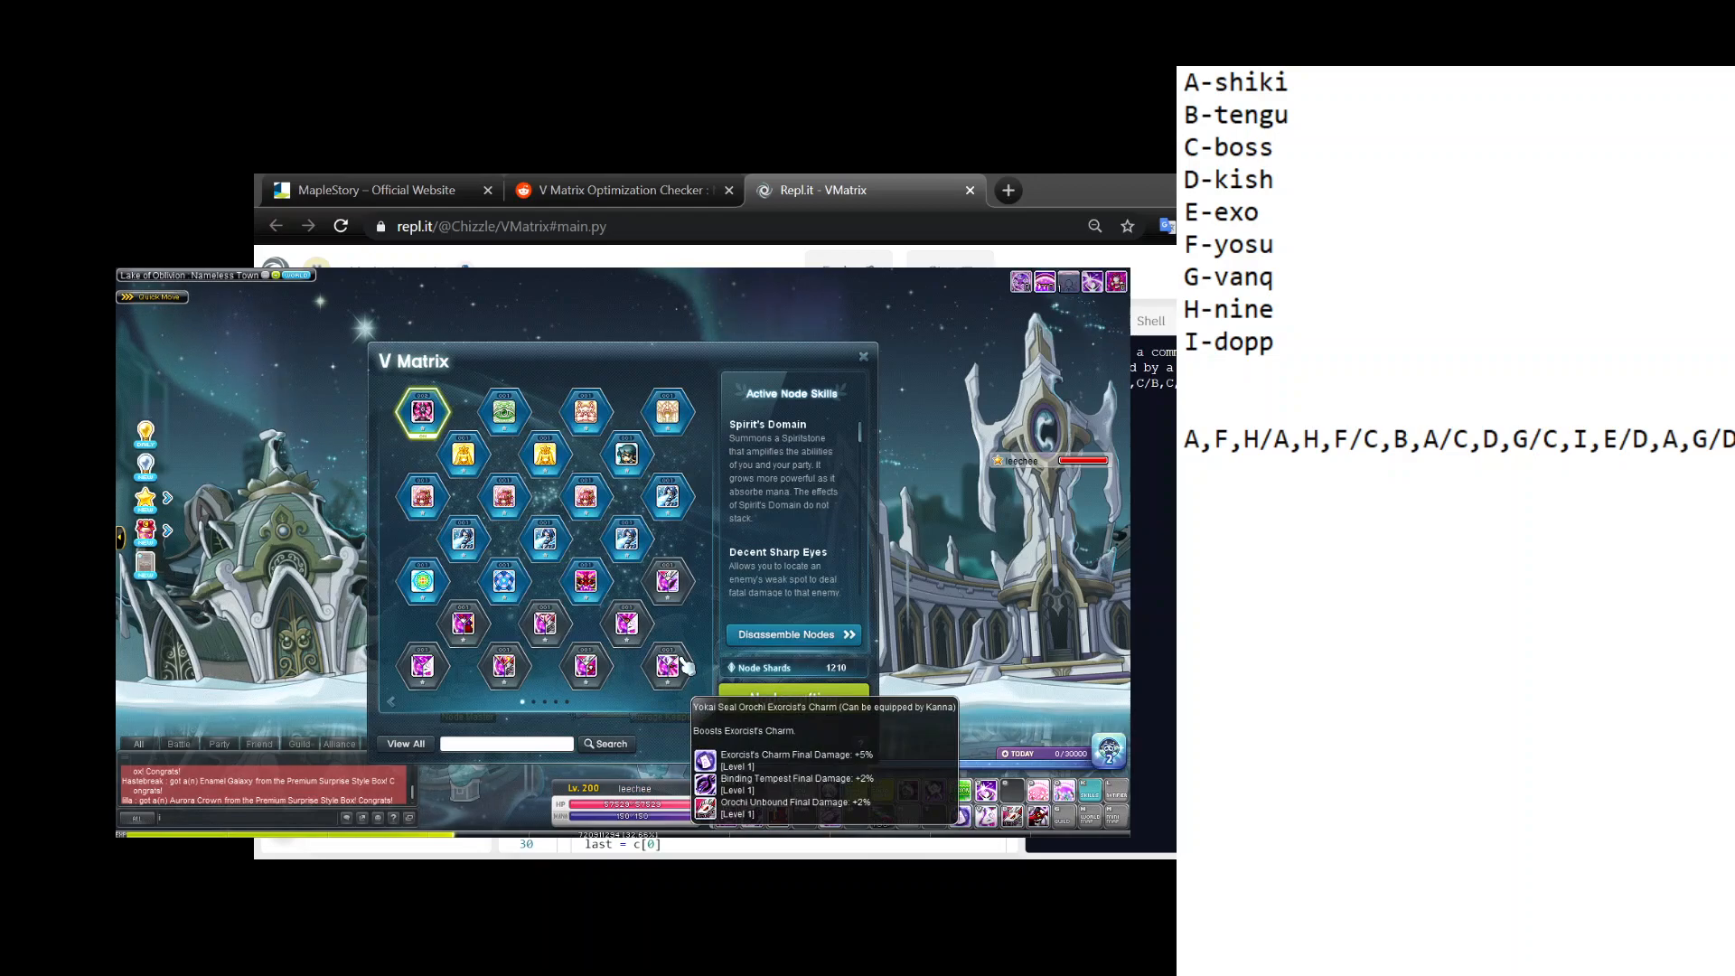
mouse_move(667, 580)
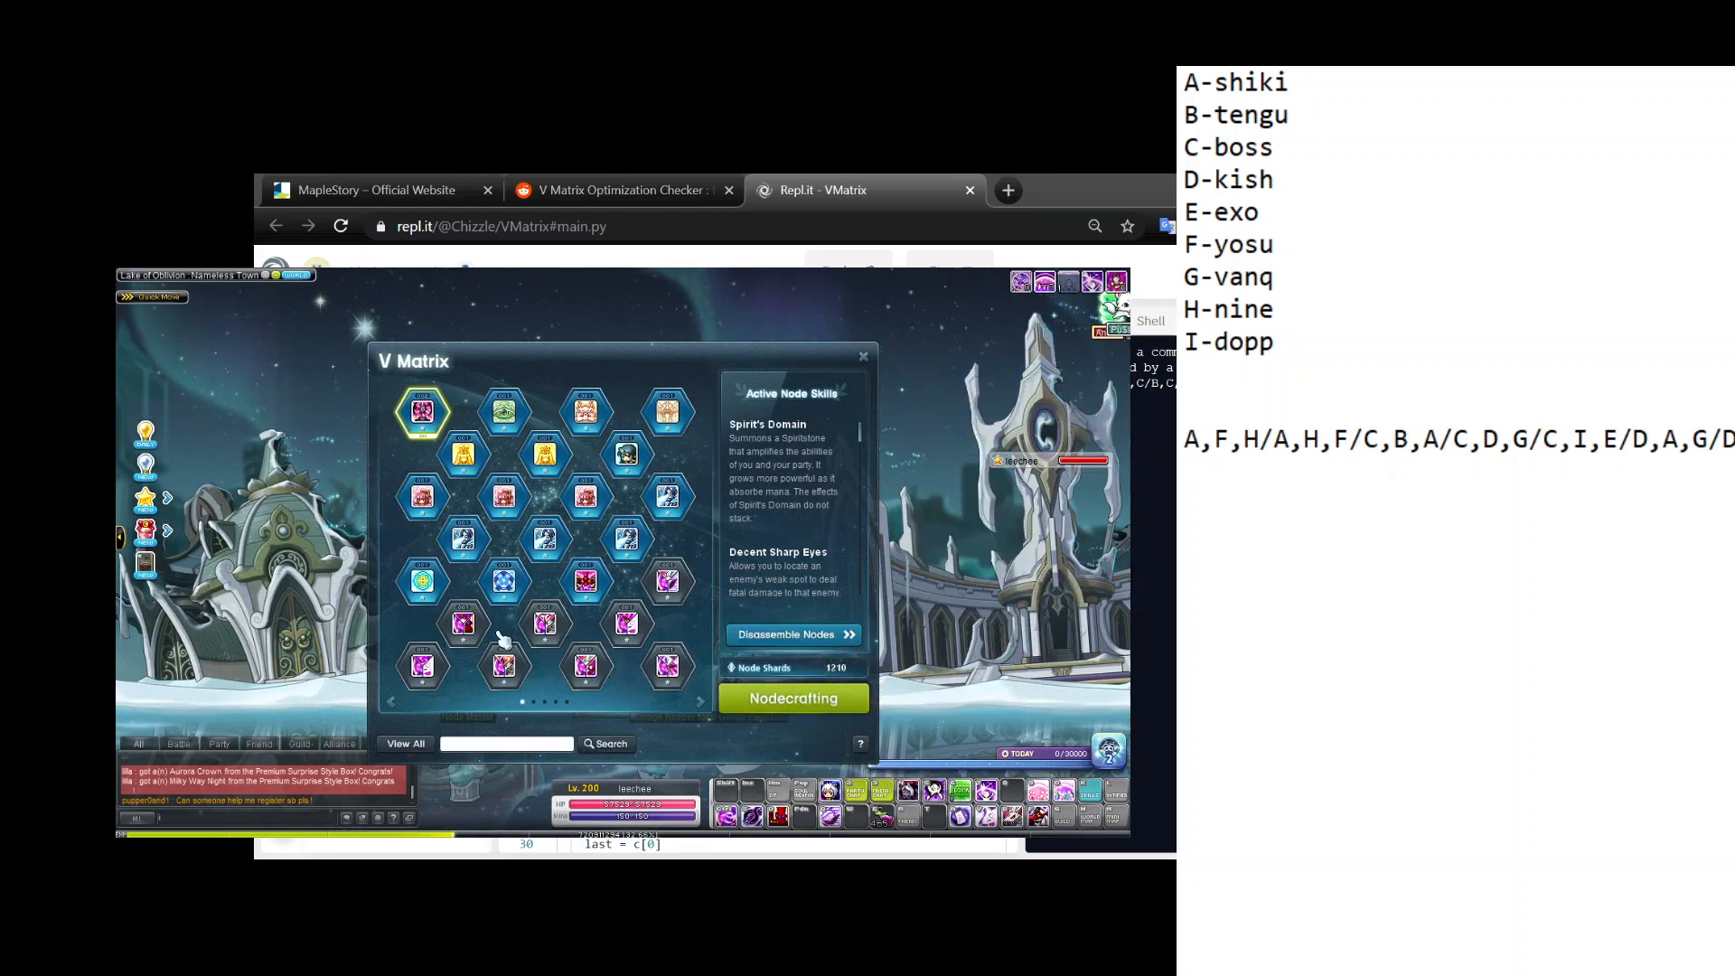
mouse_move(465, 625)
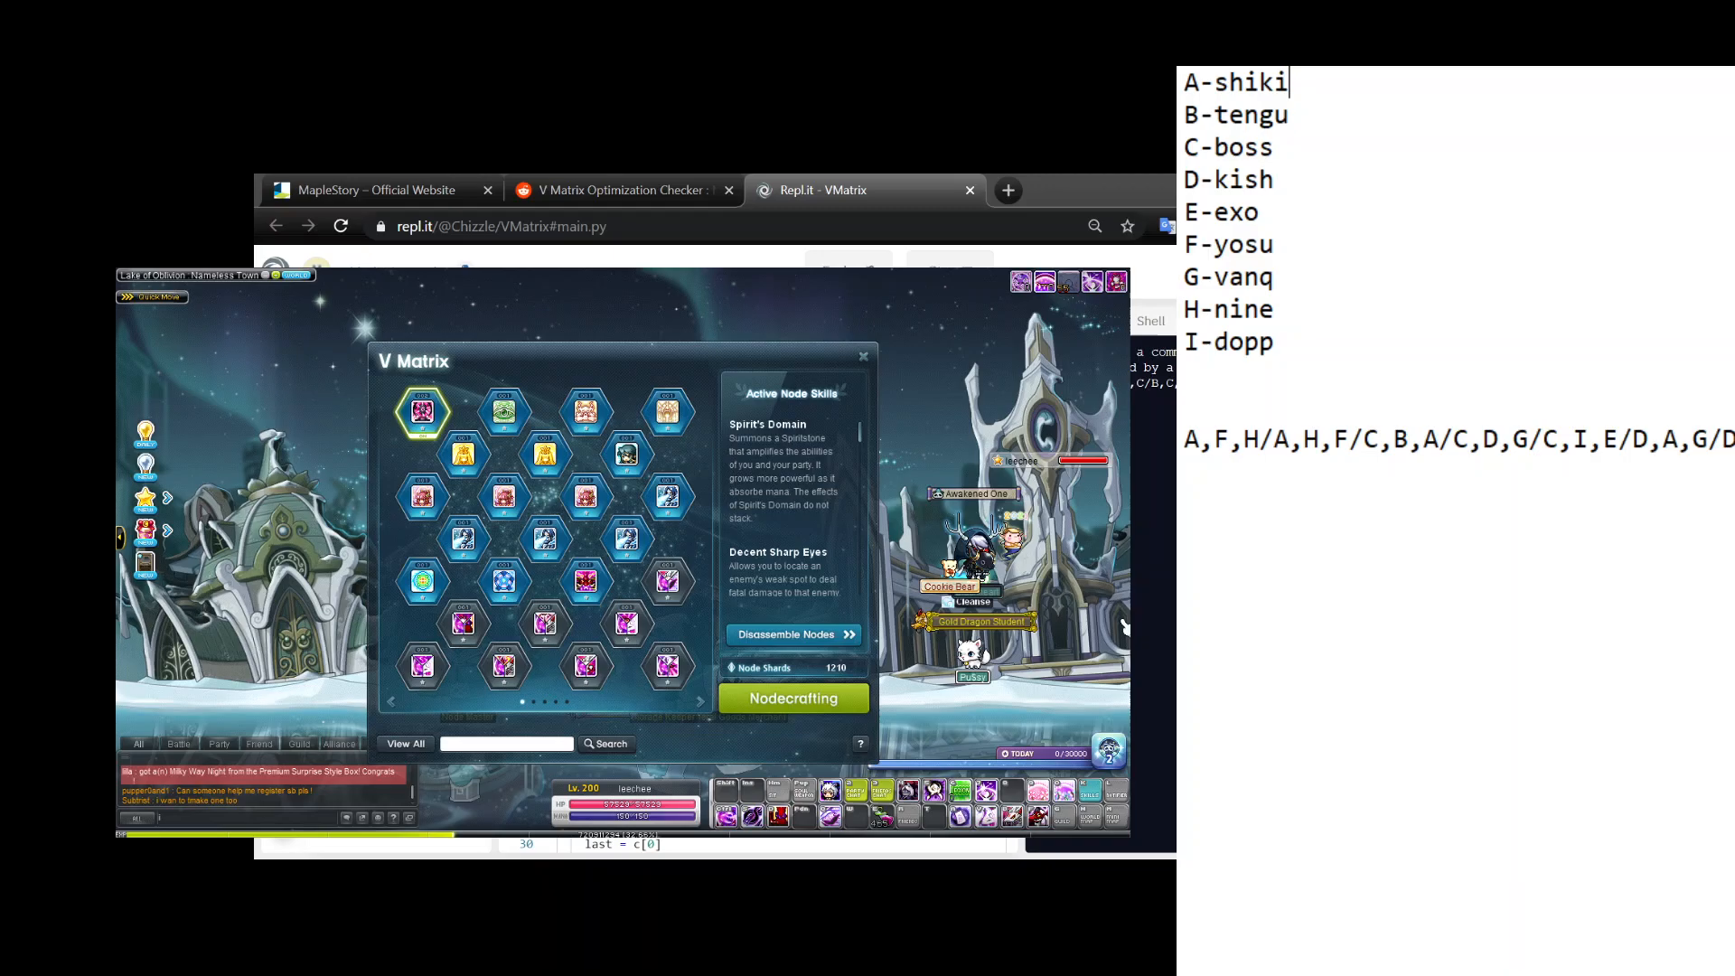
mouse_move(624, 624)
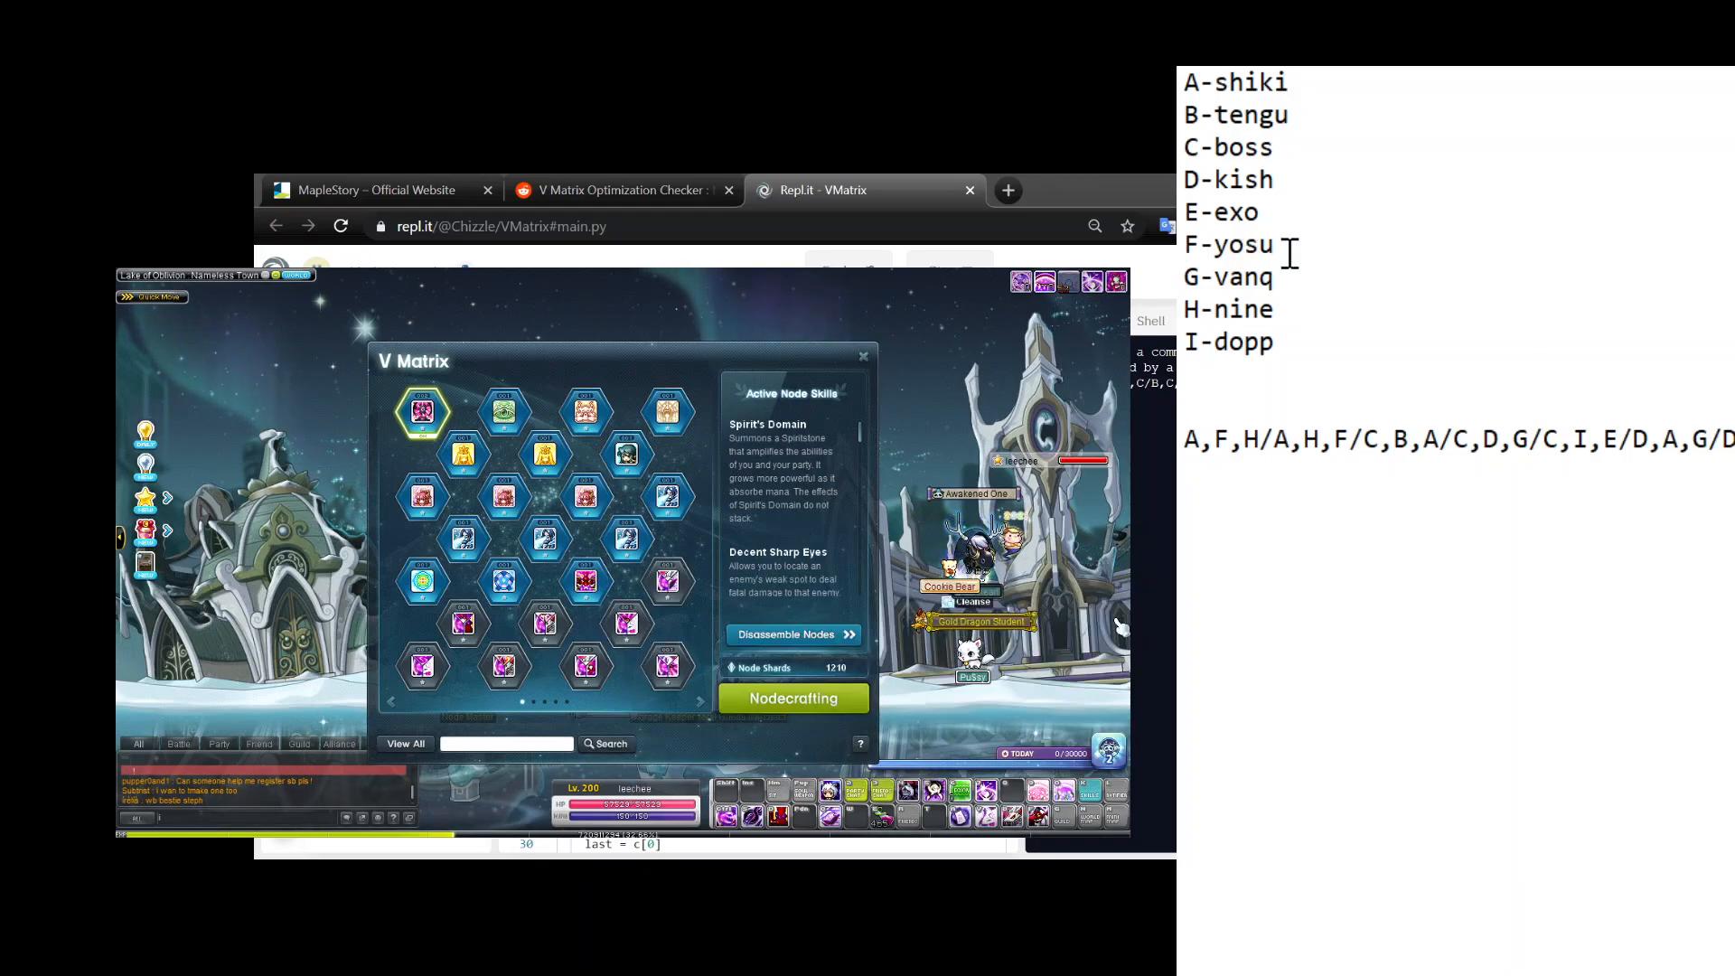
double_click(1240, 309)
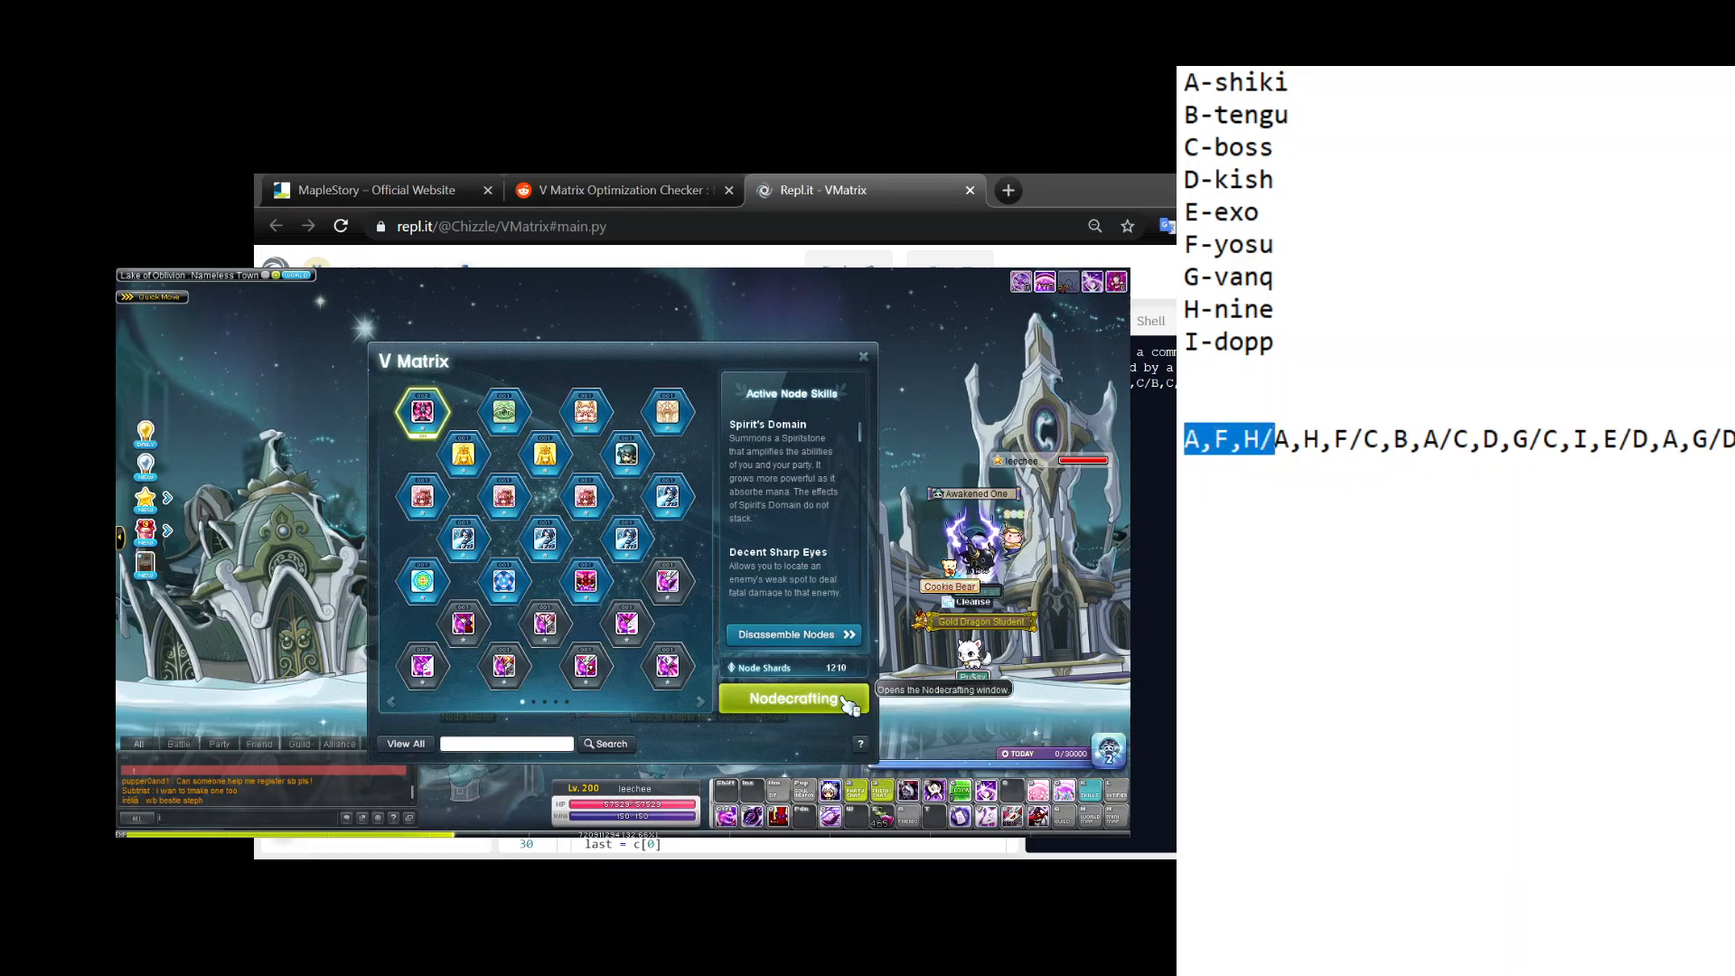
mouse_move(423, 667)
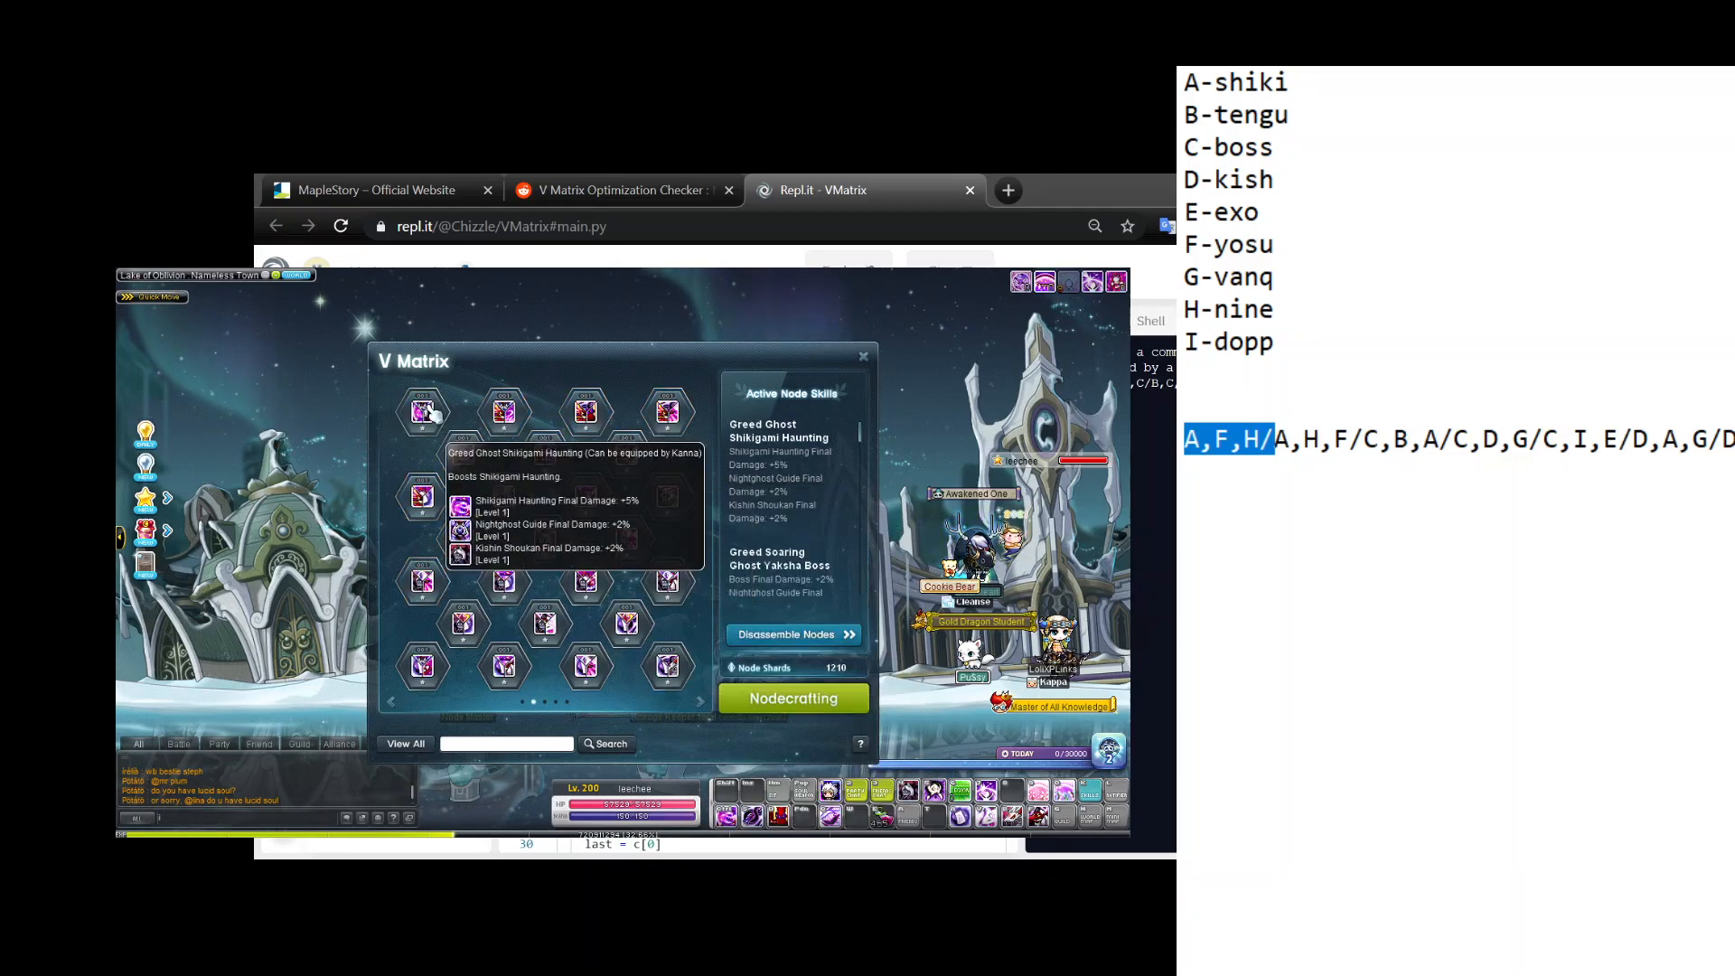
mouse_move(586, 413)
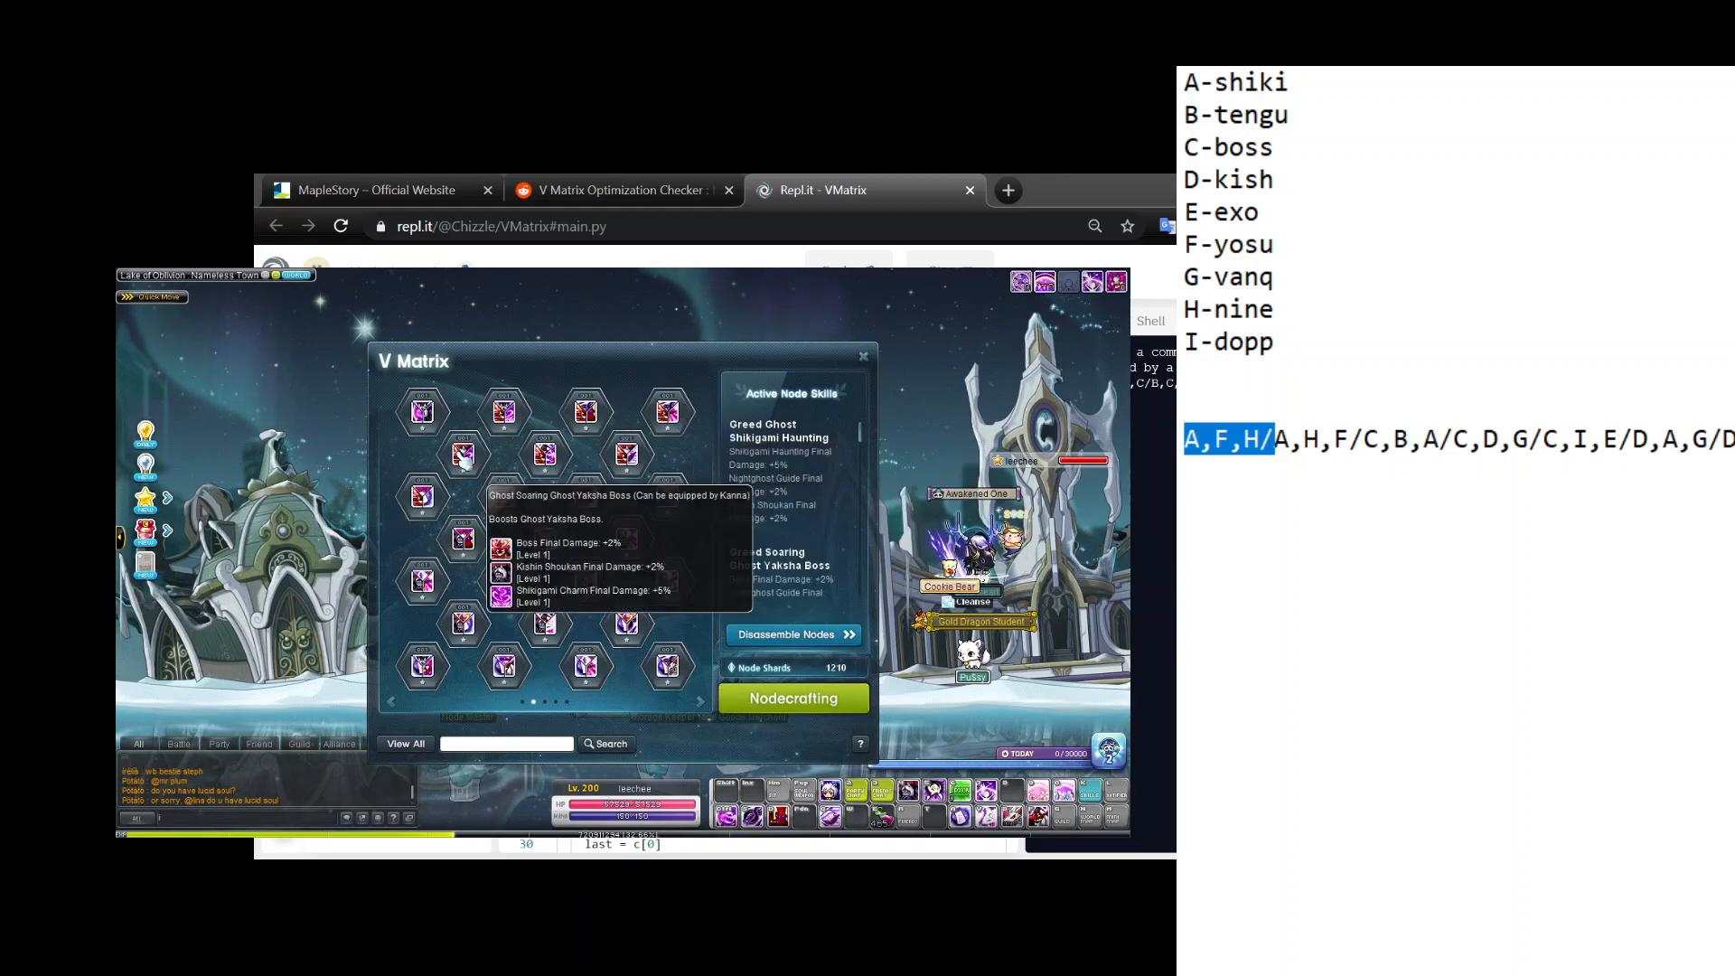
mouse_move(542, 454)
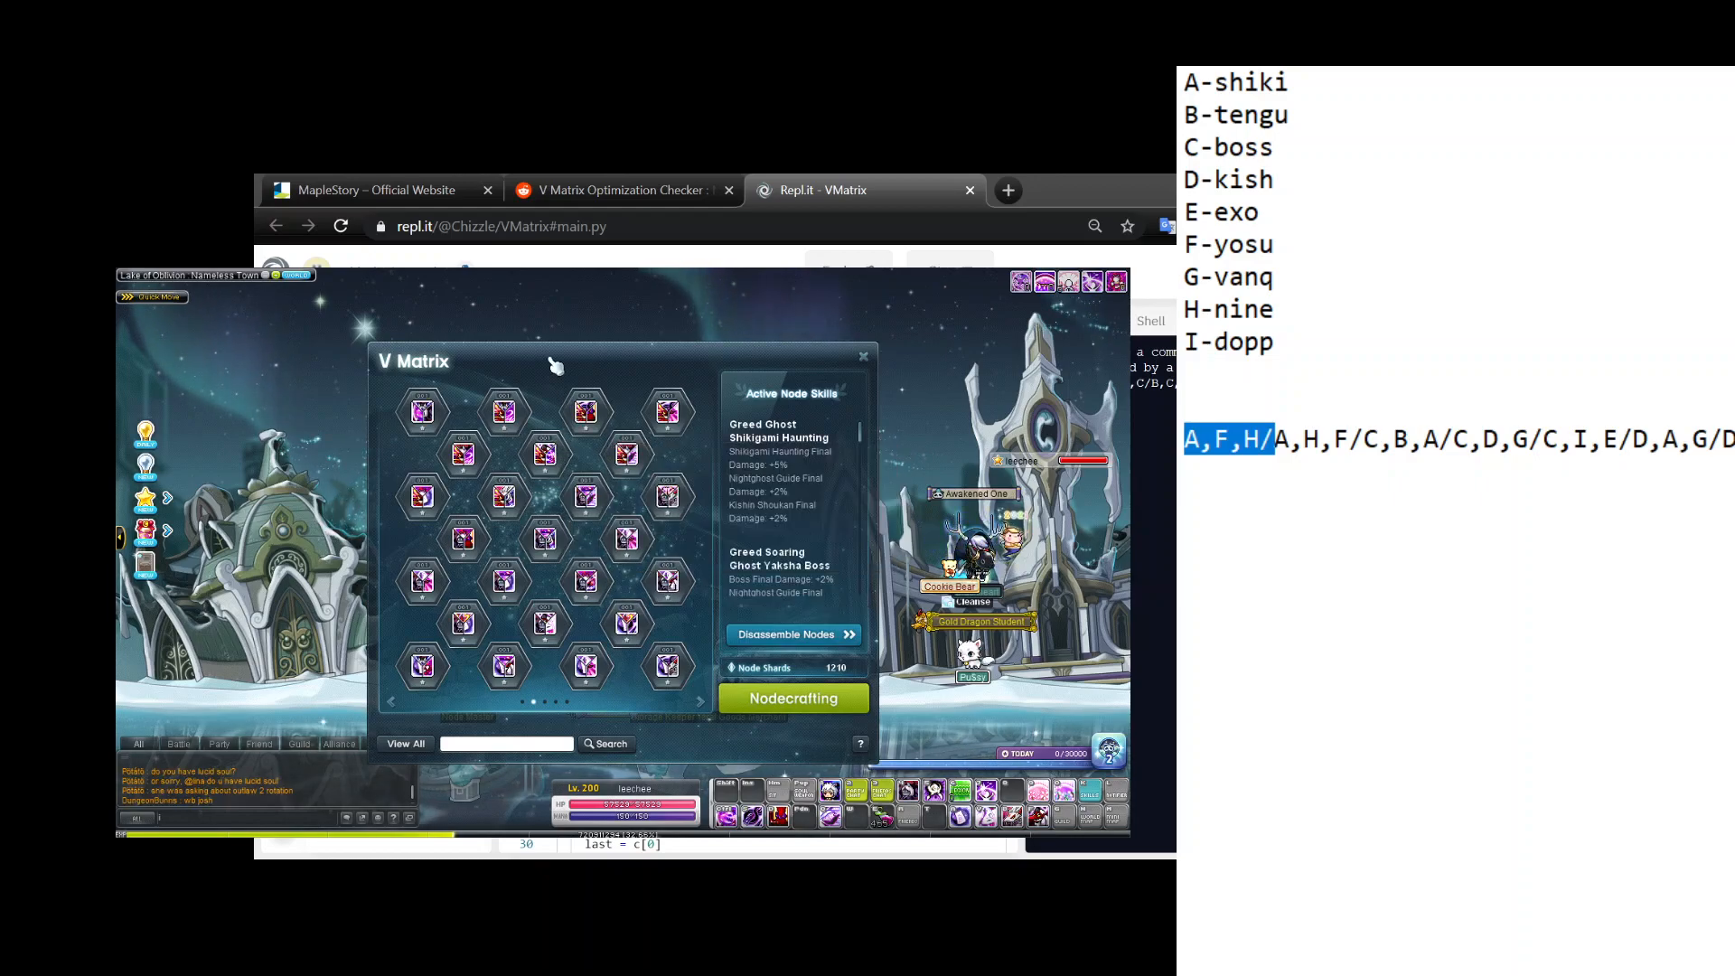
mouse_move(945, 244)
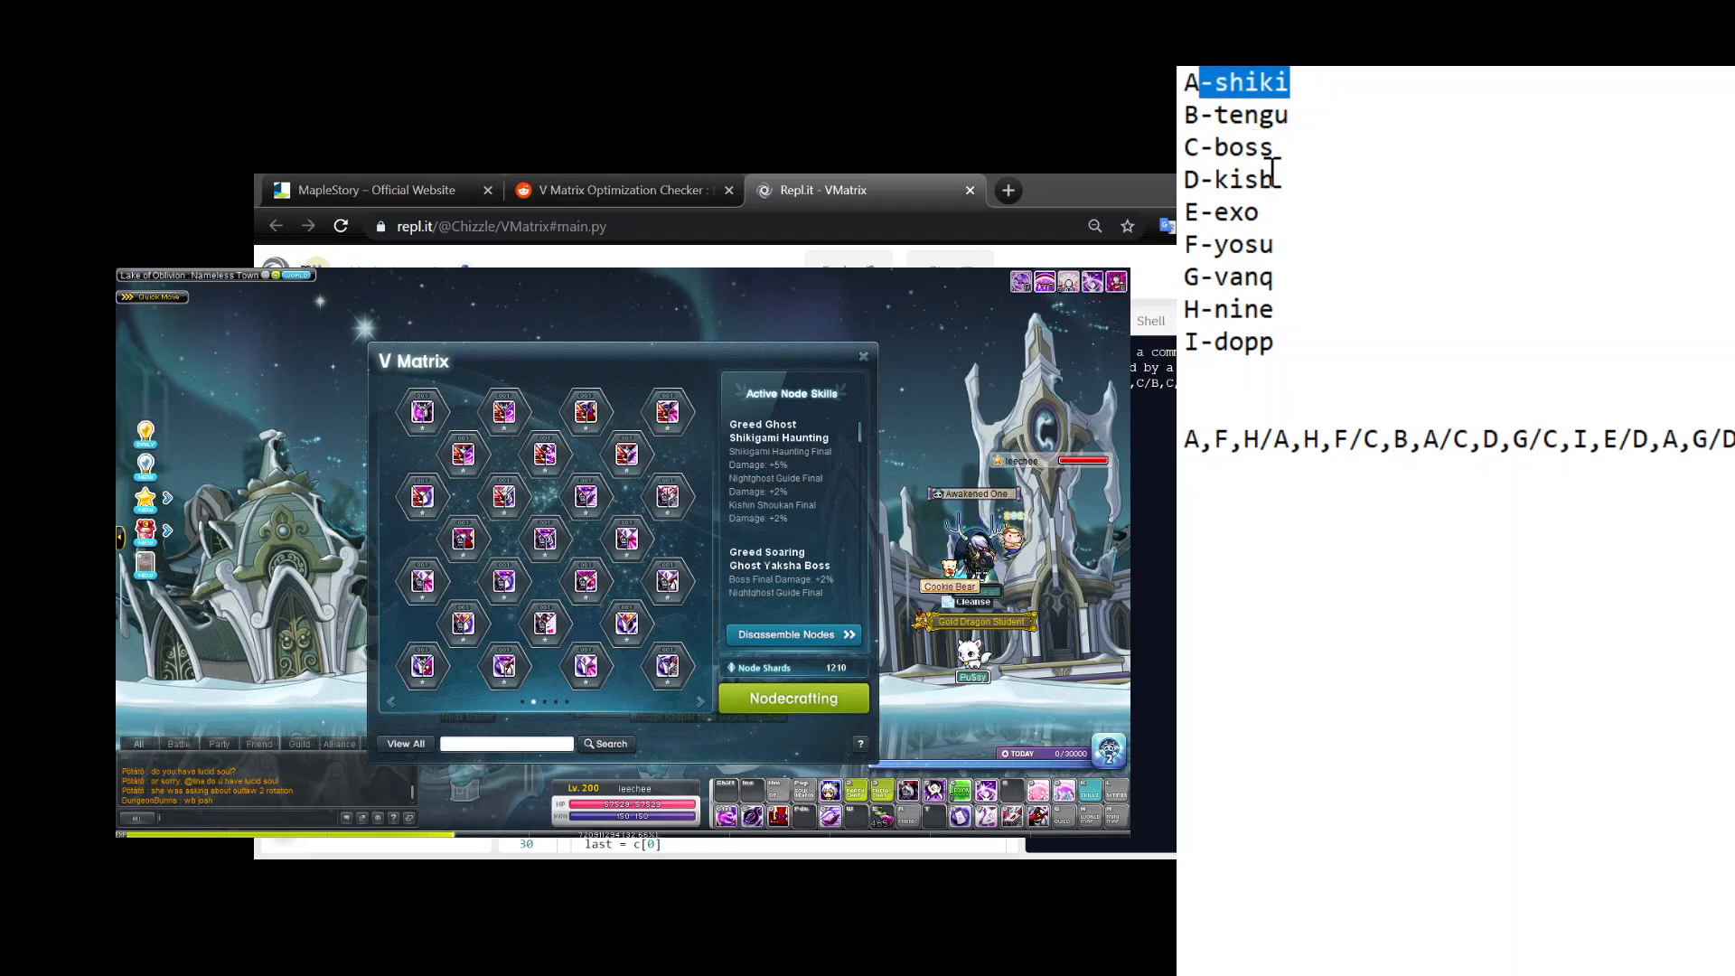
mouse_move(1399, 441)
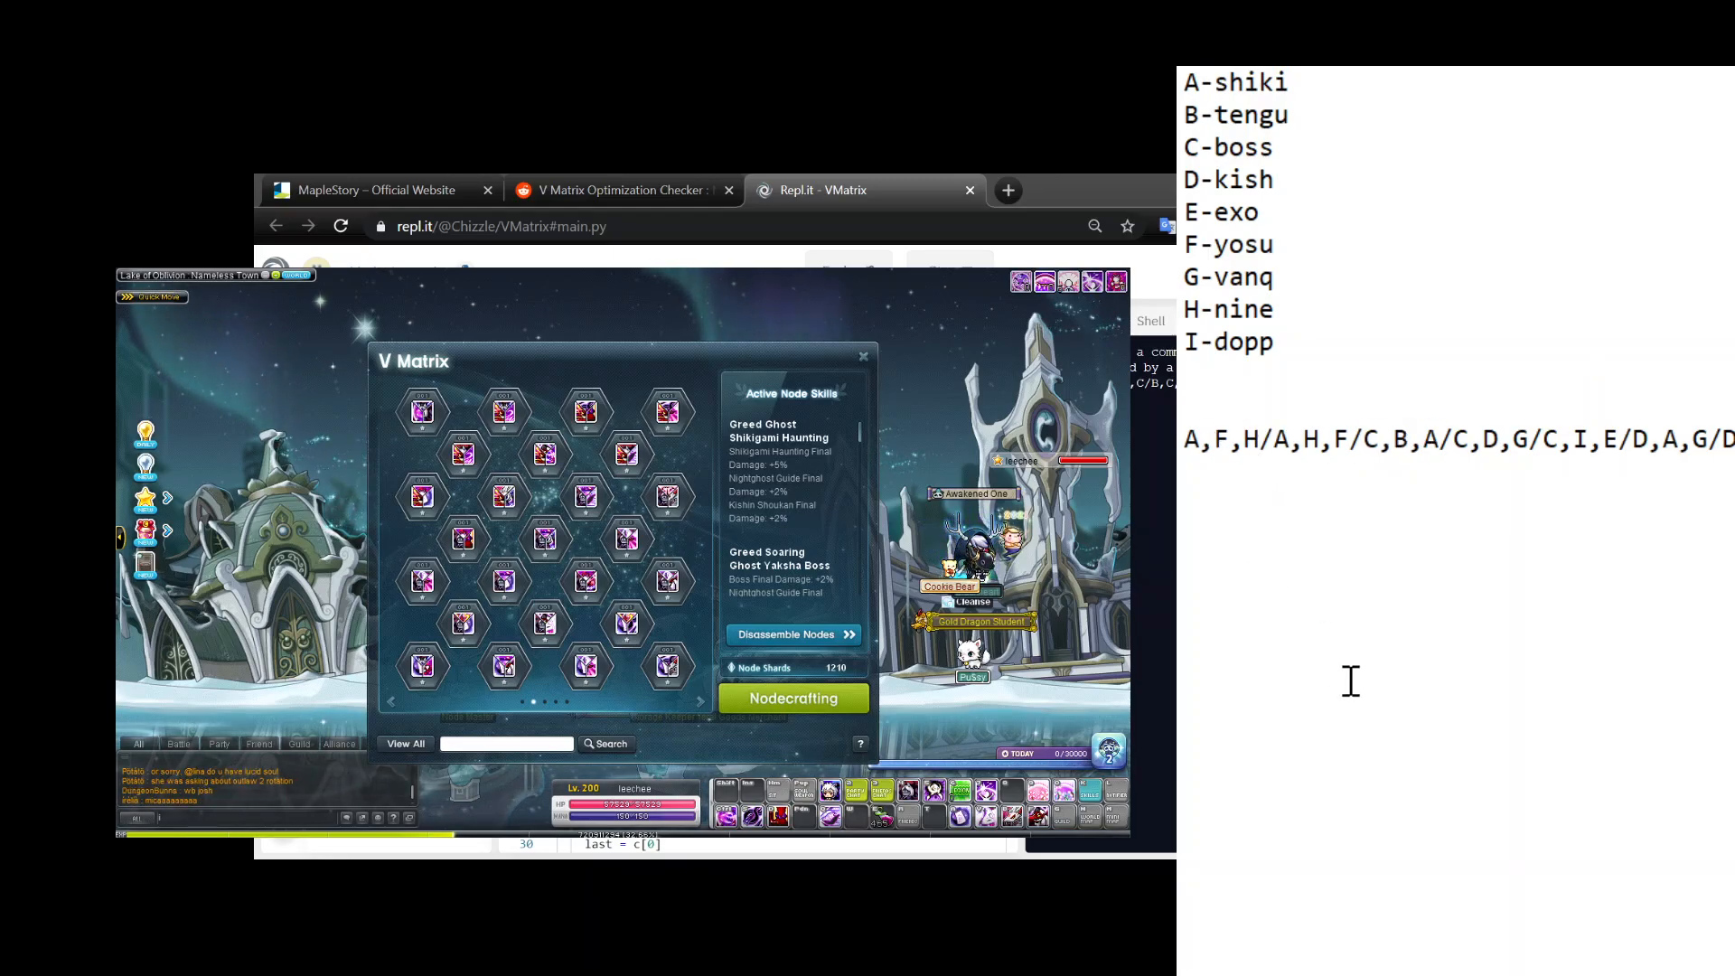
mouse_move(1235, 454)
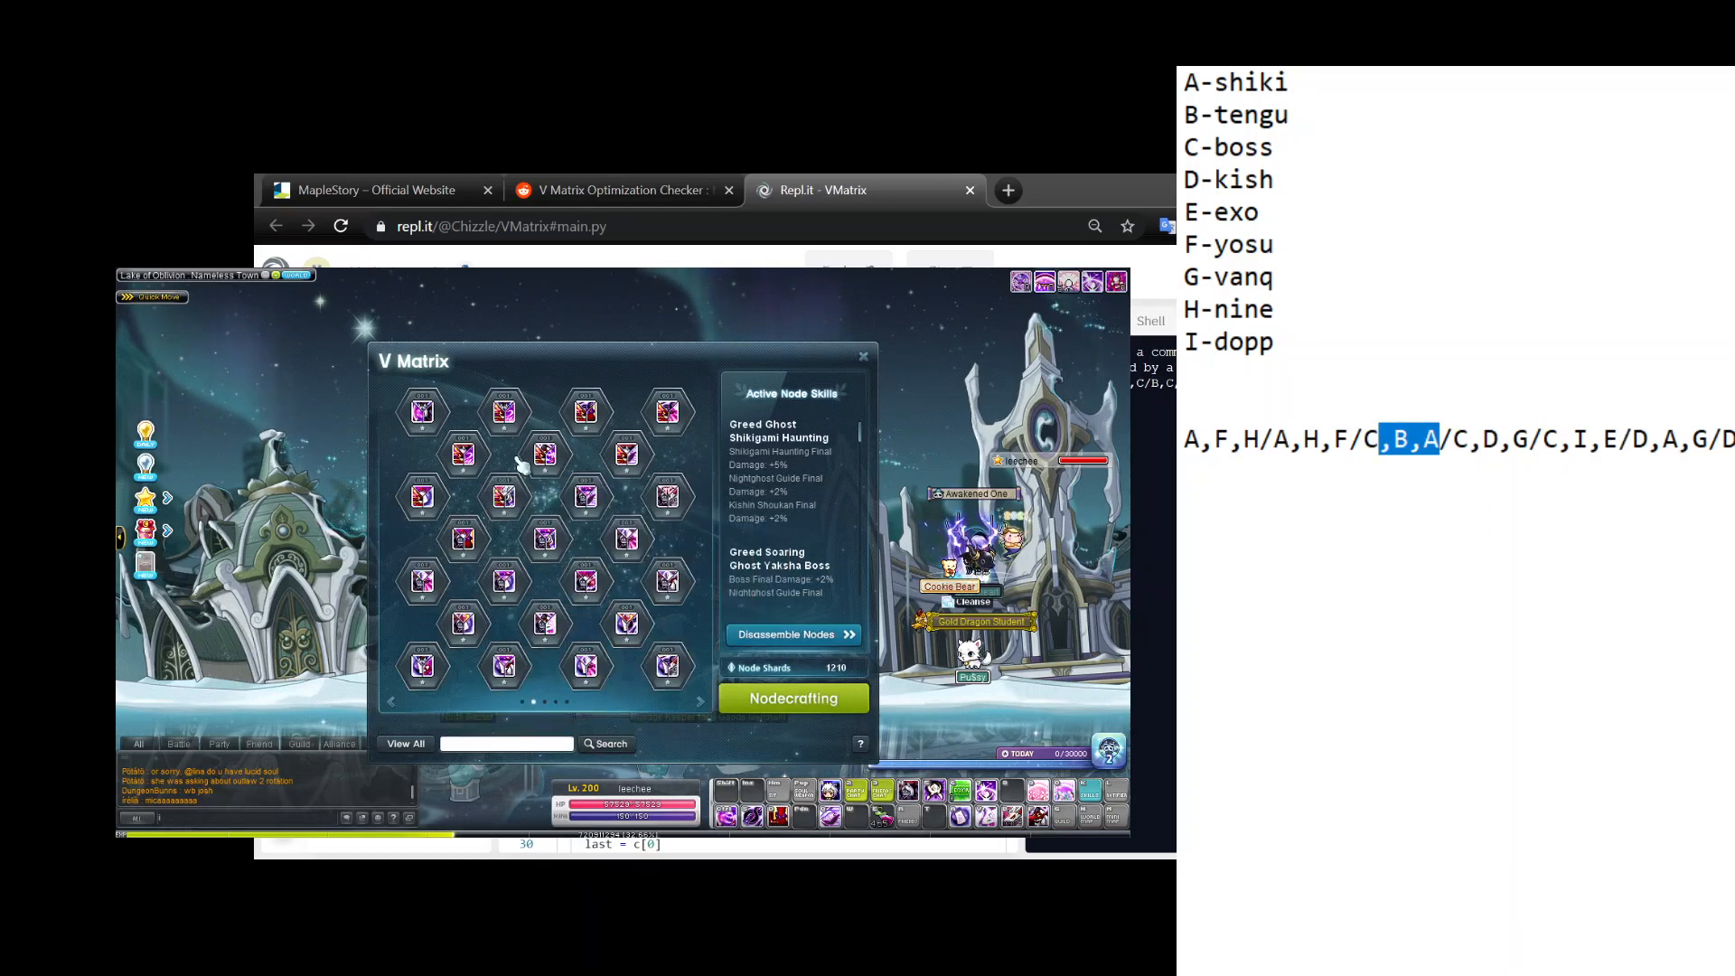
mouse_move(625, 454)
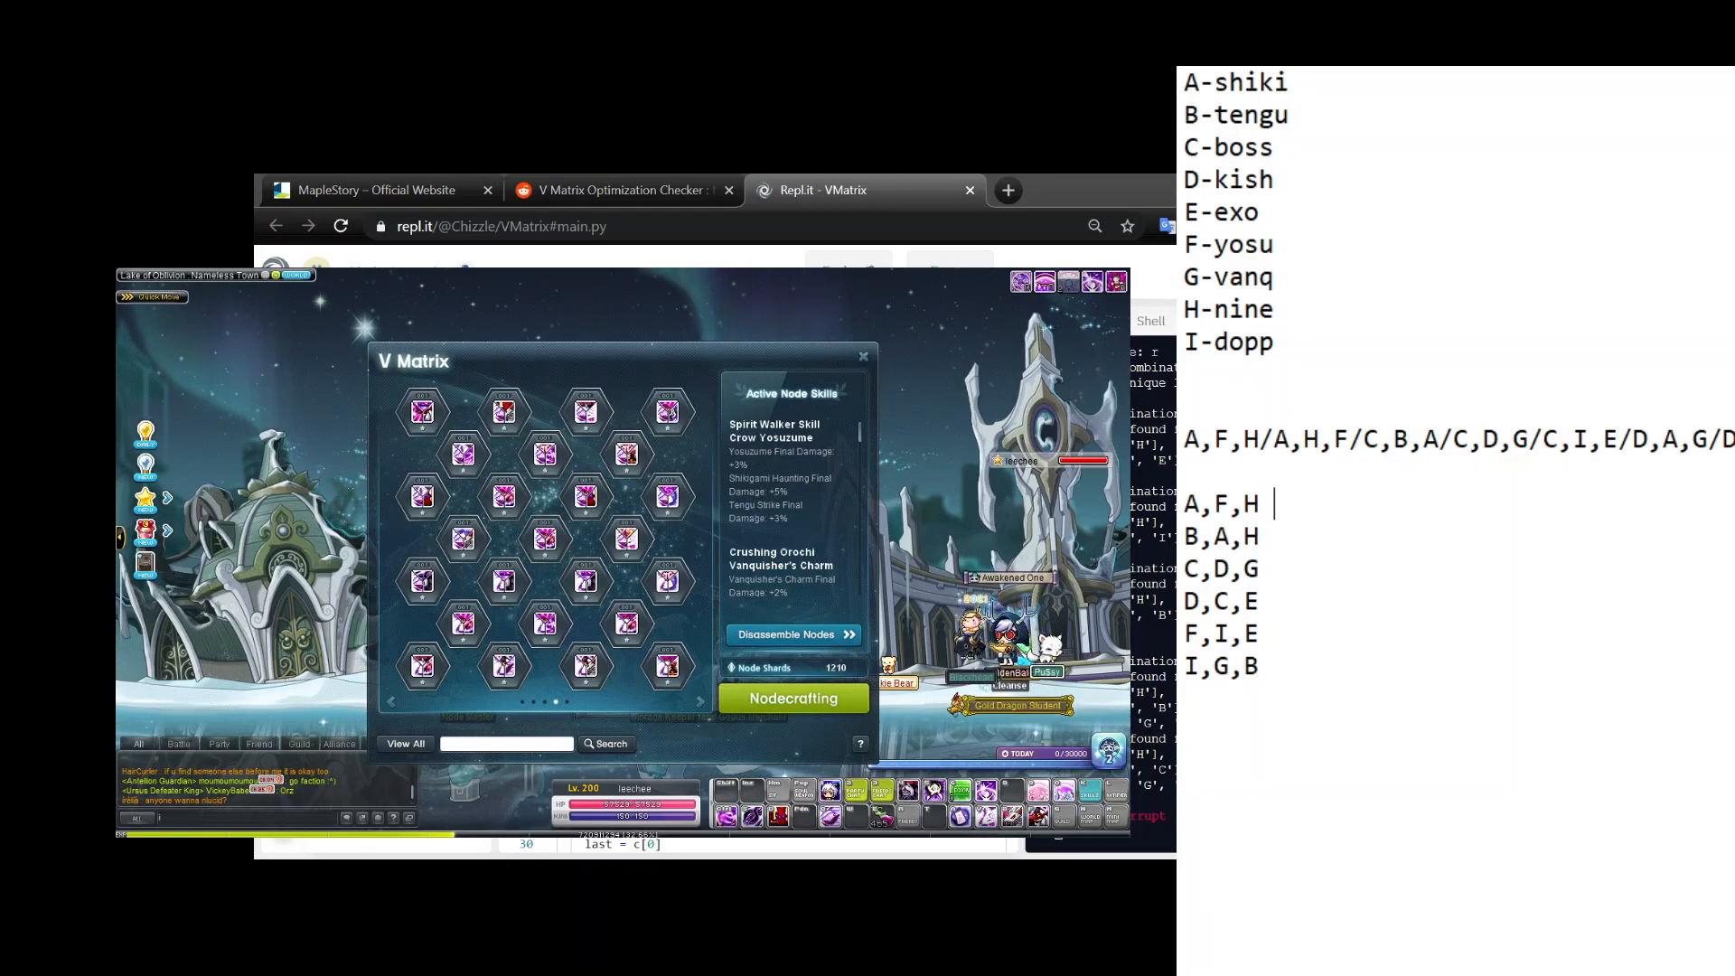
Label the first two trinode lines as shiki / yosu / nine and tengu / shiki / nine.
text(shiki /)
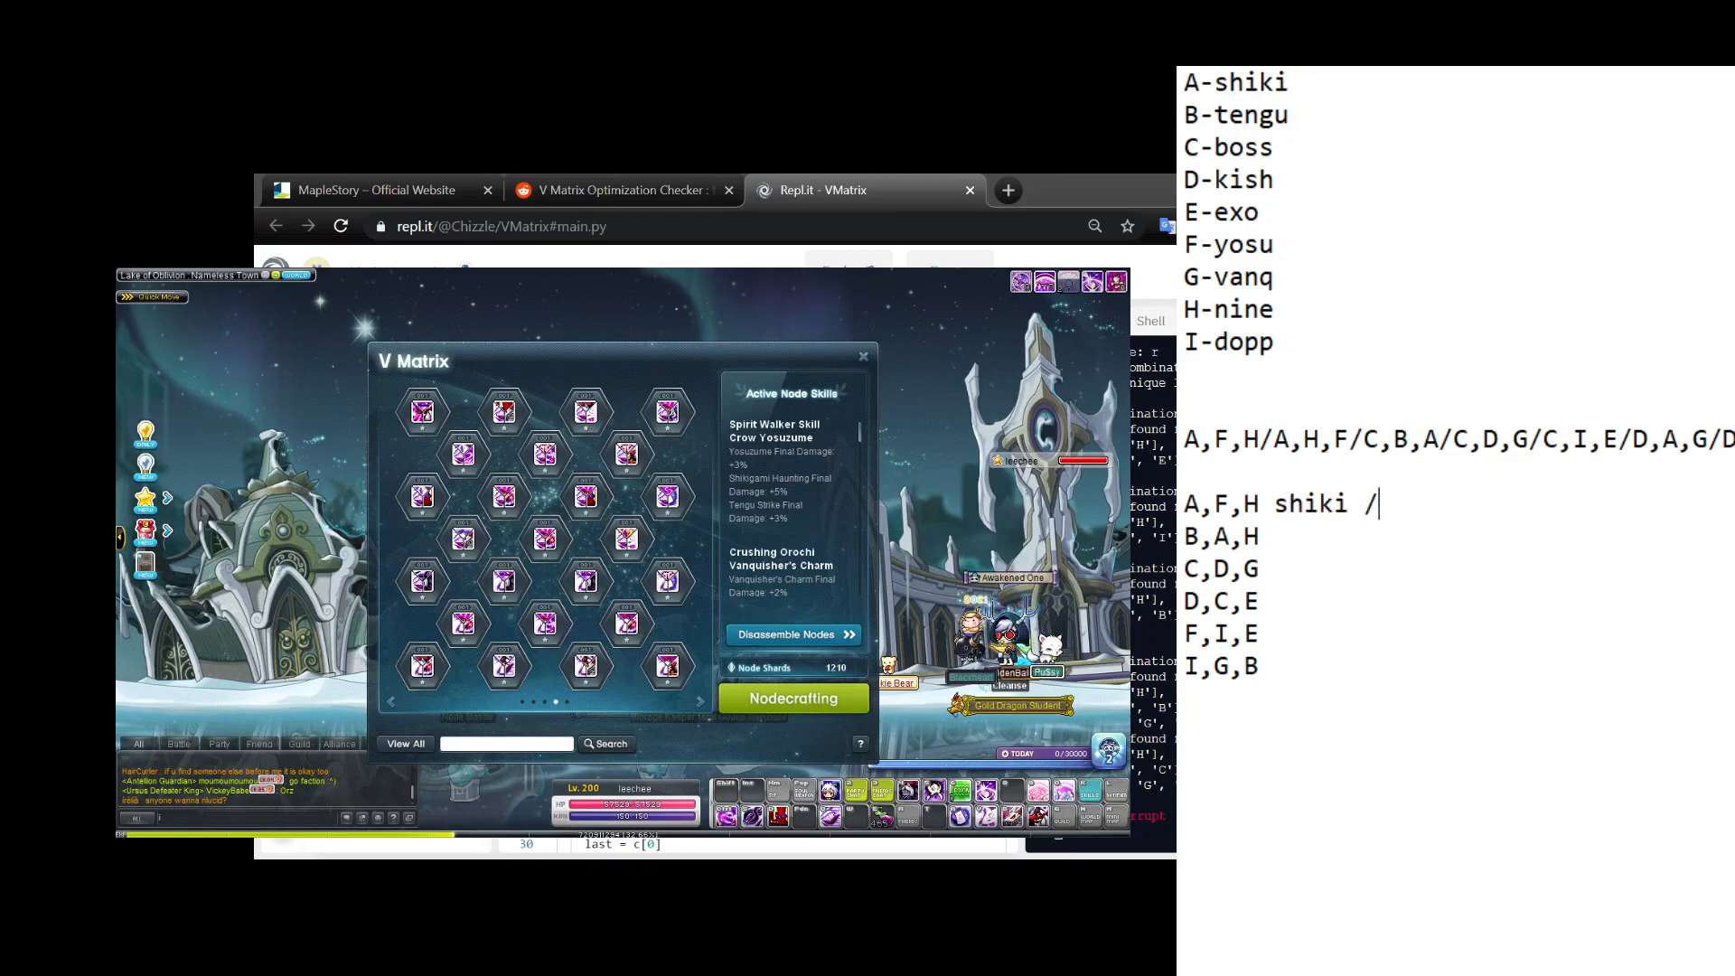
text(yos)
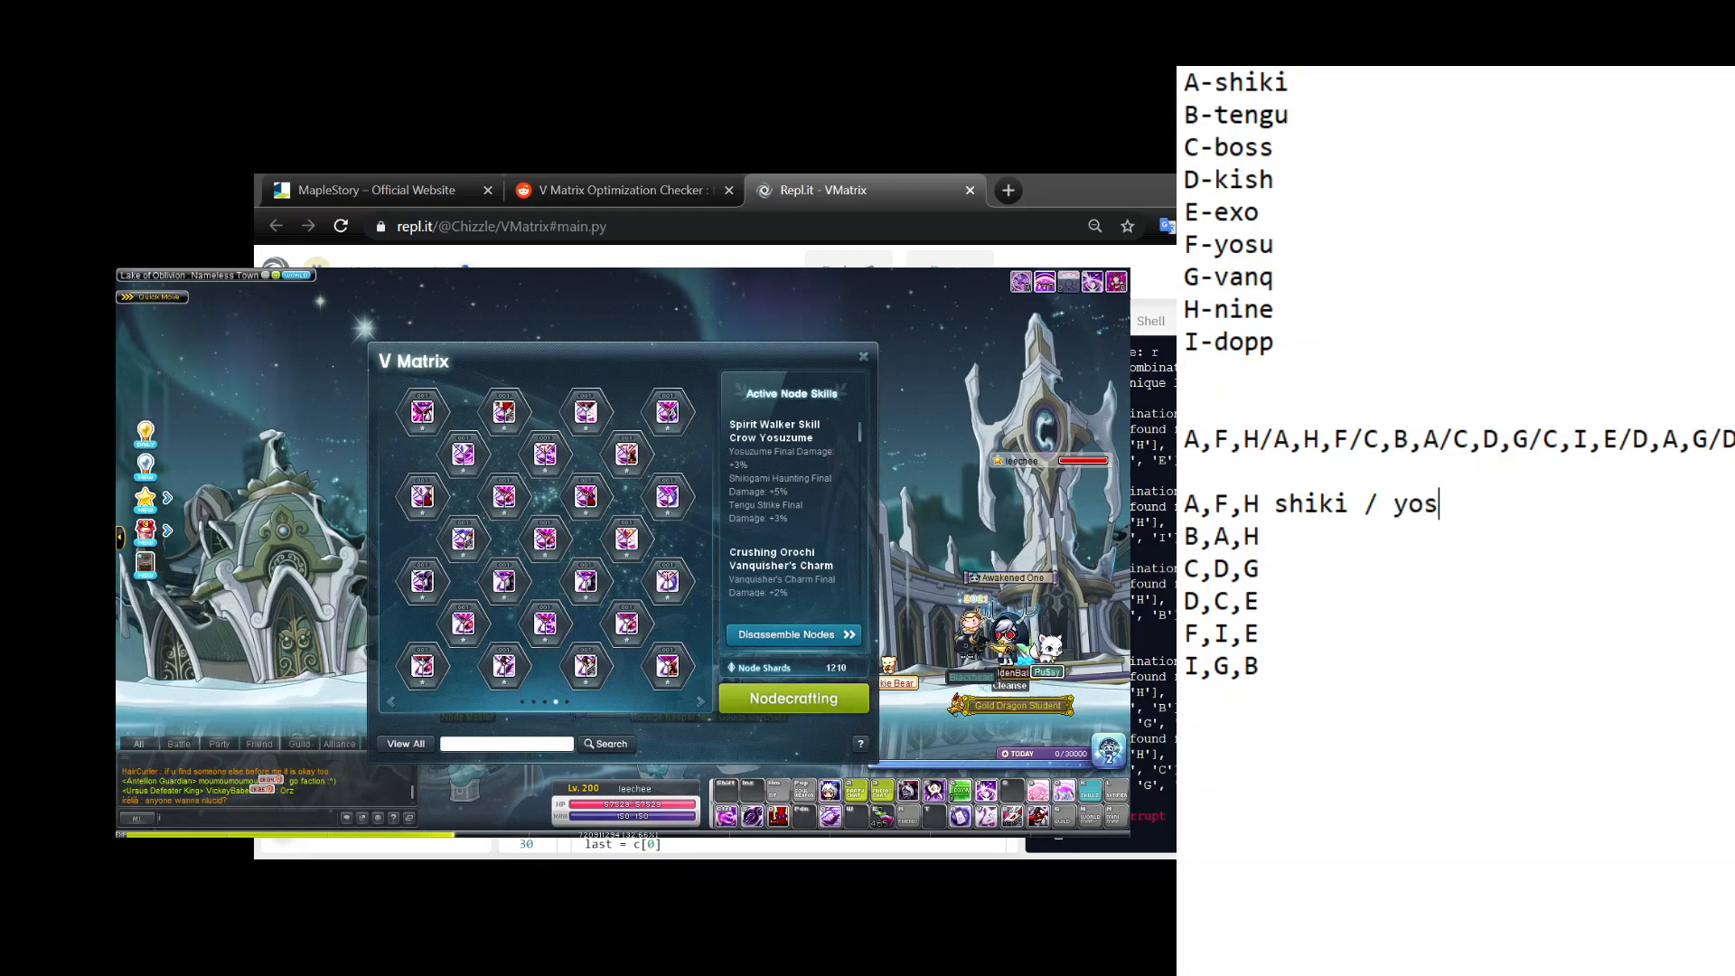
text(u / nine)
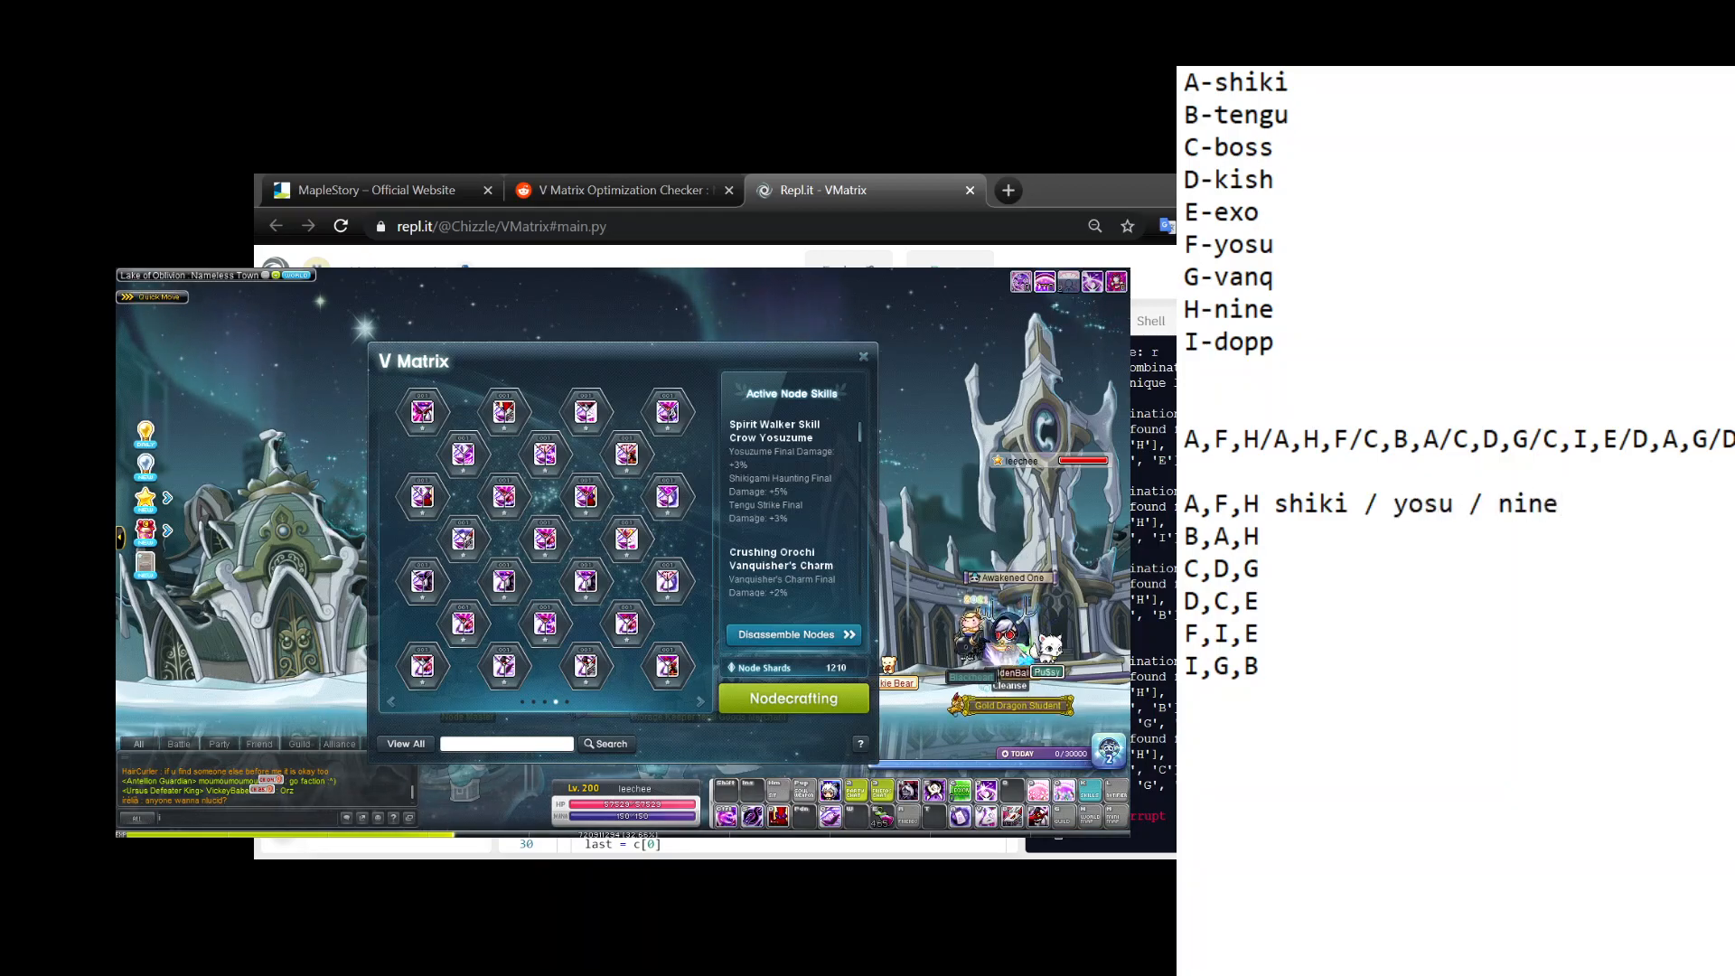
text(tengu)
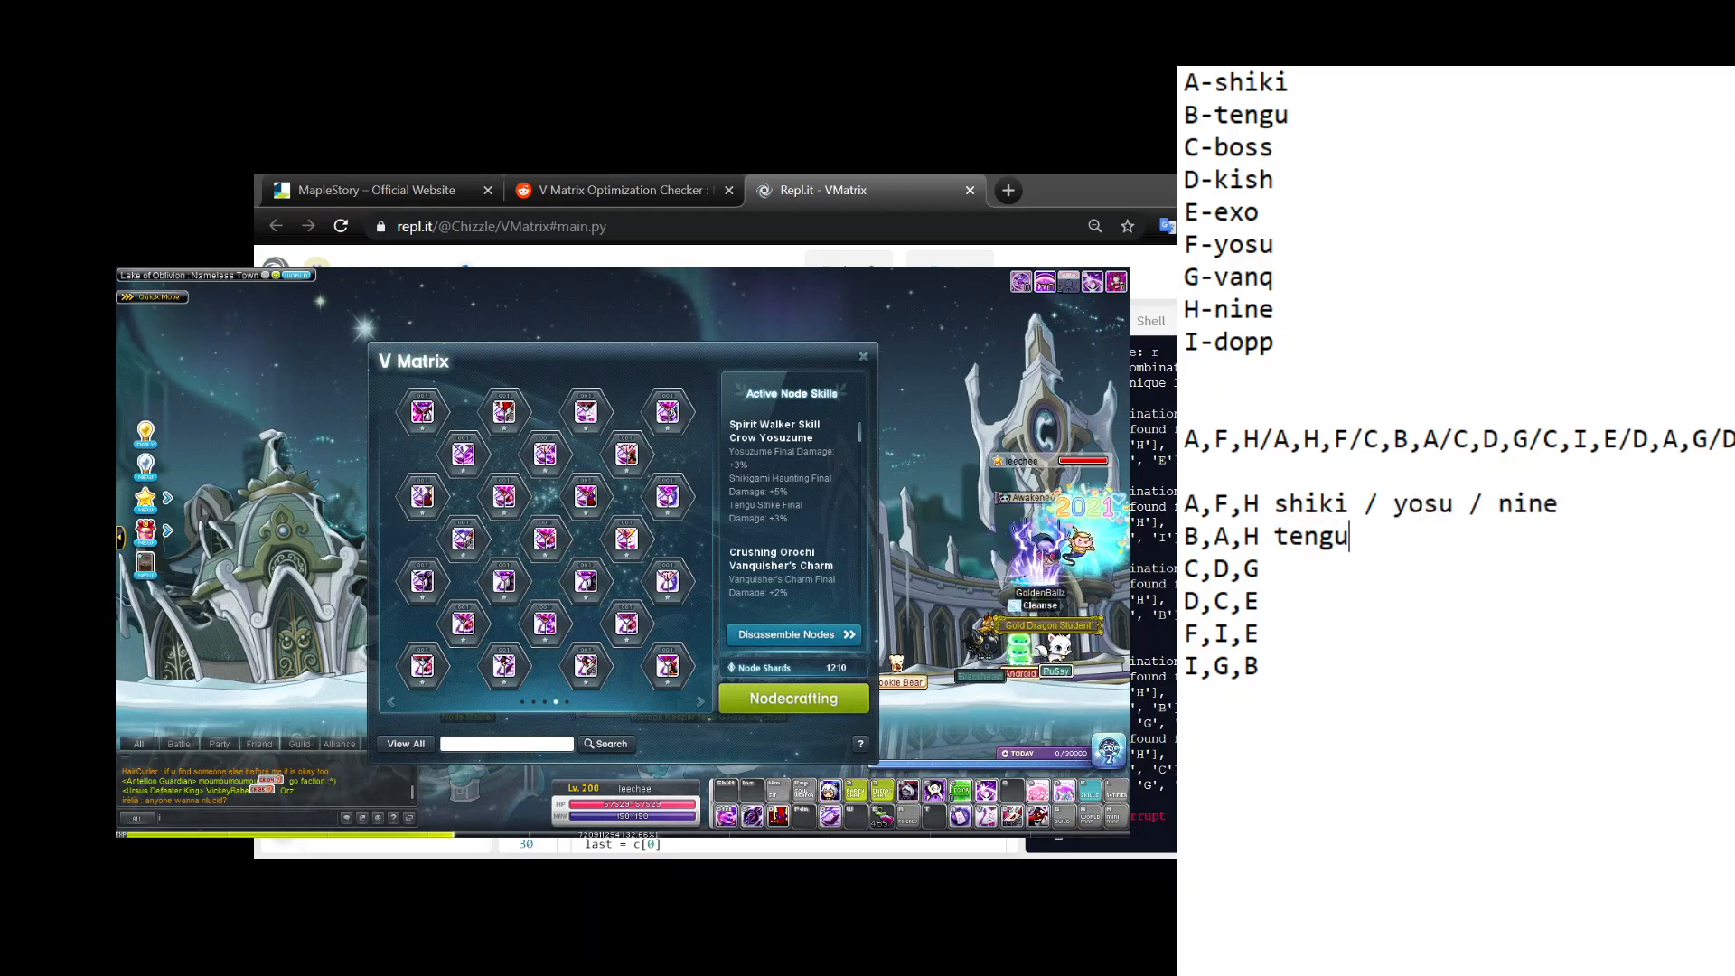
text(/ shiki)
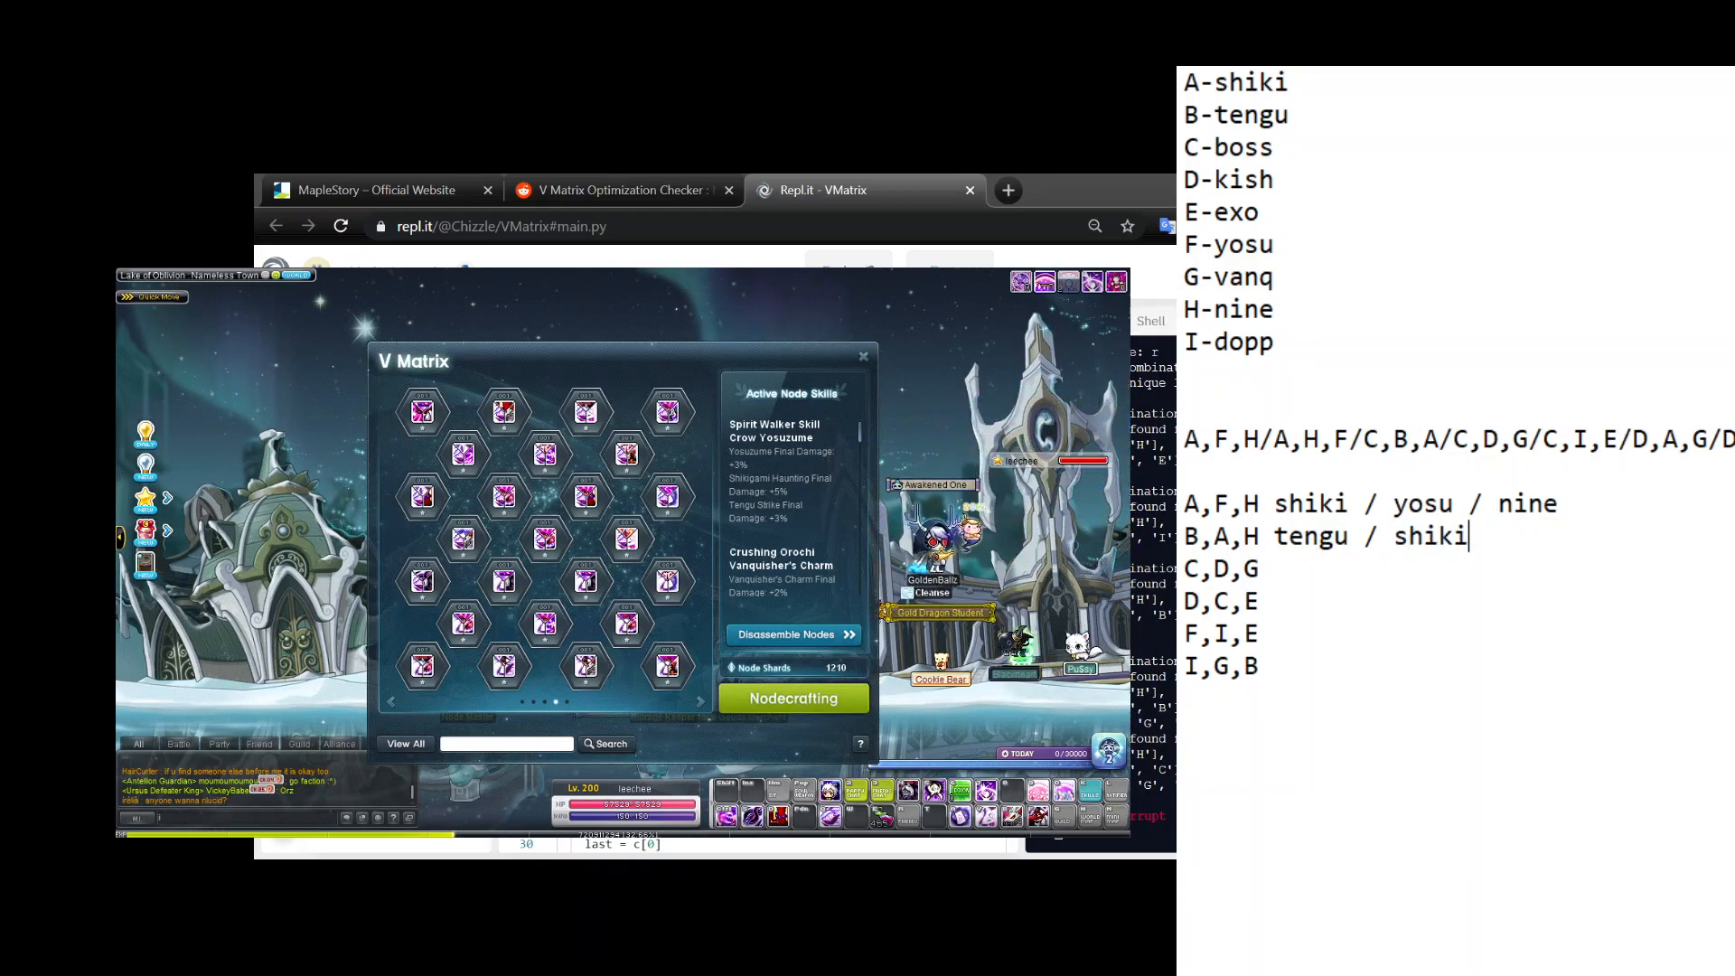
text(/)
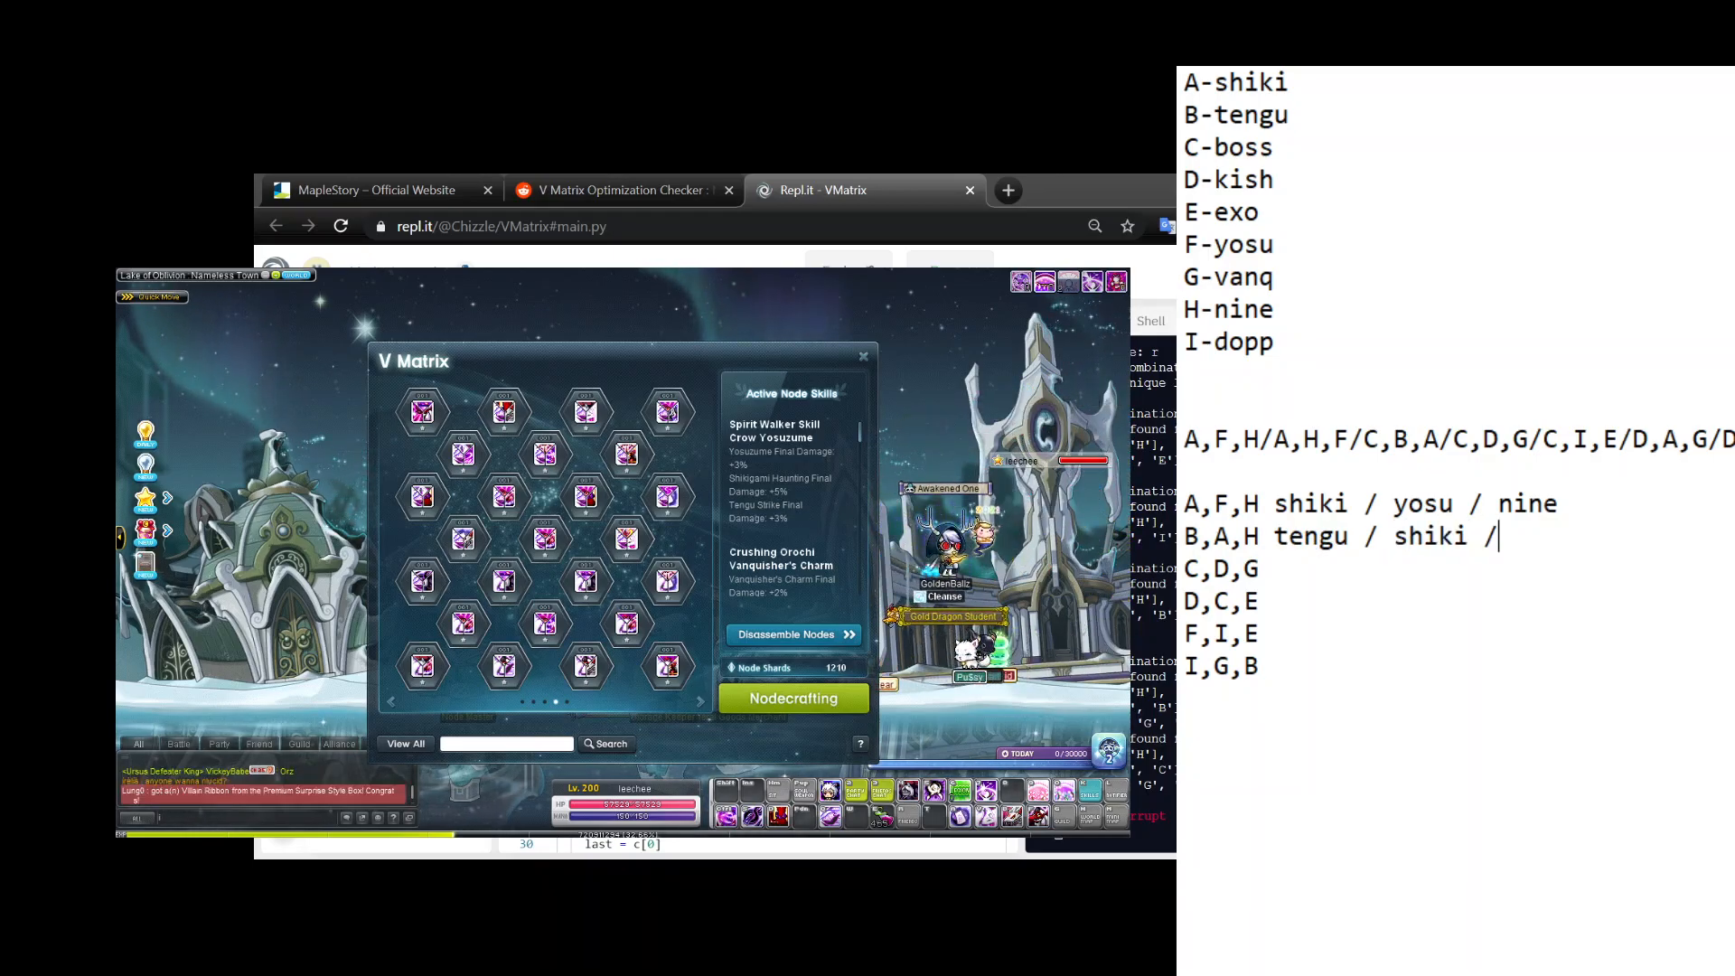
text(nine)
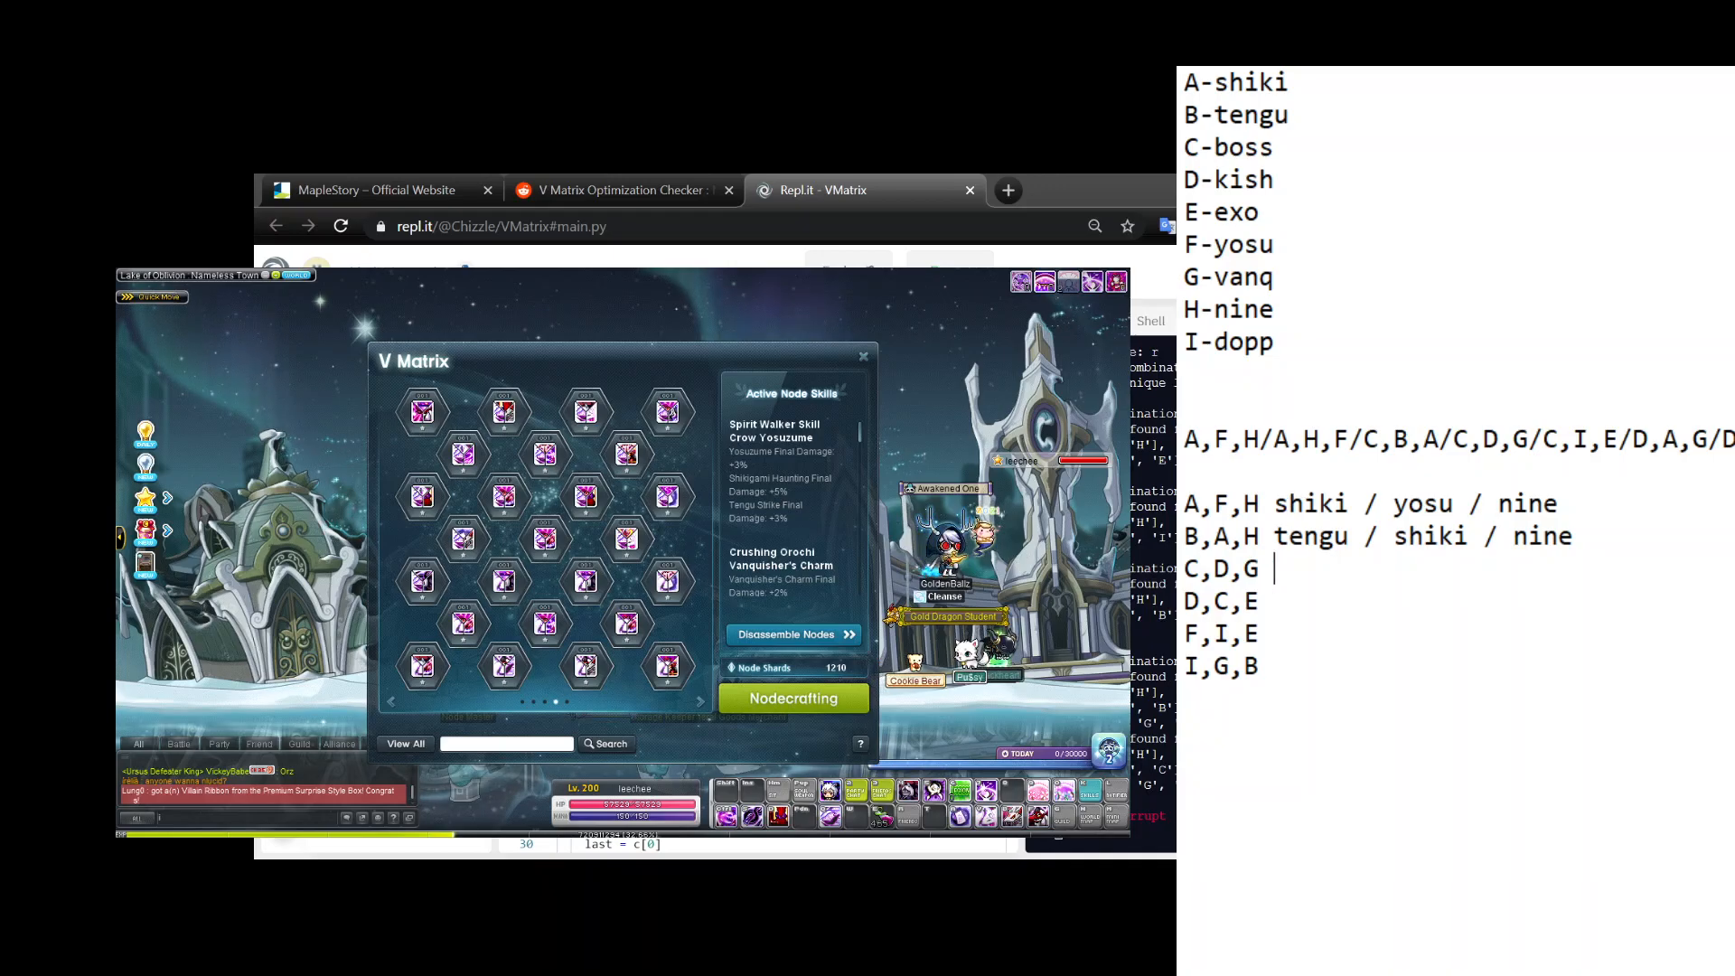
Label the next lines as boss / kish / vanq and kish / boss / exo.
text(bos)
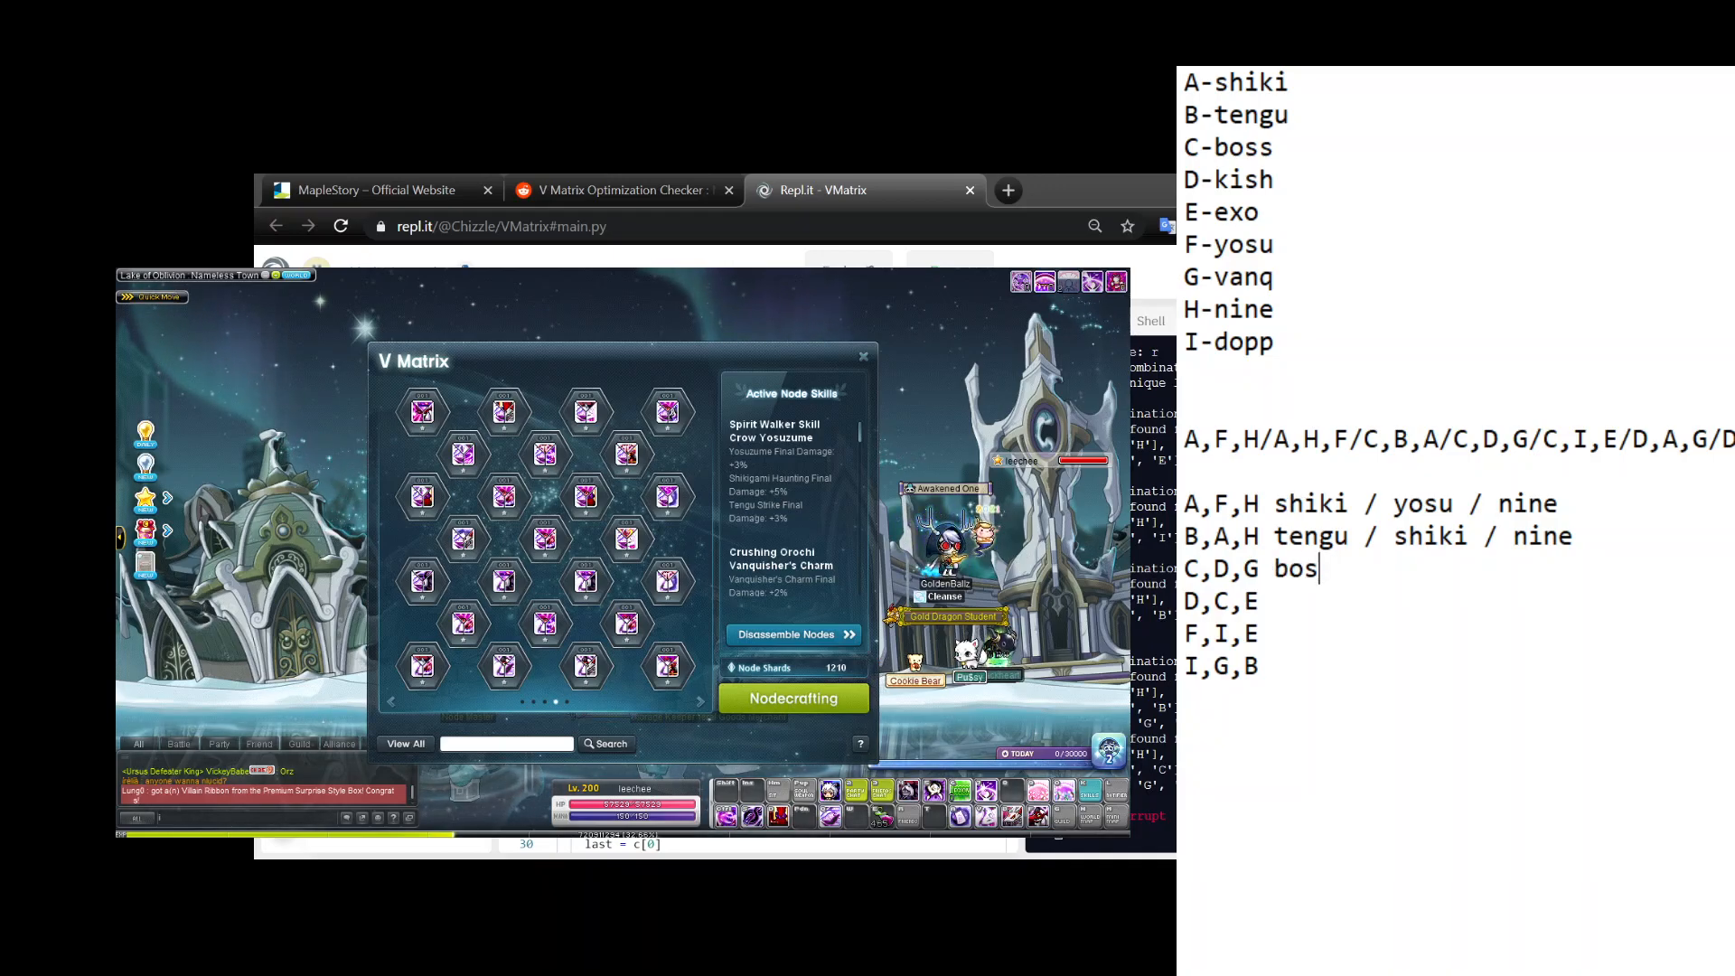
text(s / kish)
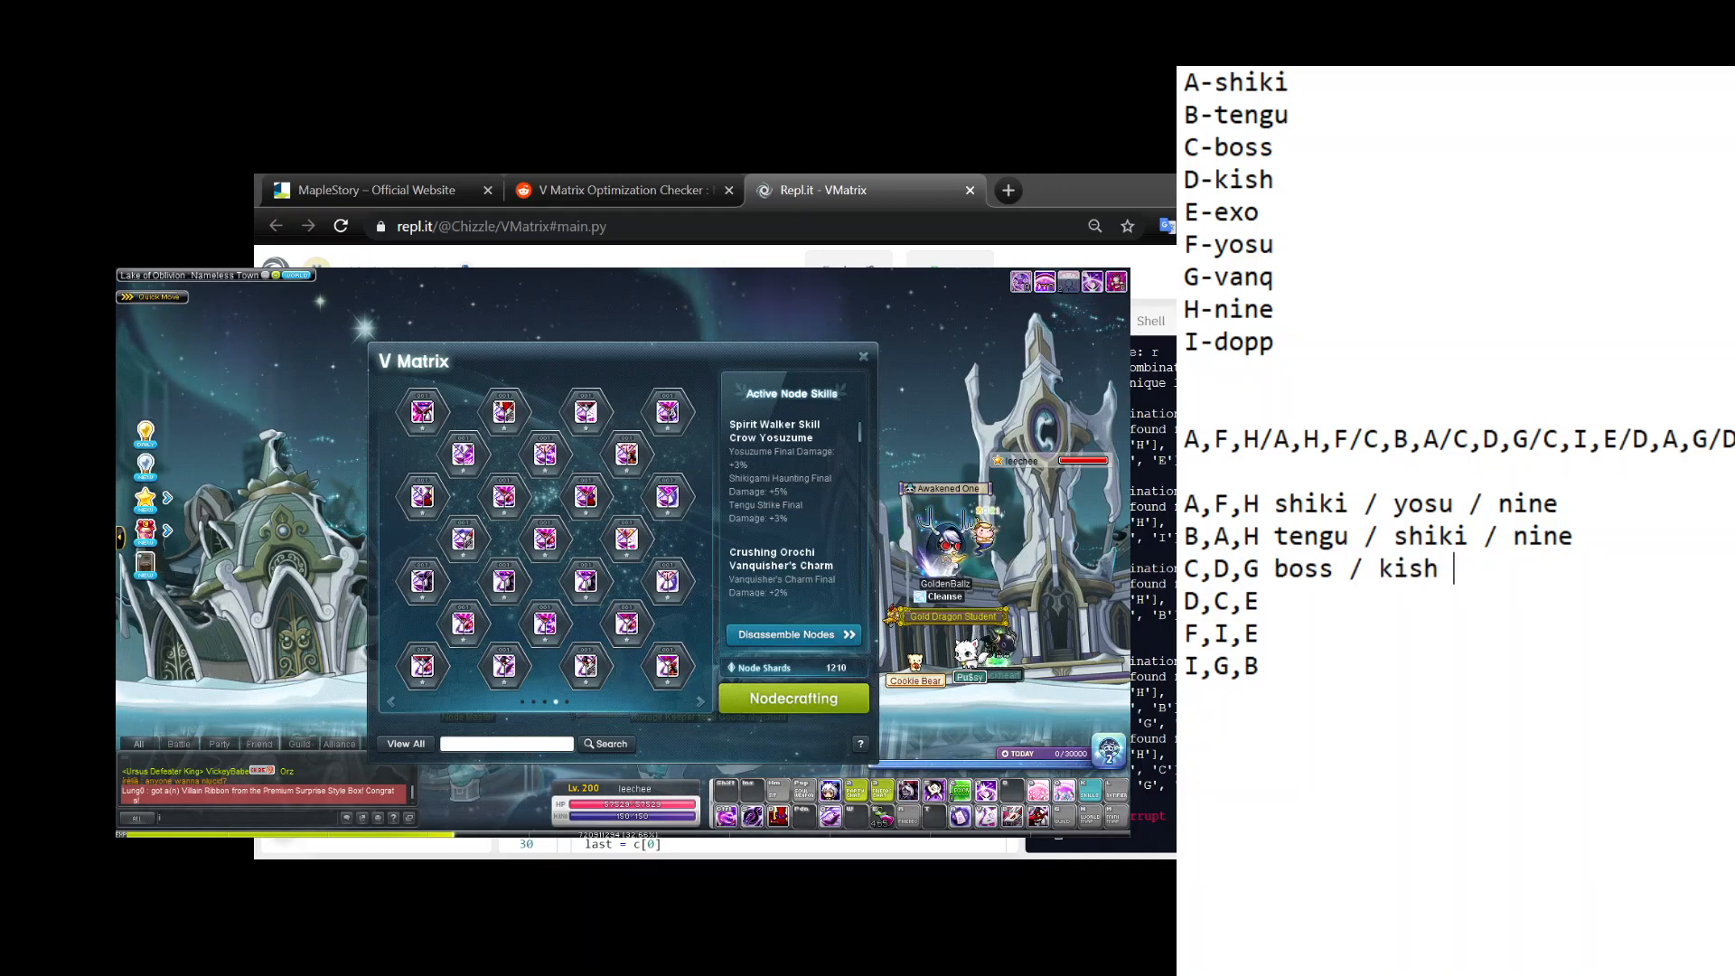
text(/ vanq)
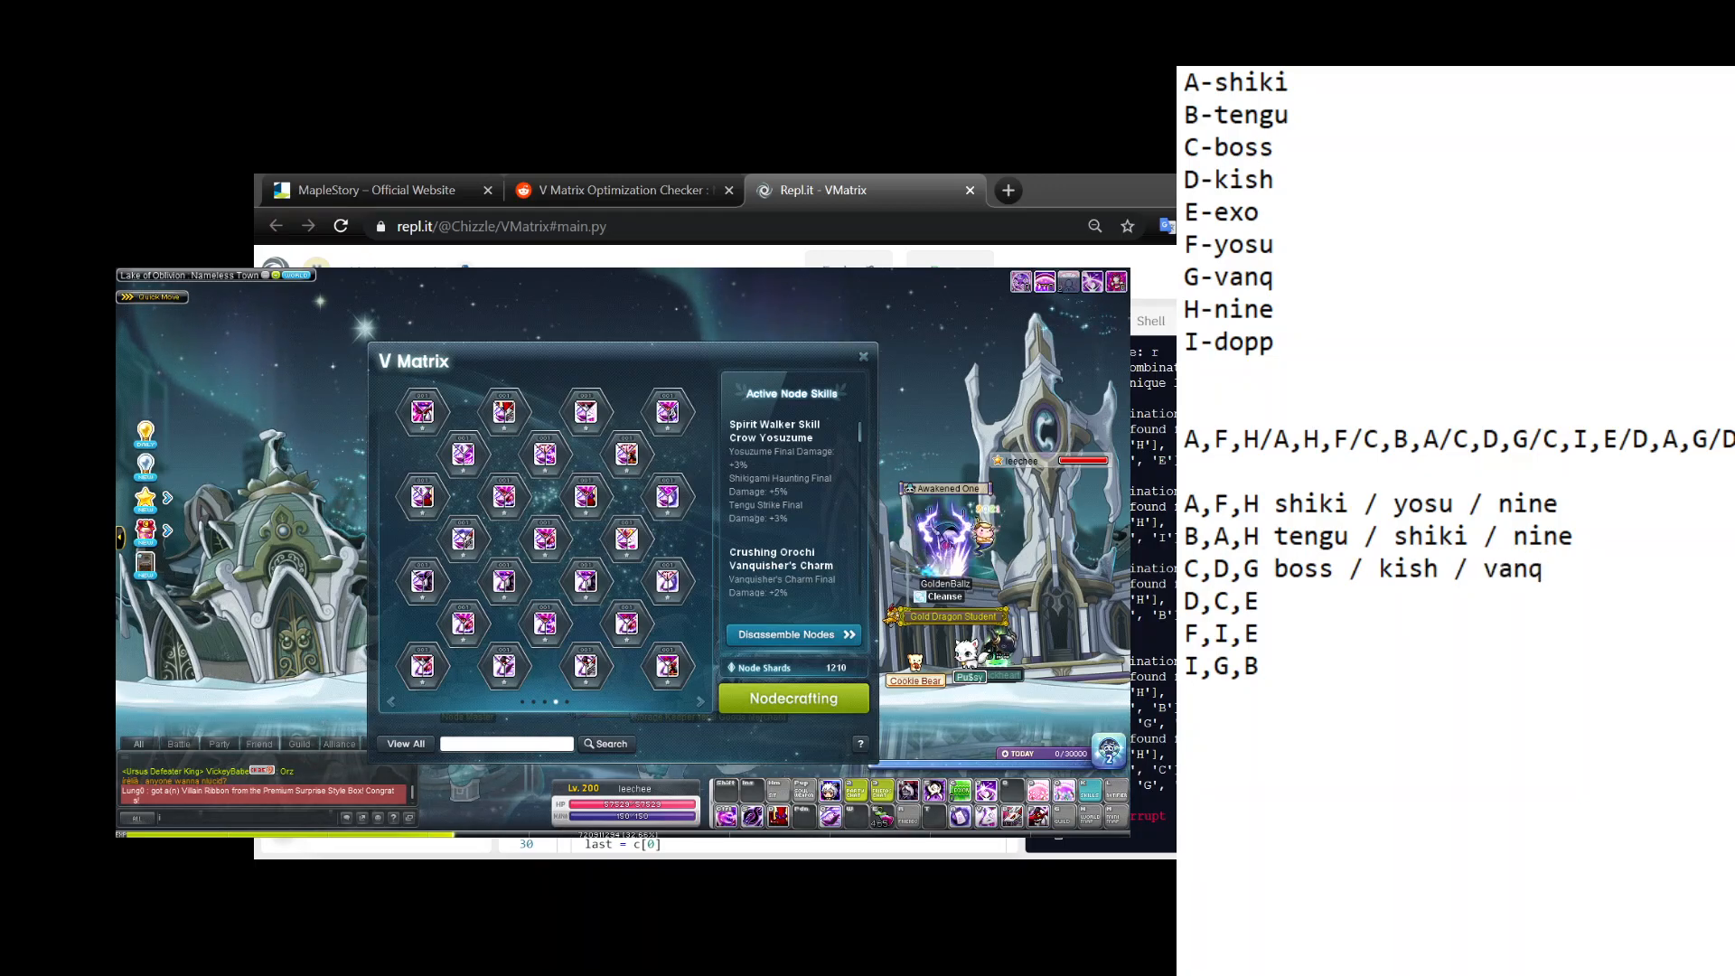
text(k)
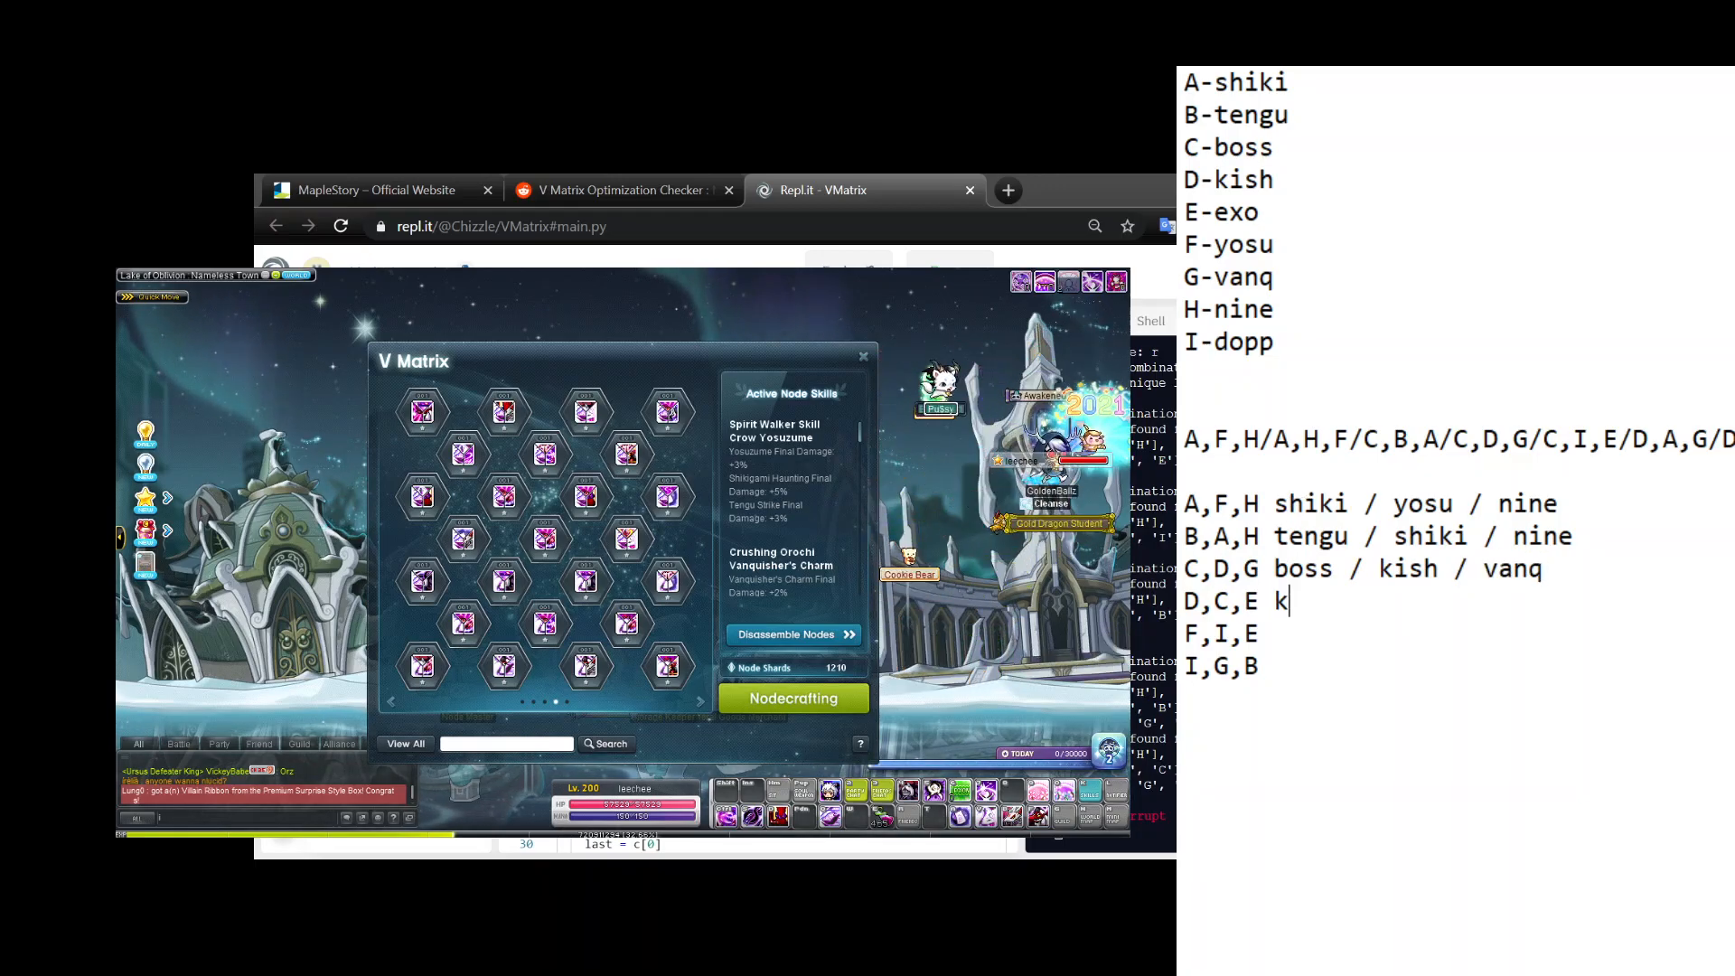
text(ish / boss /)
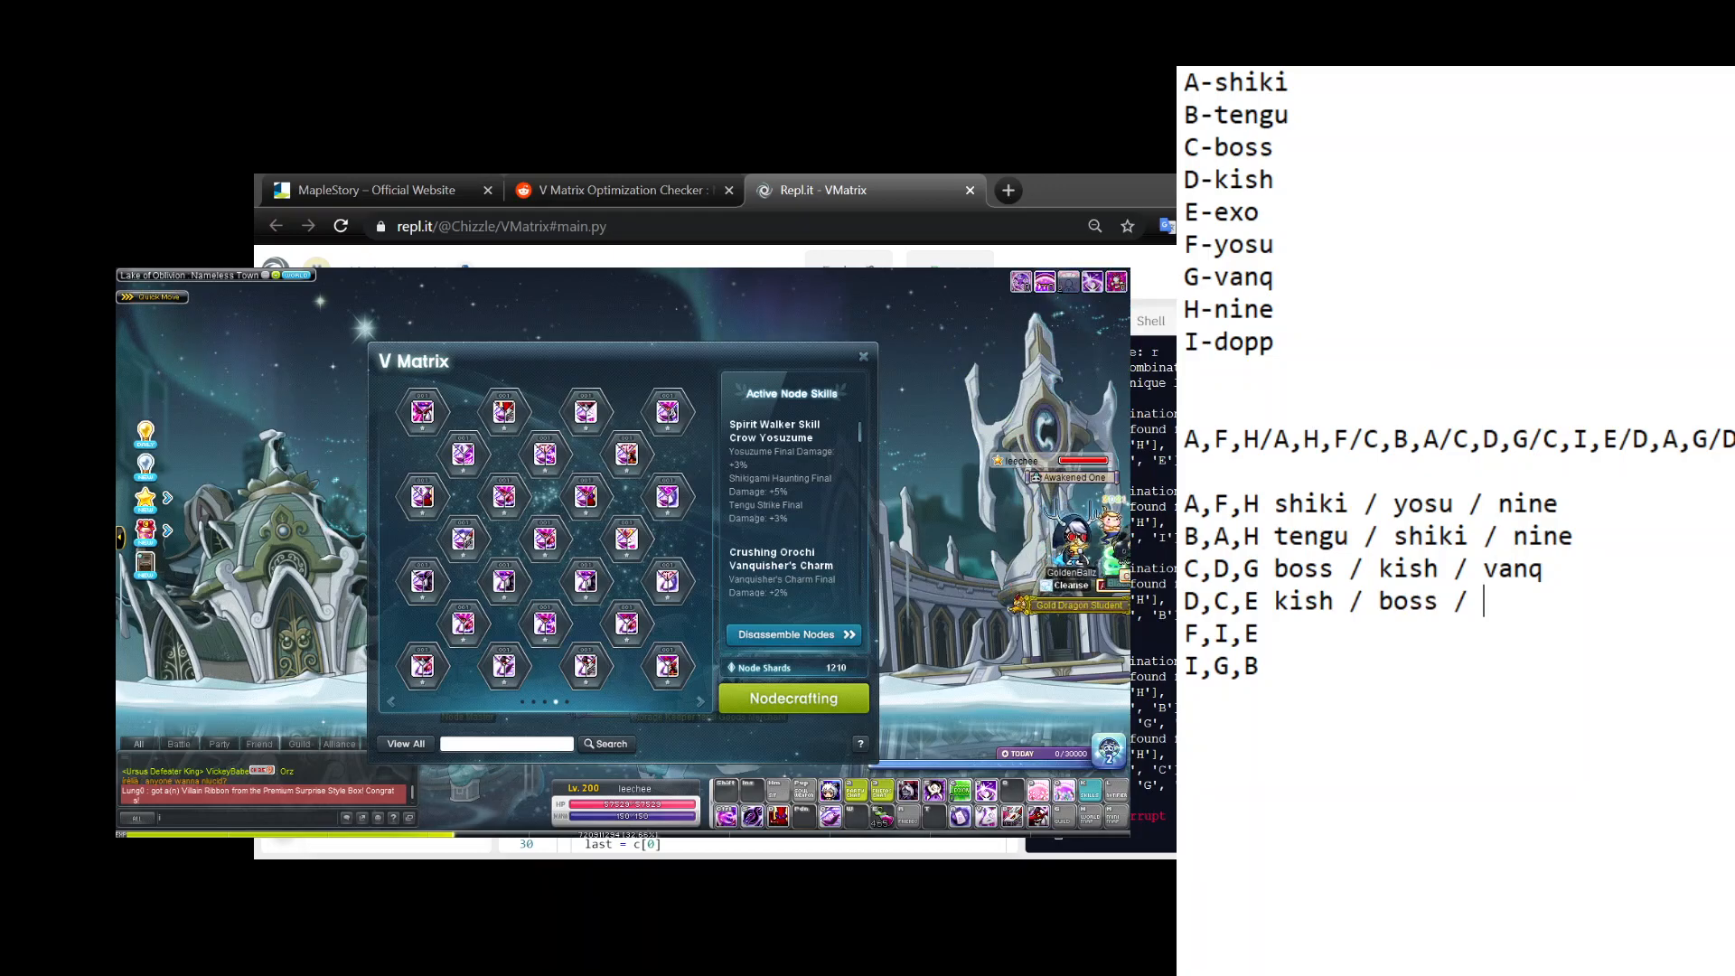
text(exo)
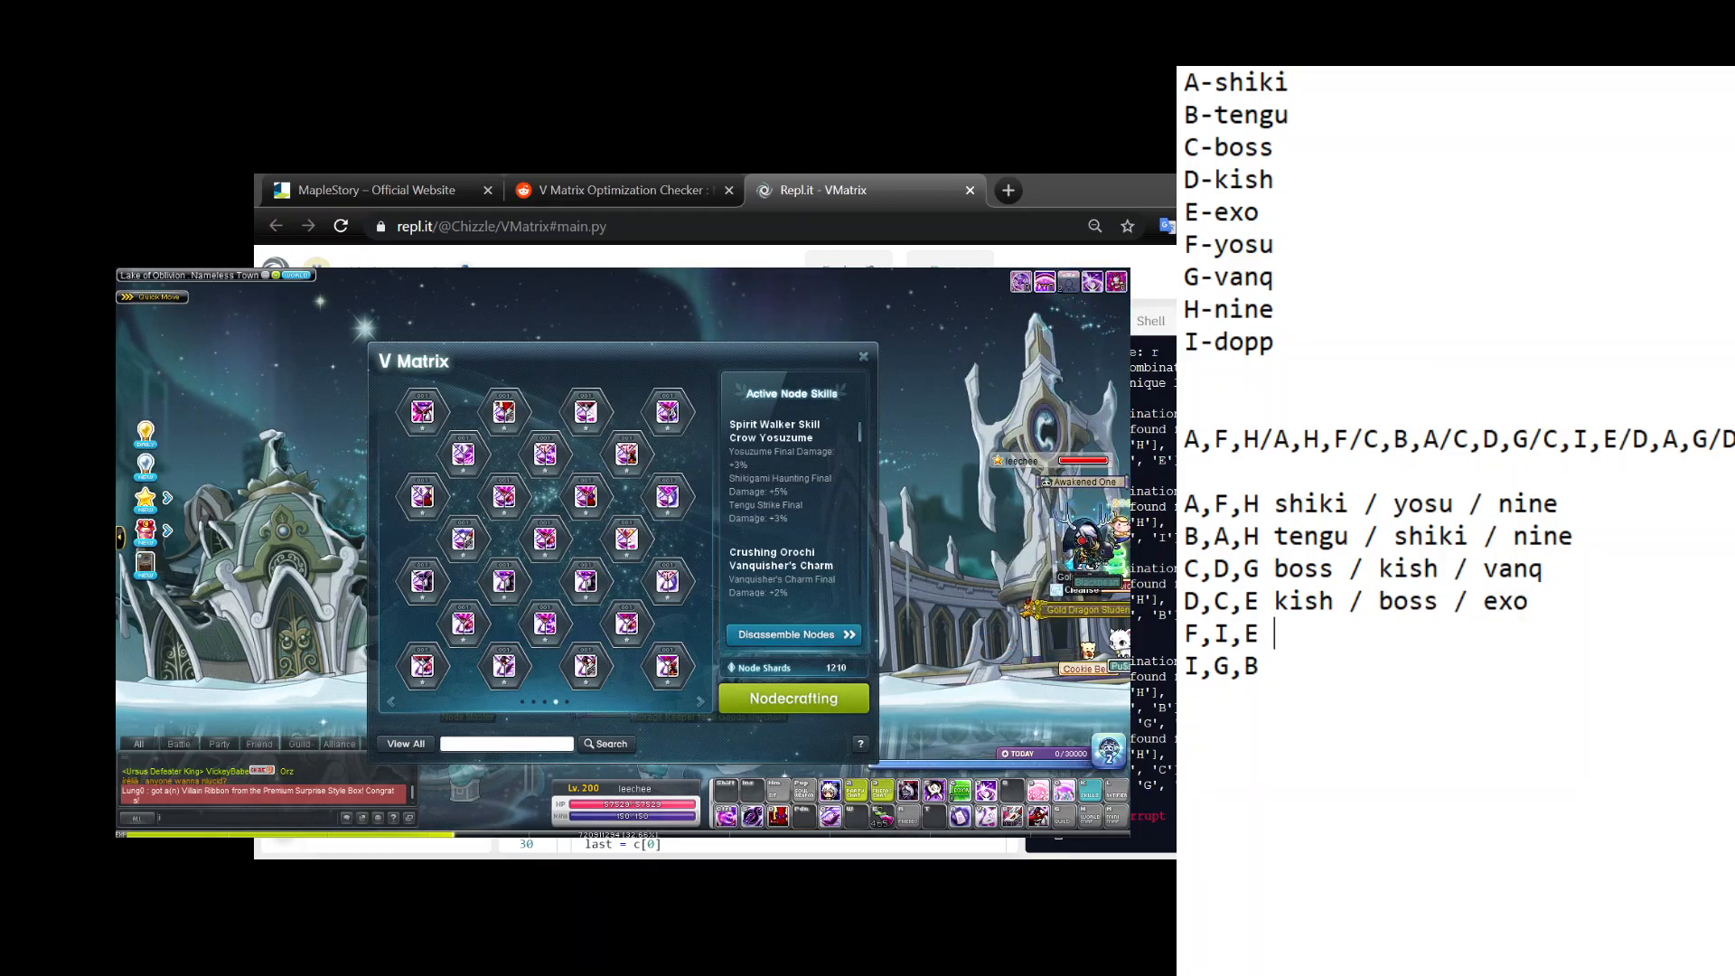
Label the last lines with yosu / dopp / exo and the dopp / vanq / tengu combination.
text(yosu)
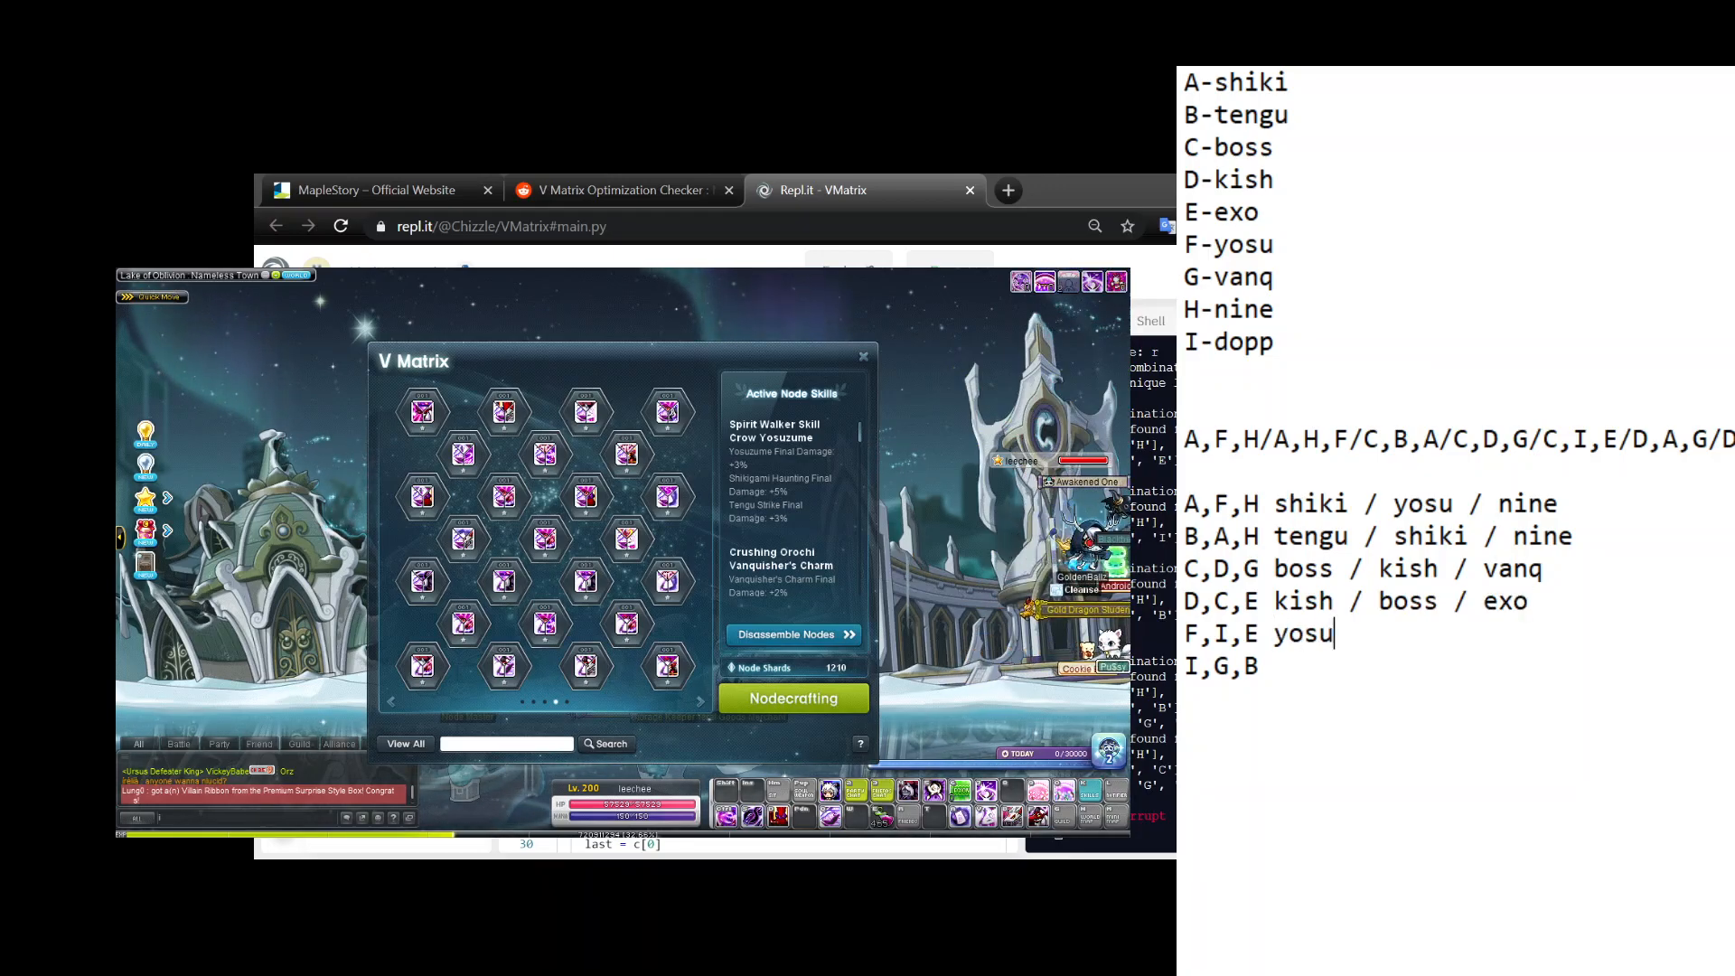
text(/ dopp / e)
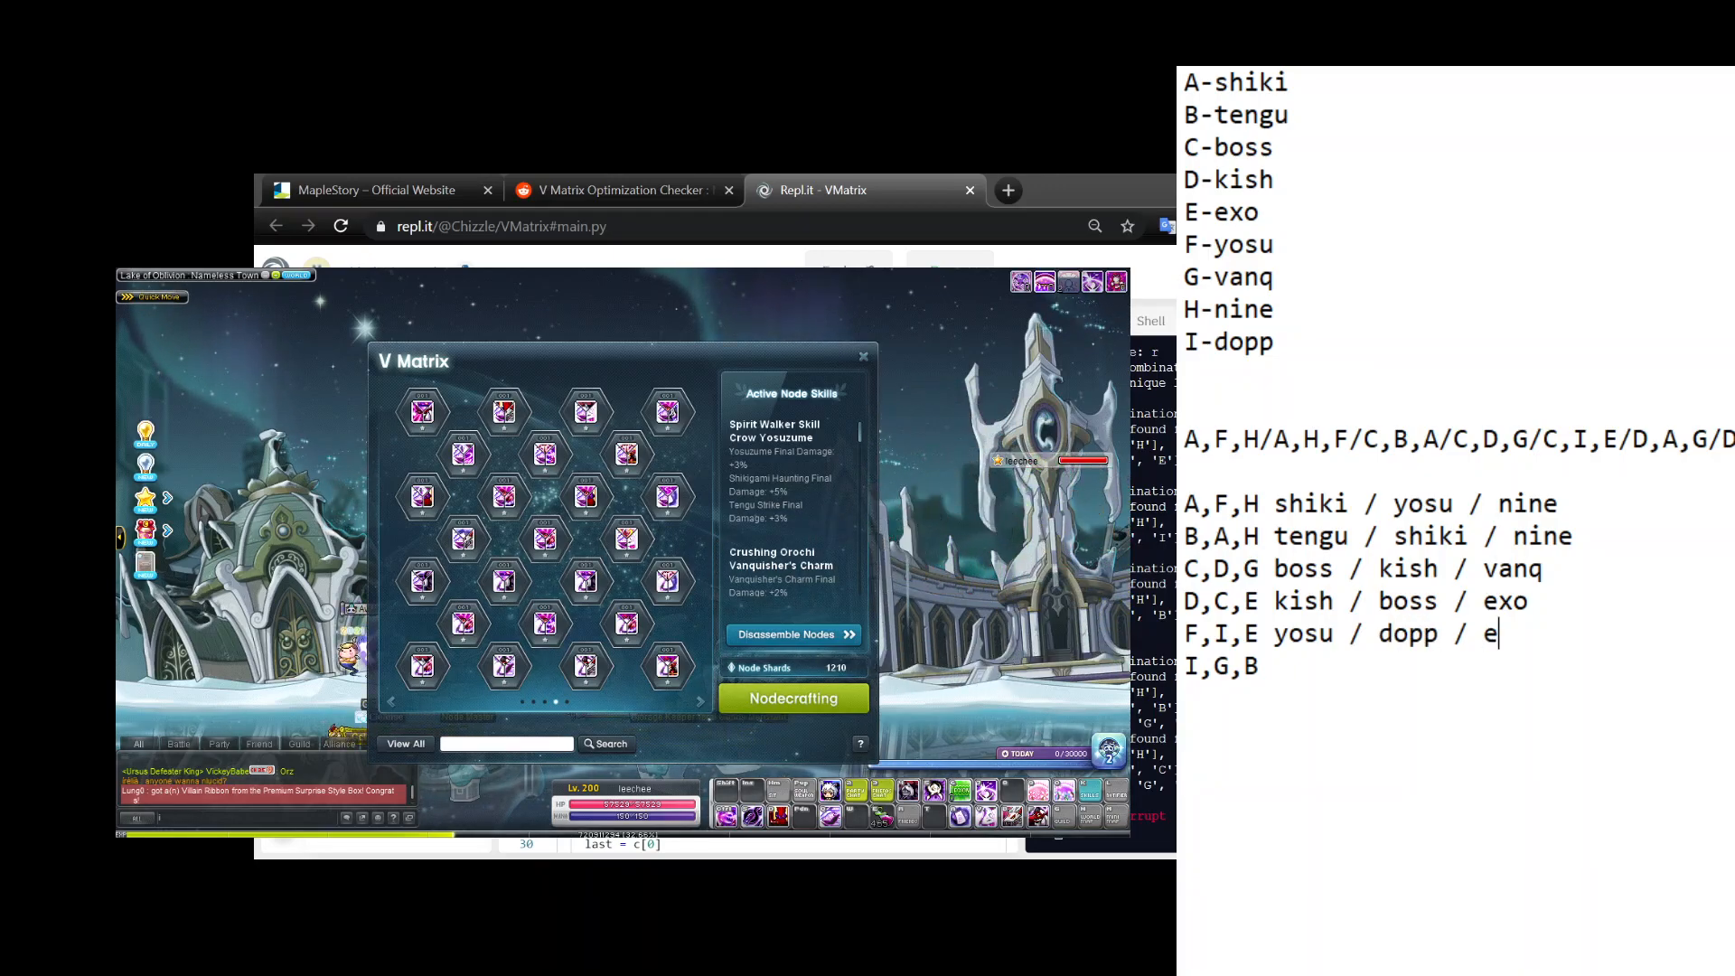
text(xo)
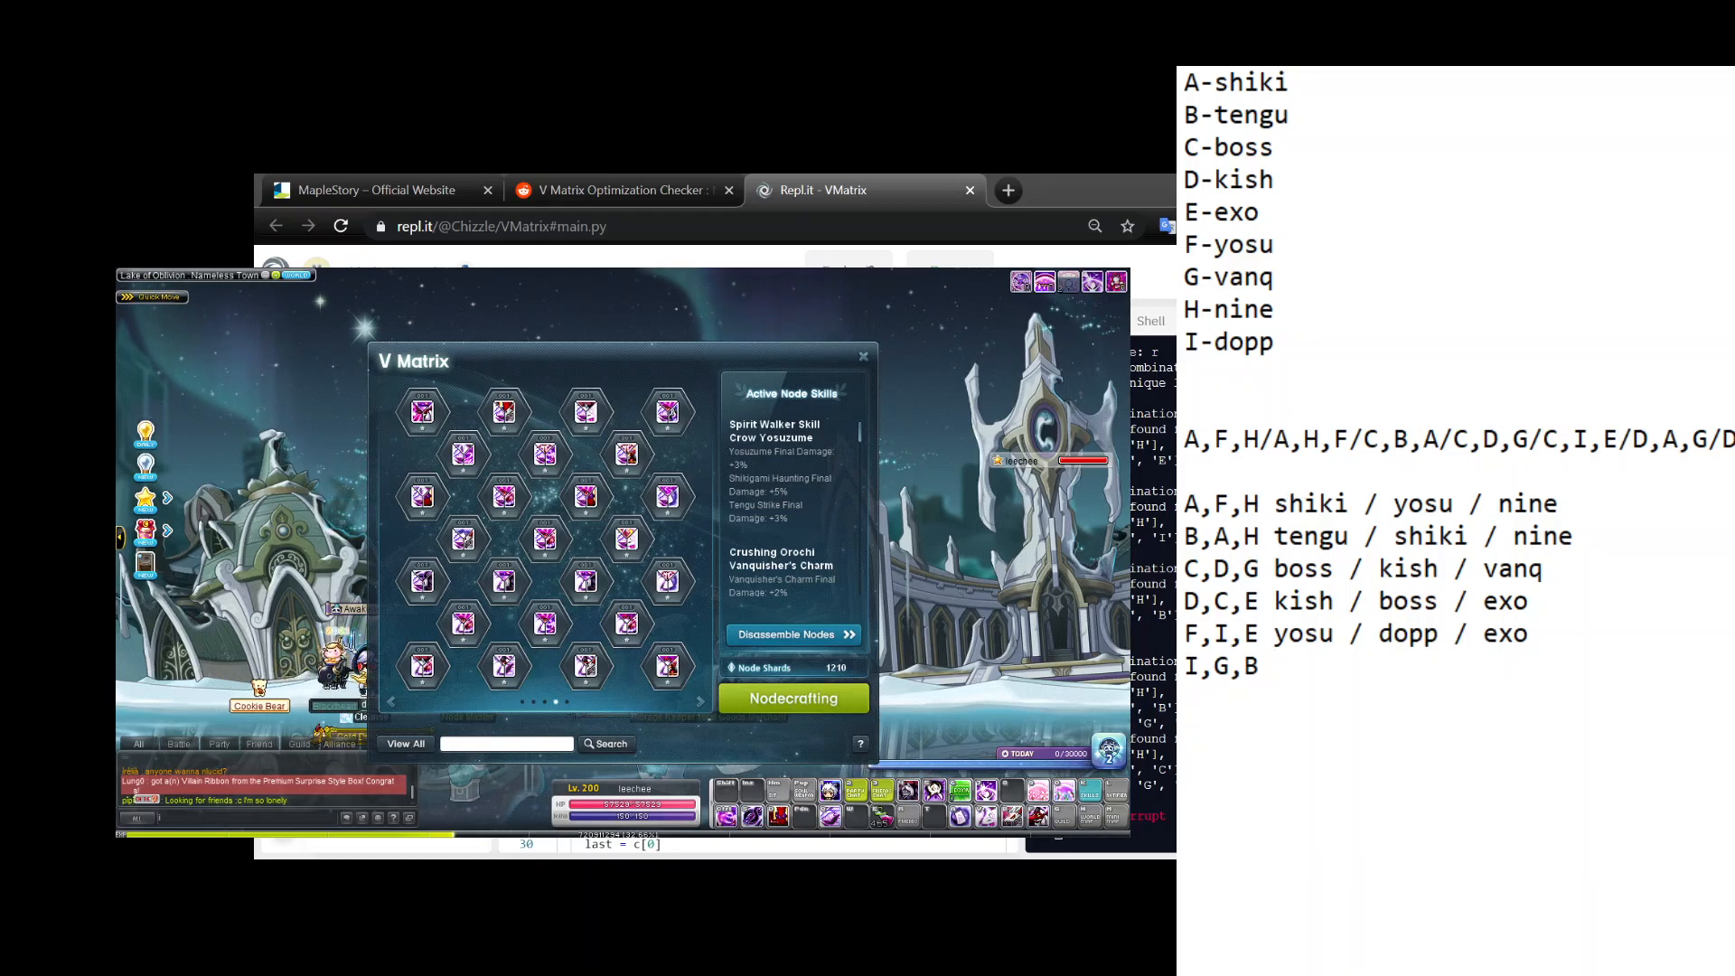
text(dopp / vanq / tengu)
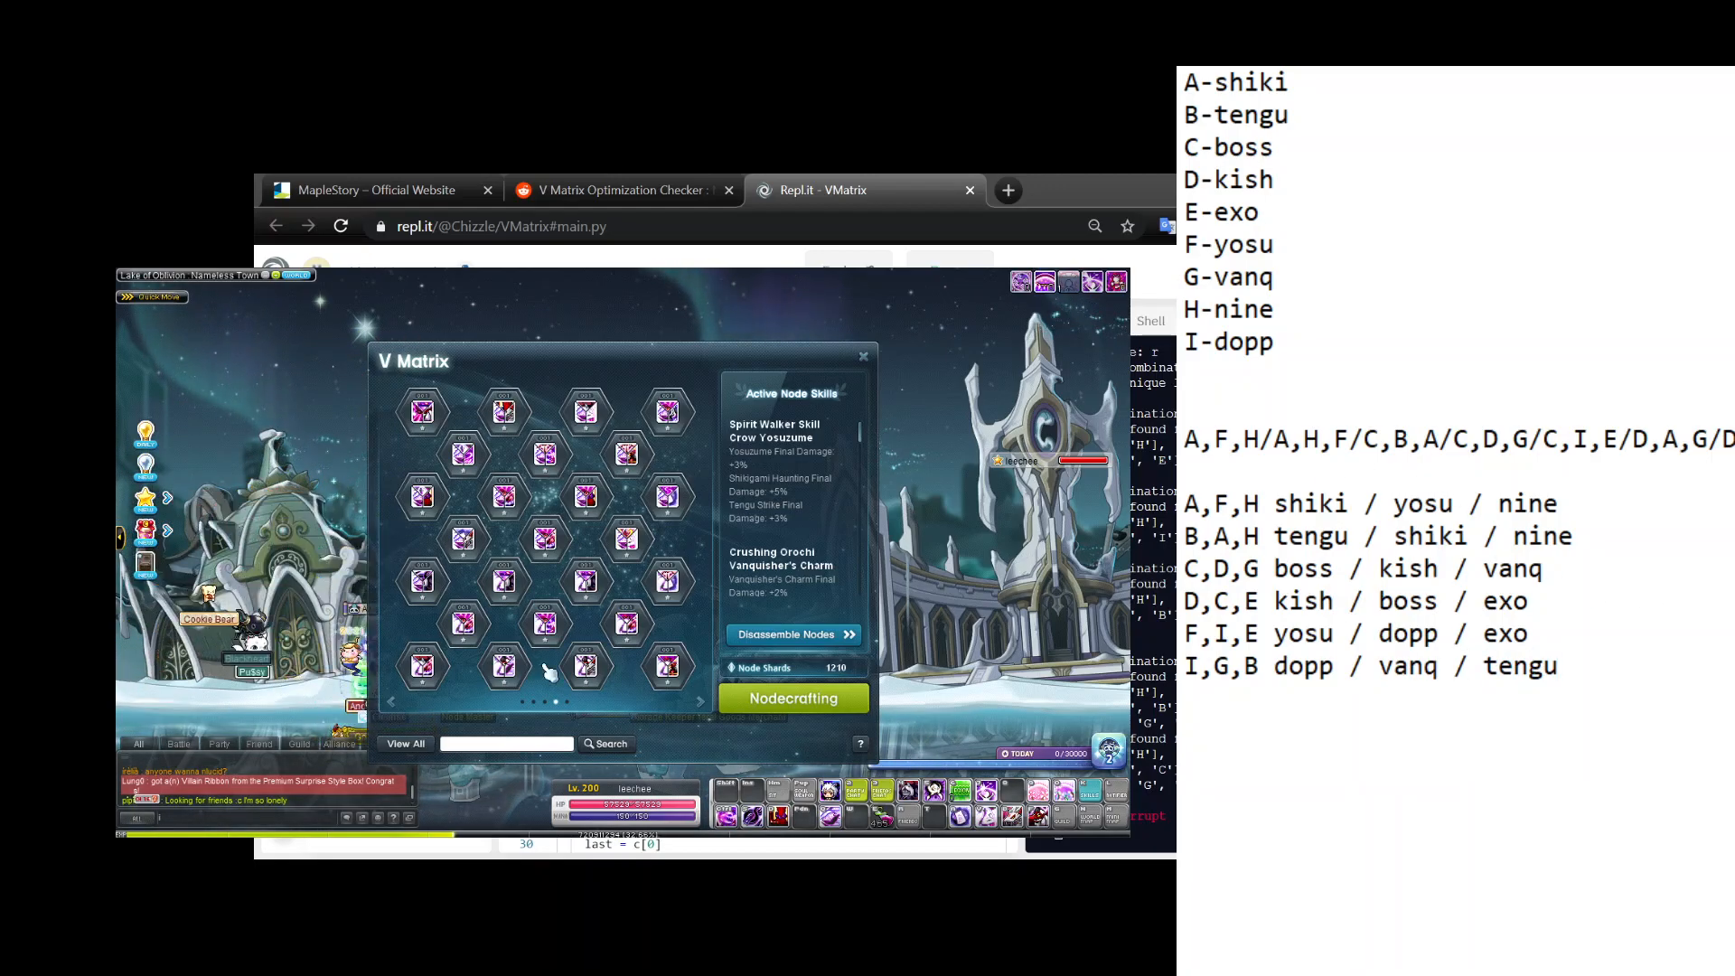
Enhance the Shikigami Haunting trinode using two duplicate nodes as material.
click(421, 411)
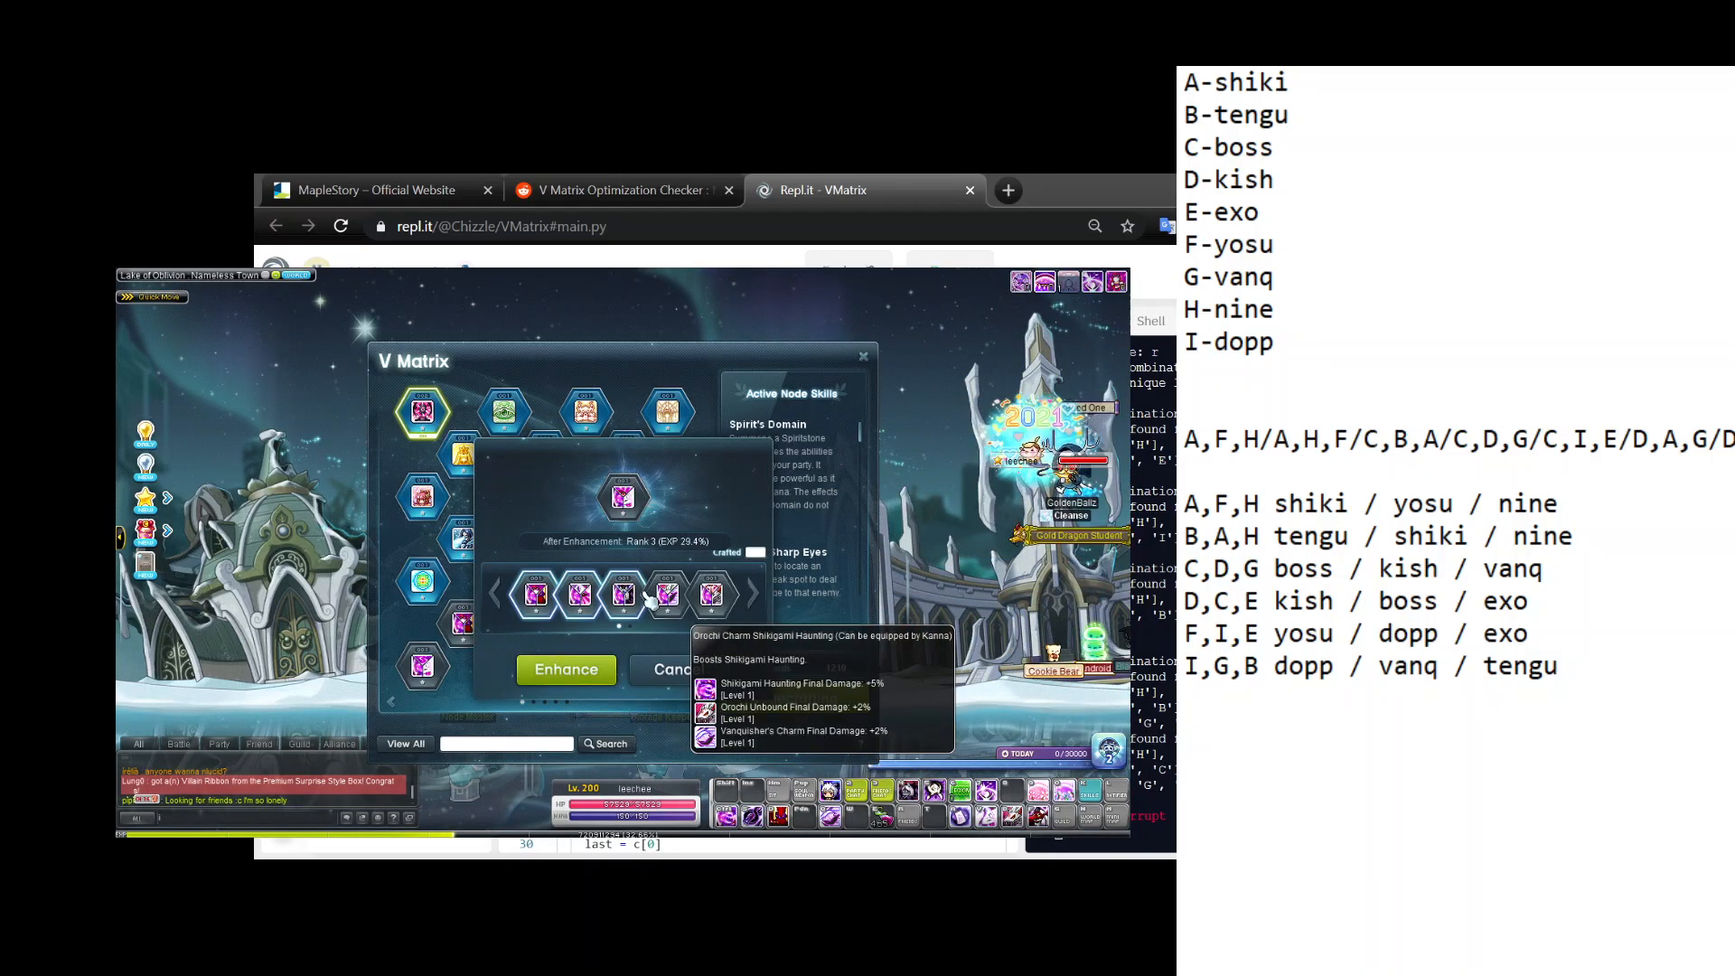
click(565, 669)
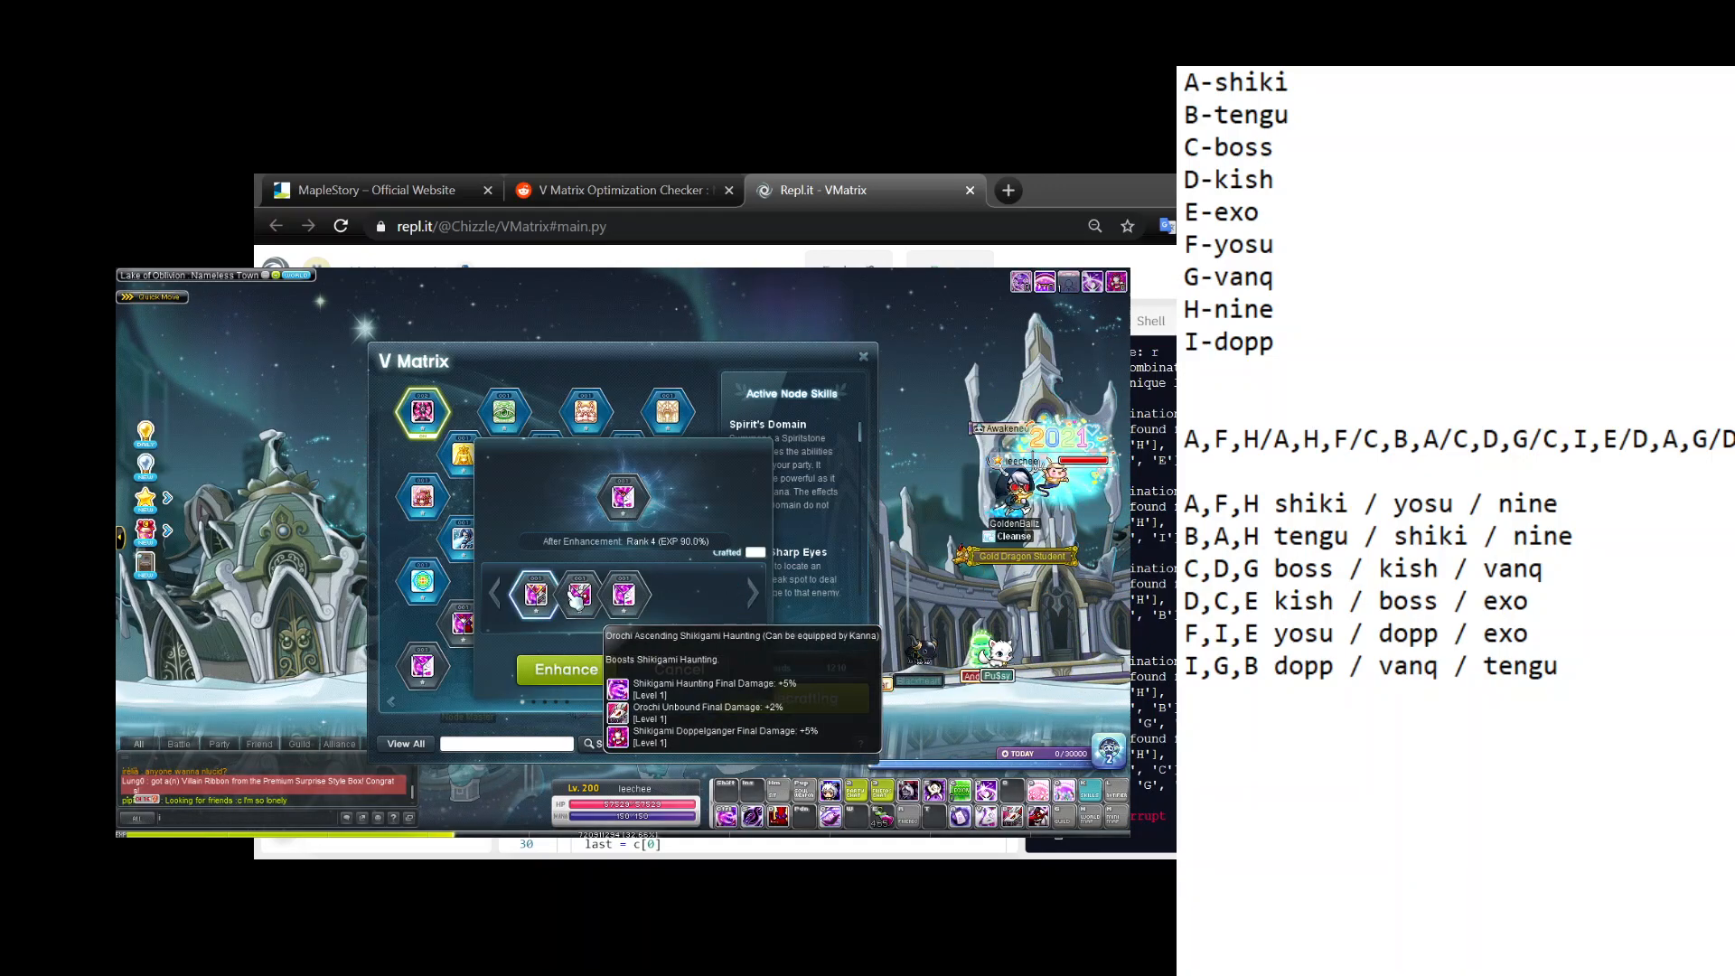
click(564, 669)
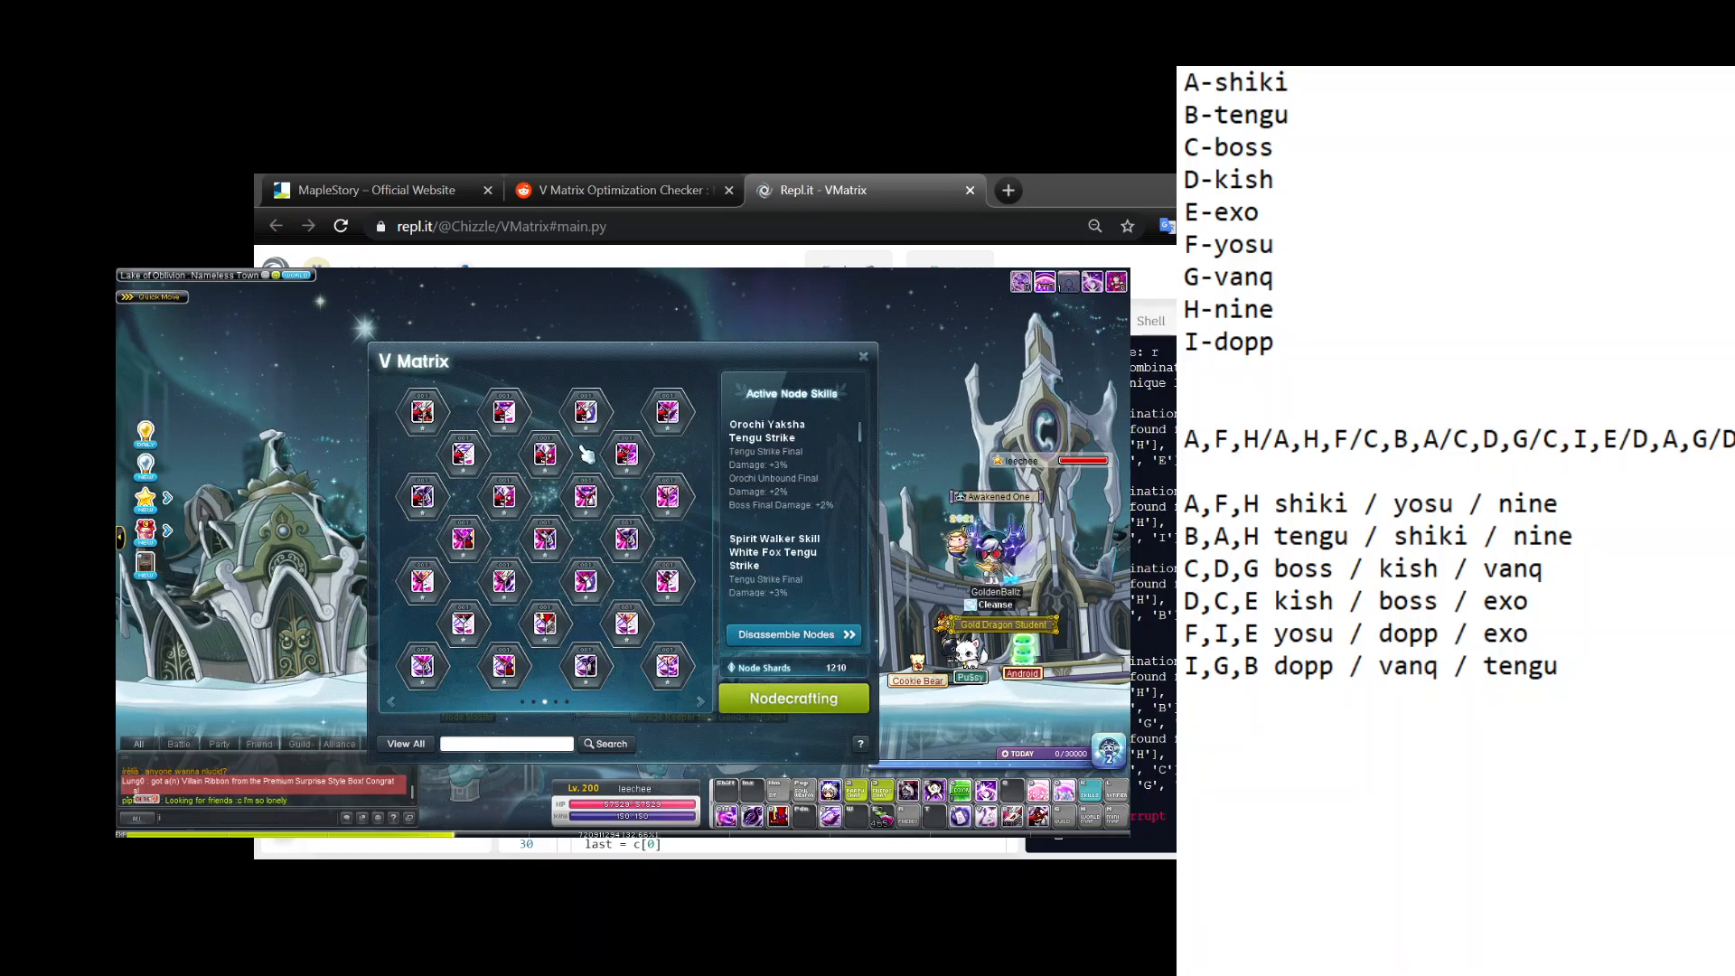
mouse_move(667, 412)
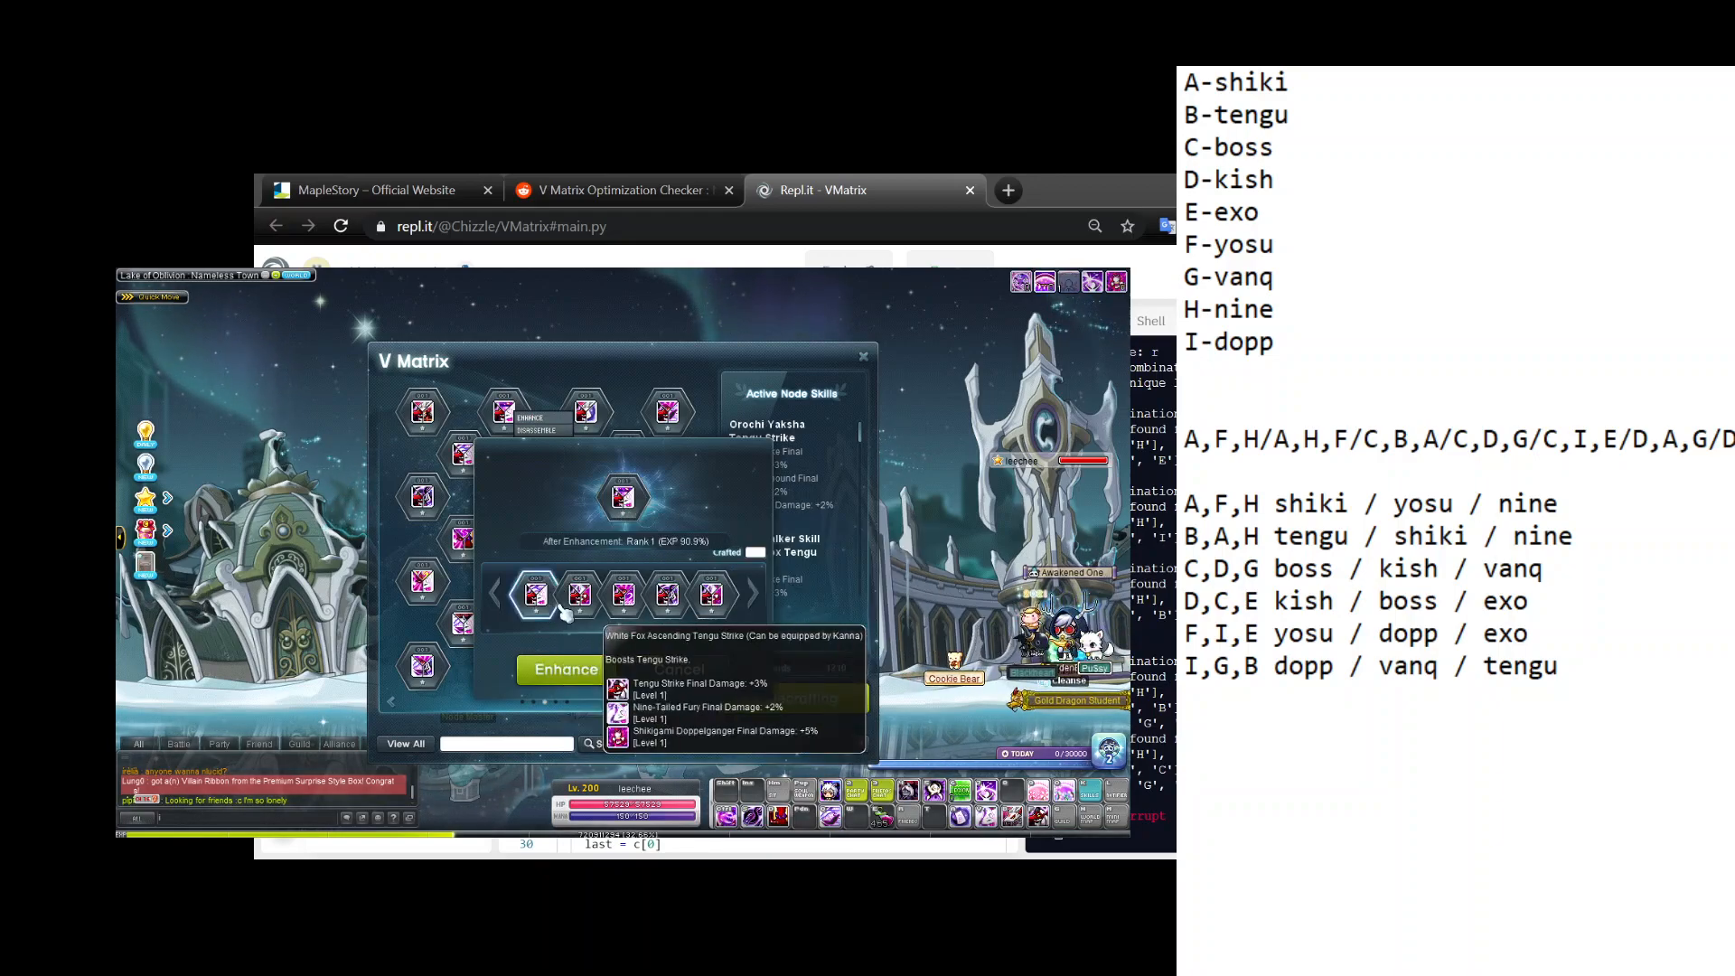
Feed duplicate Tengu Strike nodes into the Orochi Yaksha Tengu Strike trinode to reach rank 8.
click(564, 669)
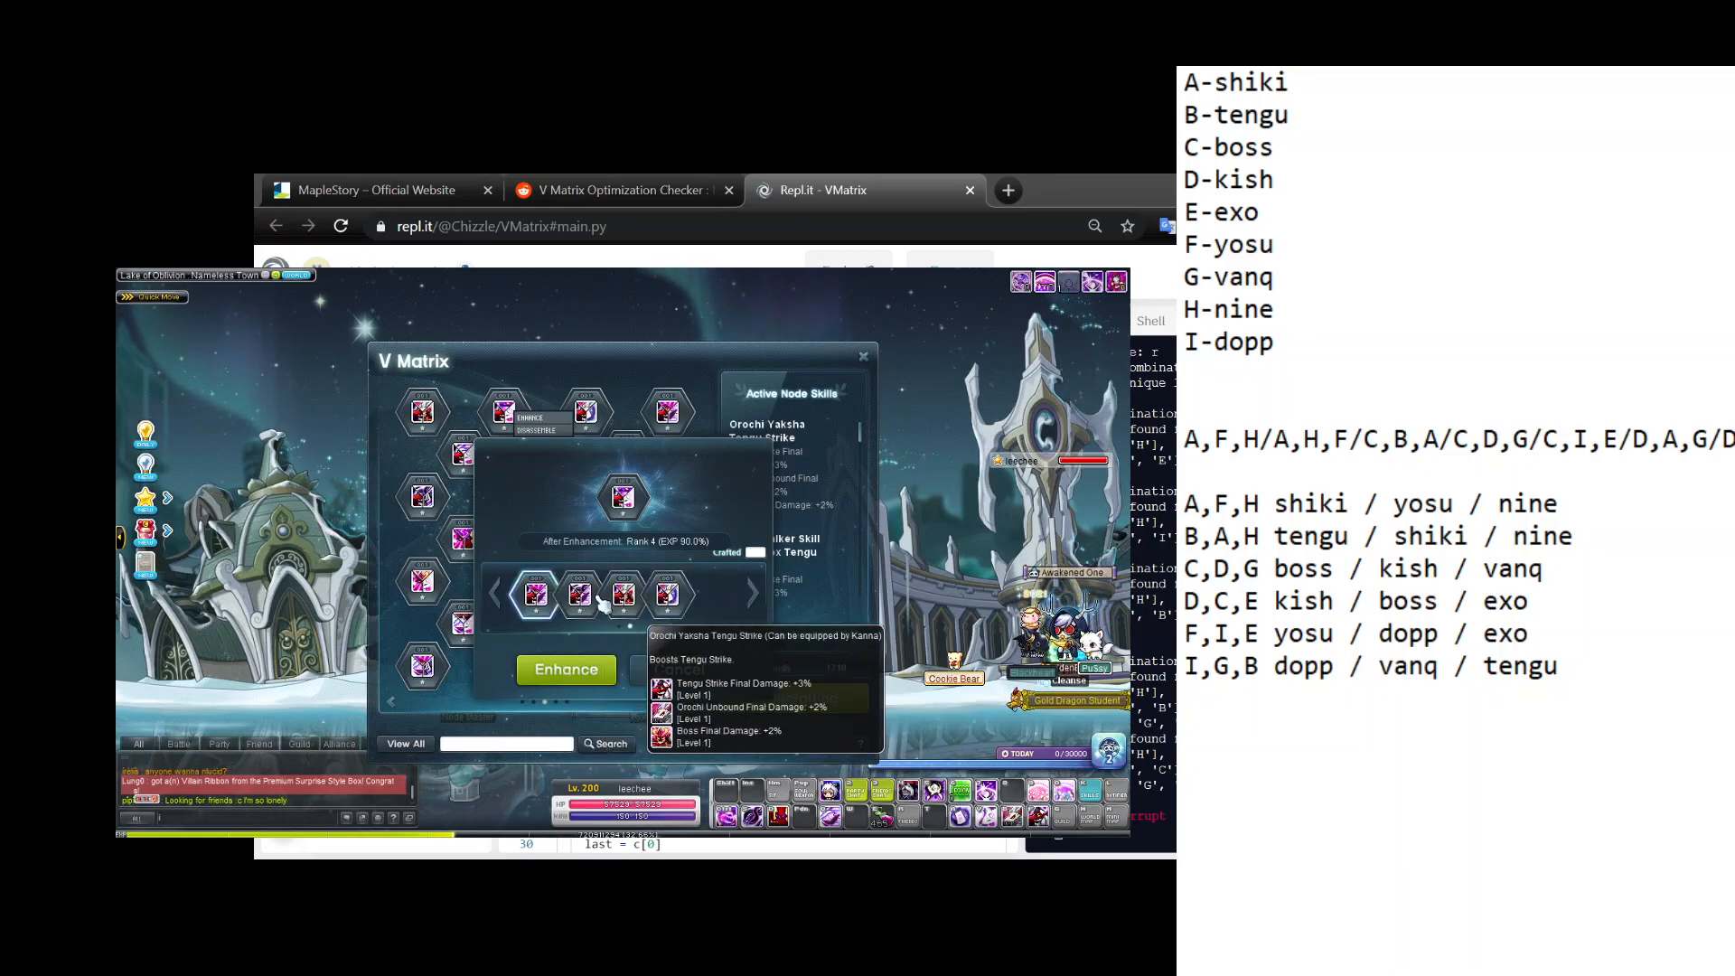
click(565, 669)
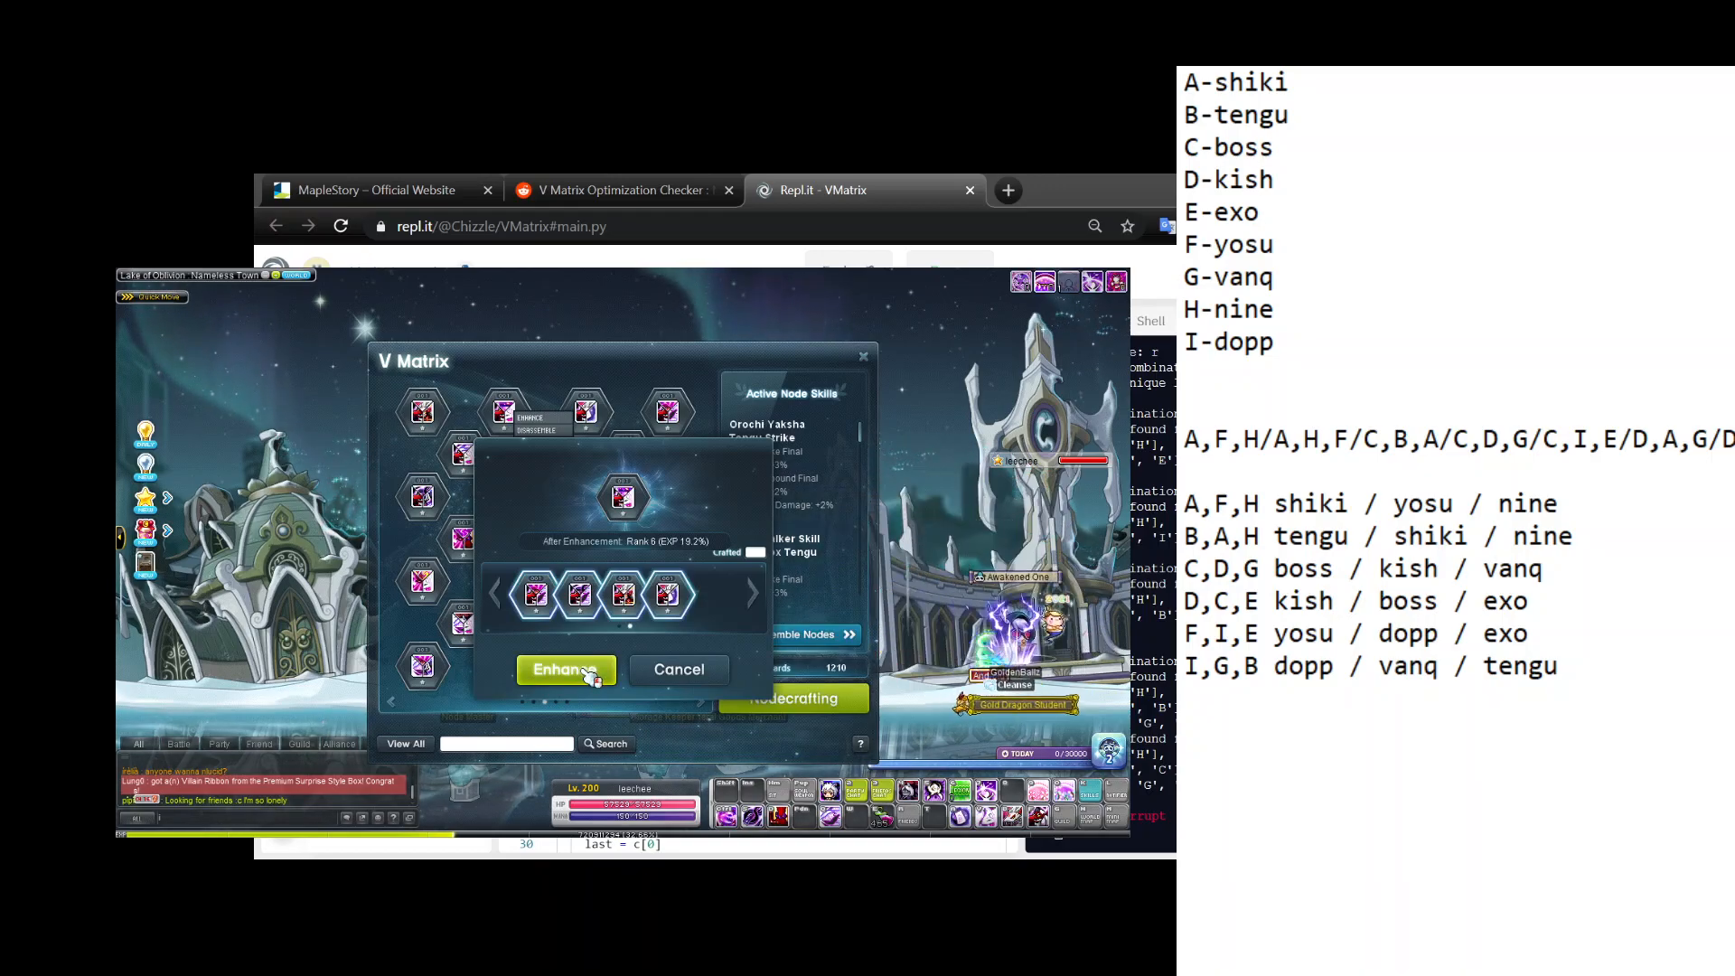
click(566, 669)
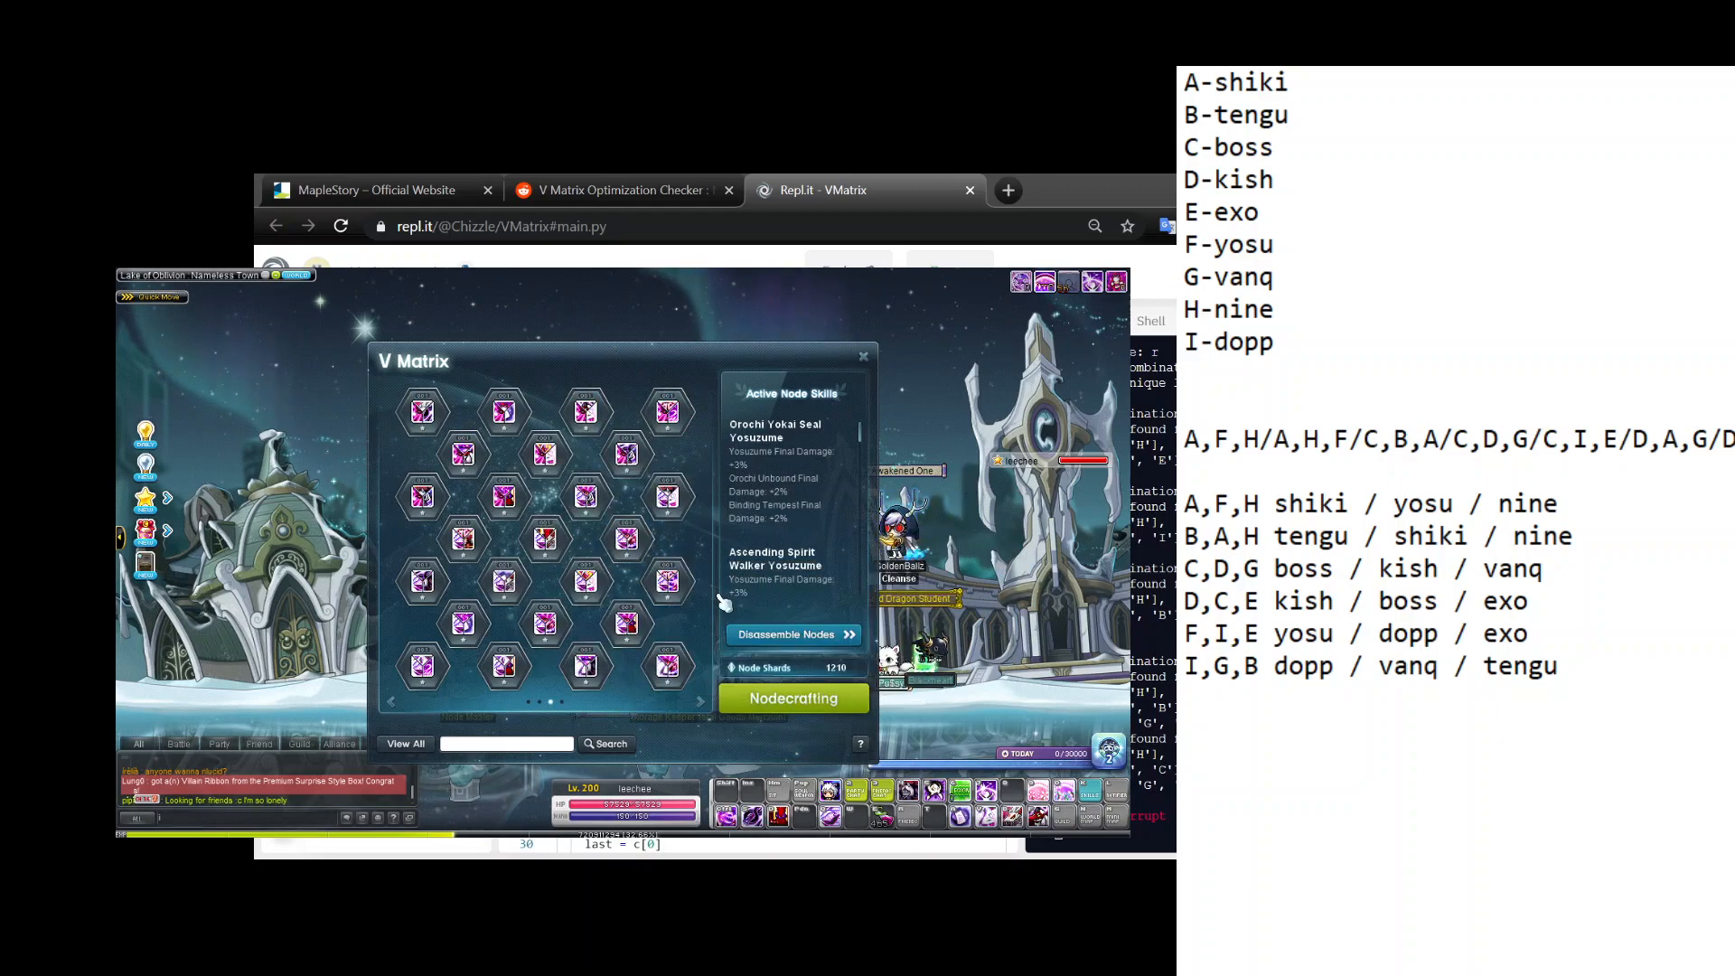
mouse_move(584, 580)
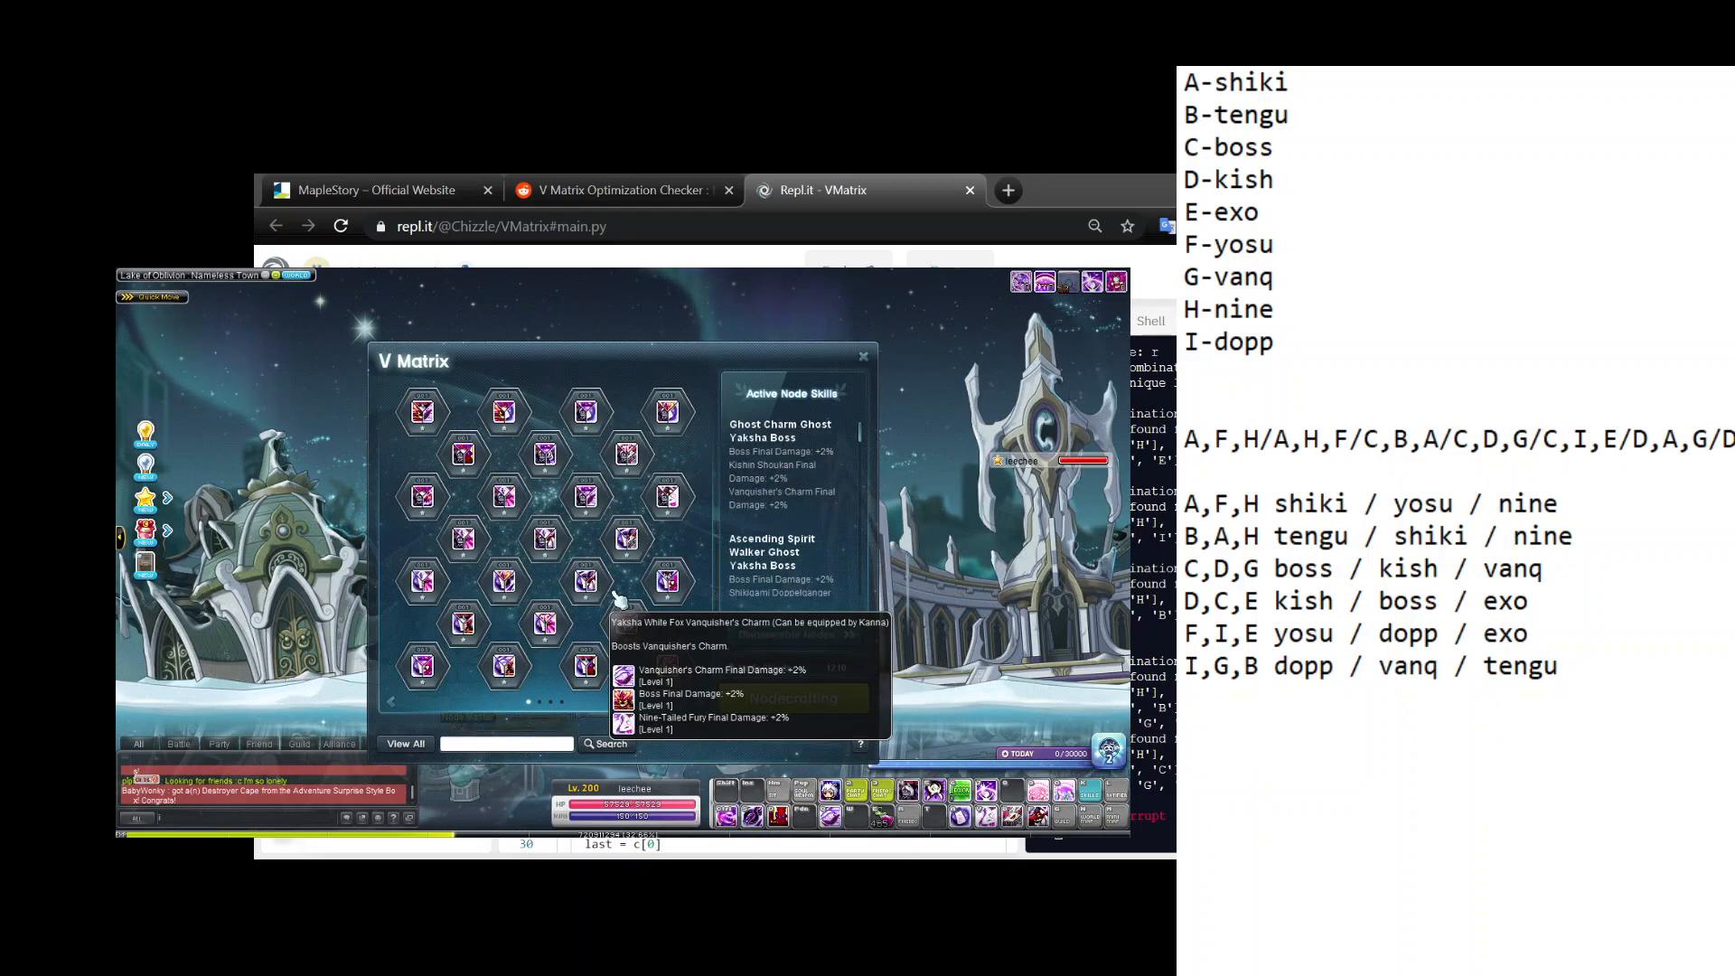
Check Vanquisher's Charm boosts, then enhance the Ghost Yaksha Boss trinode with a duplicate node.
click(421, 410)
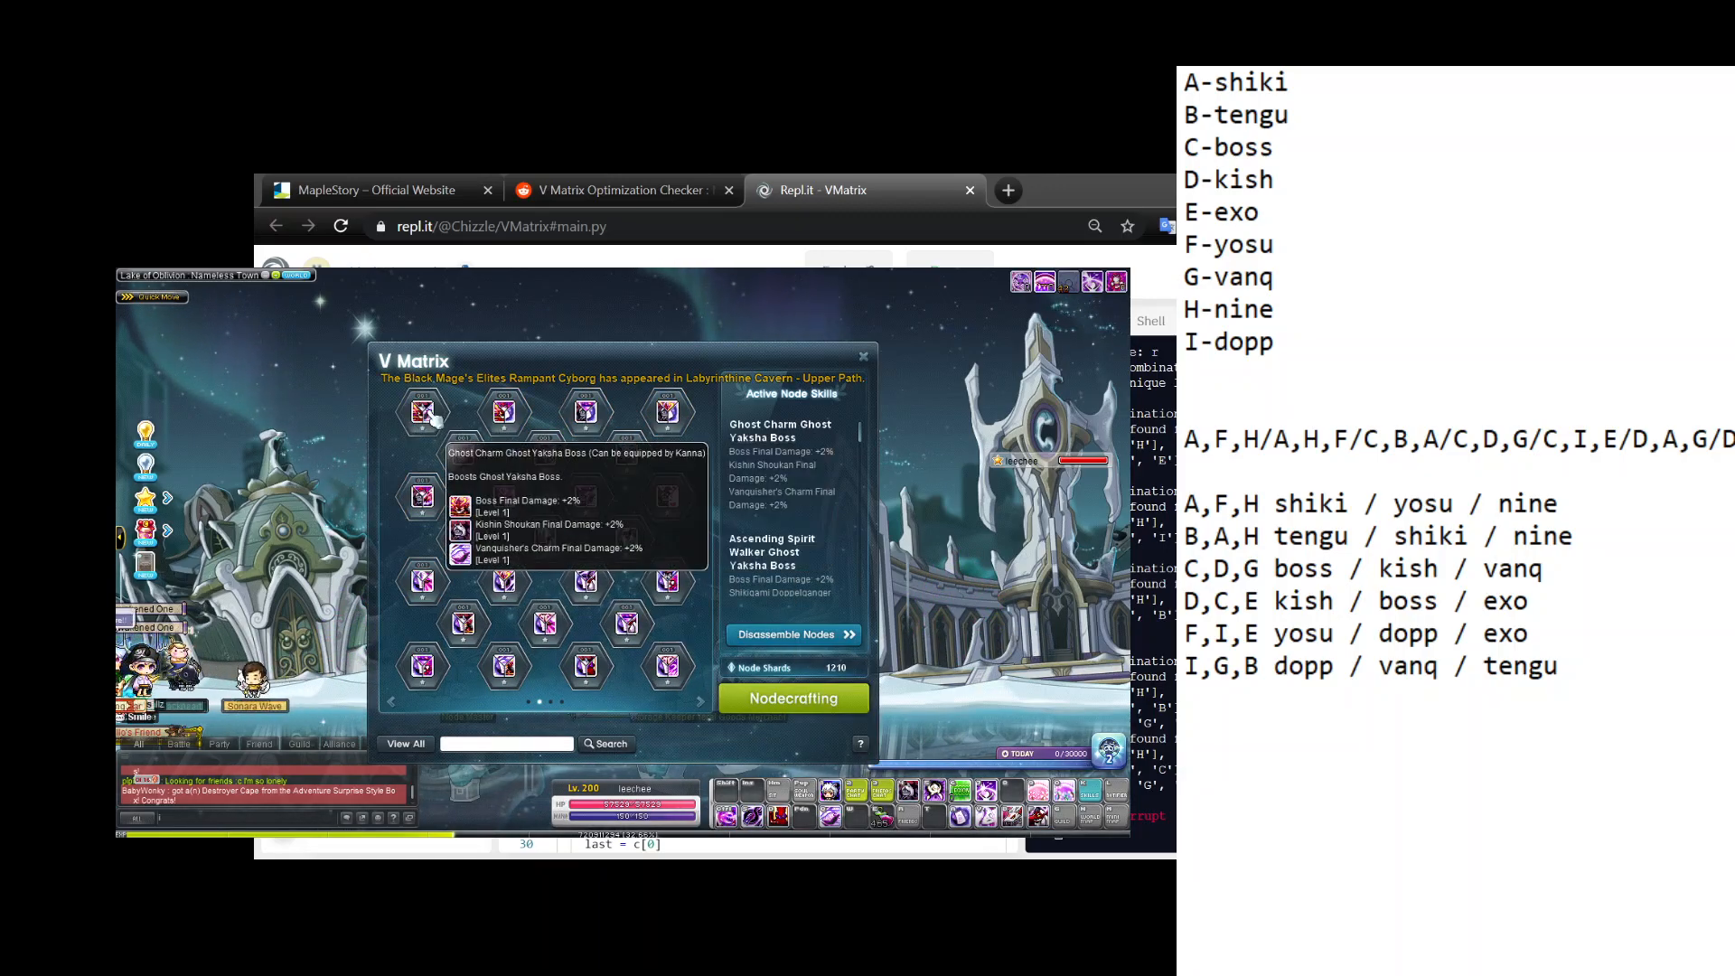
click(421, 412)
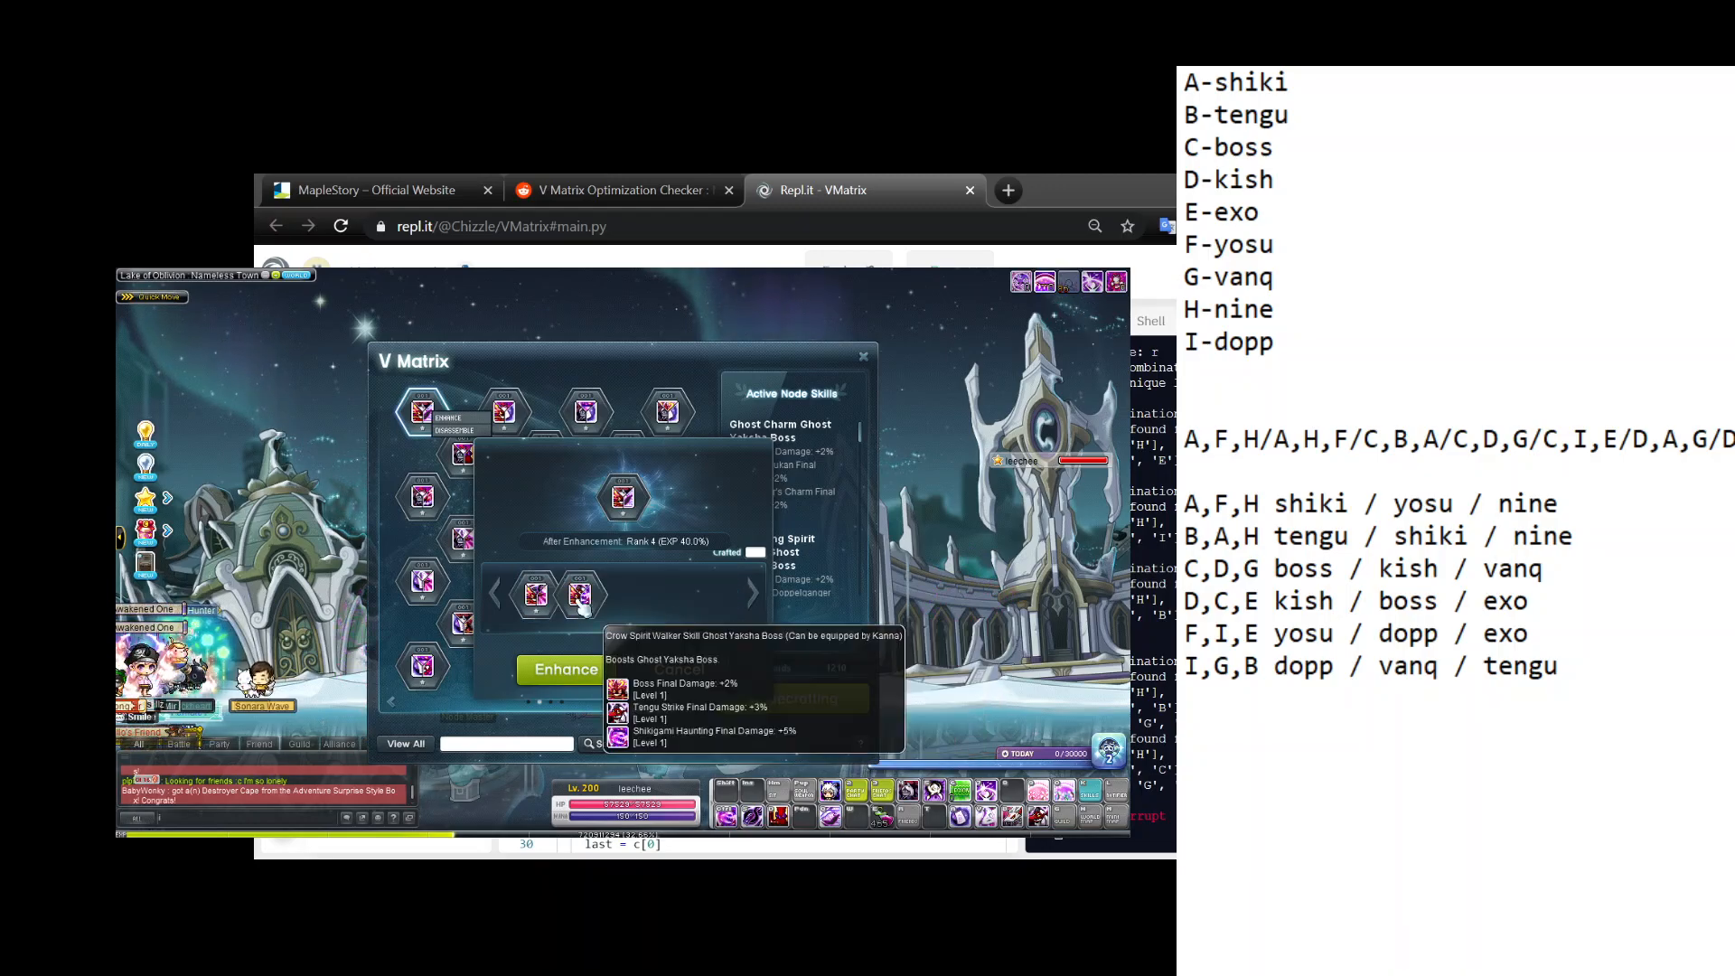
click(566, 669)
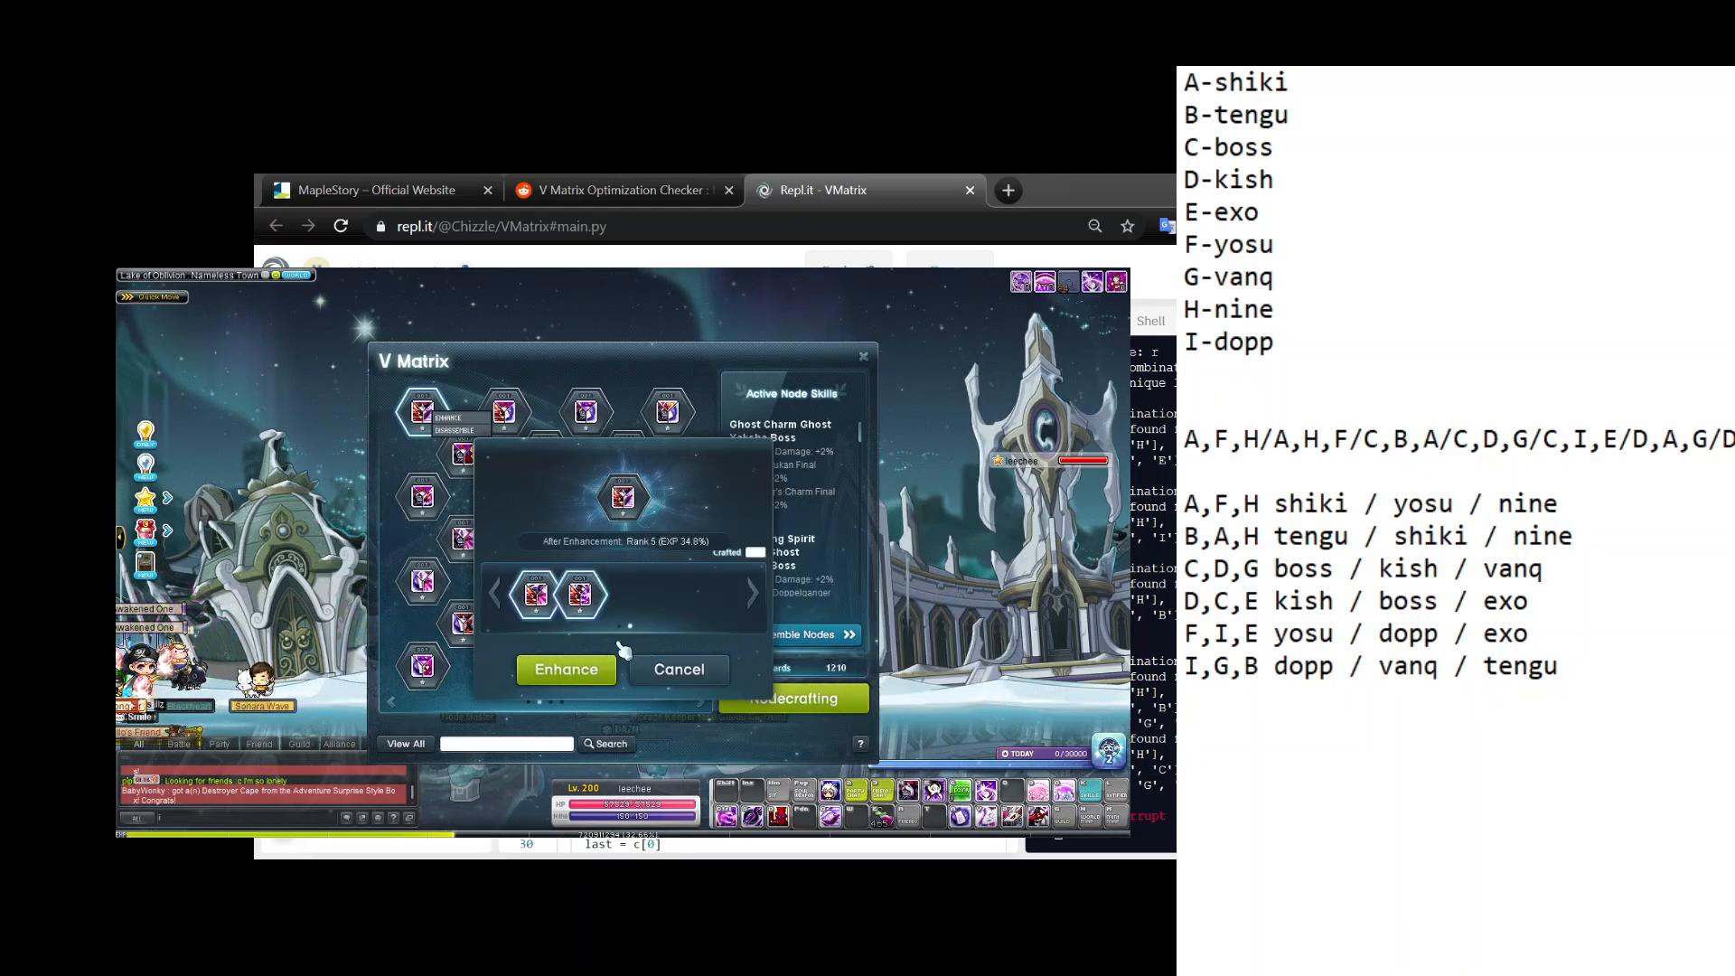
click(563, 669)
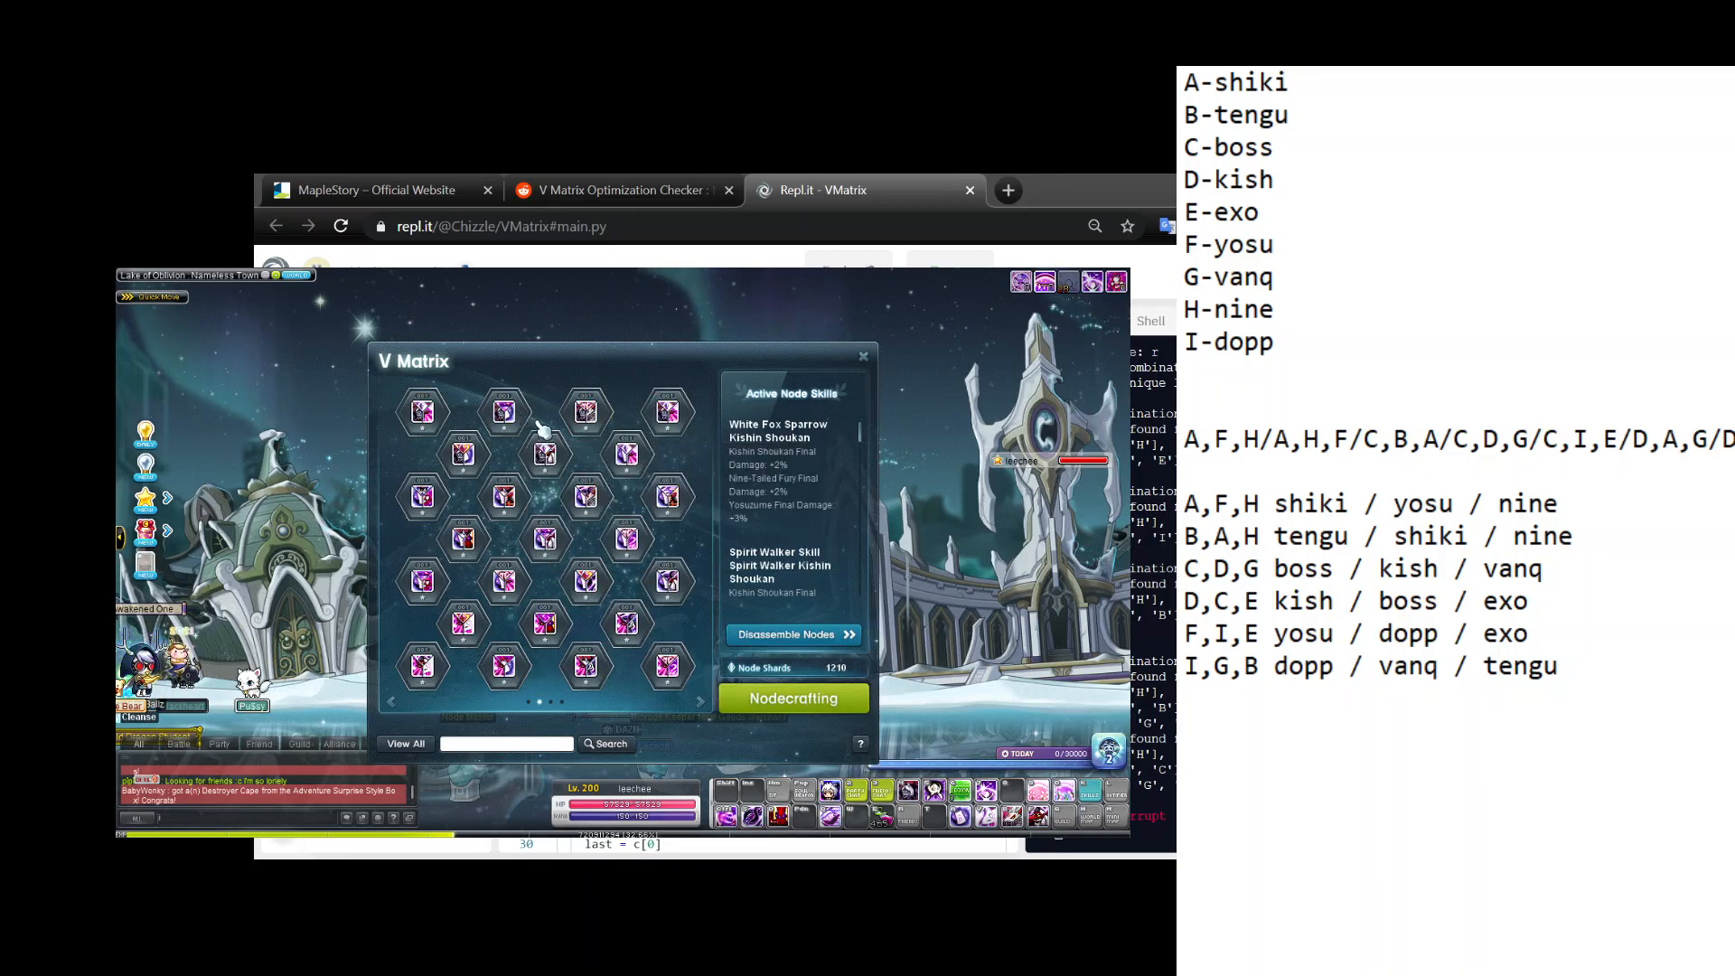
mouse_move(463, 453)
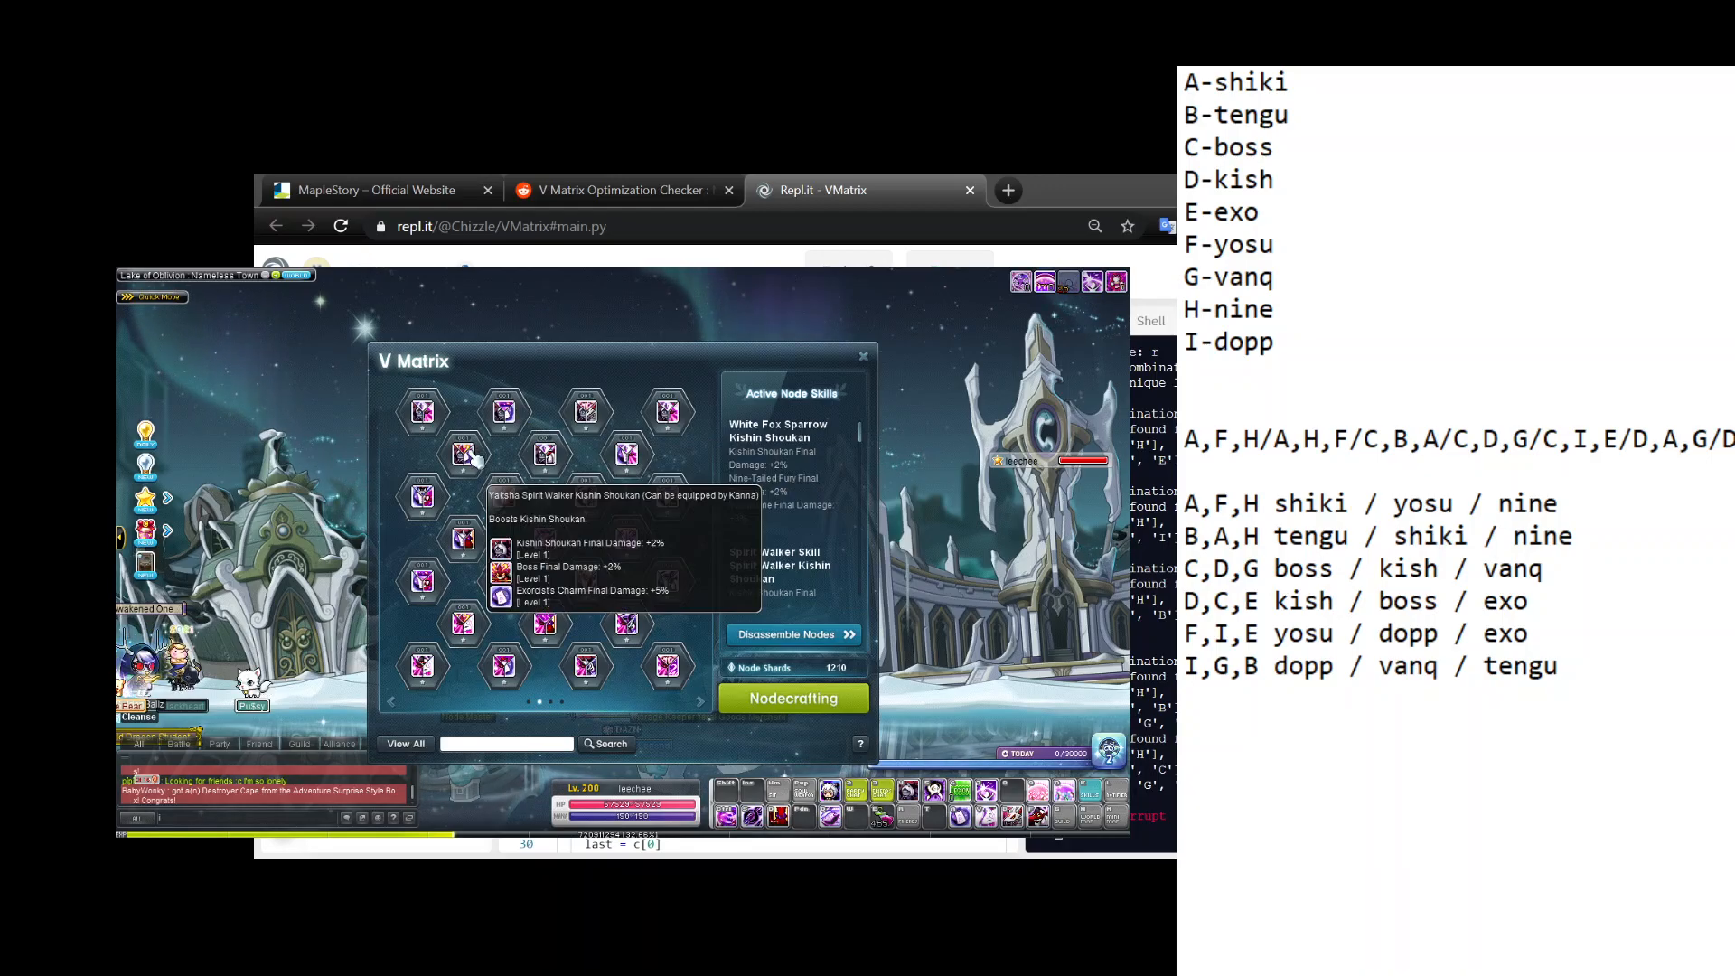
Enhance a Kishin Shoukan trinode, confirming the ten duplicate nodes as sacrifice material.
click(465, 454)
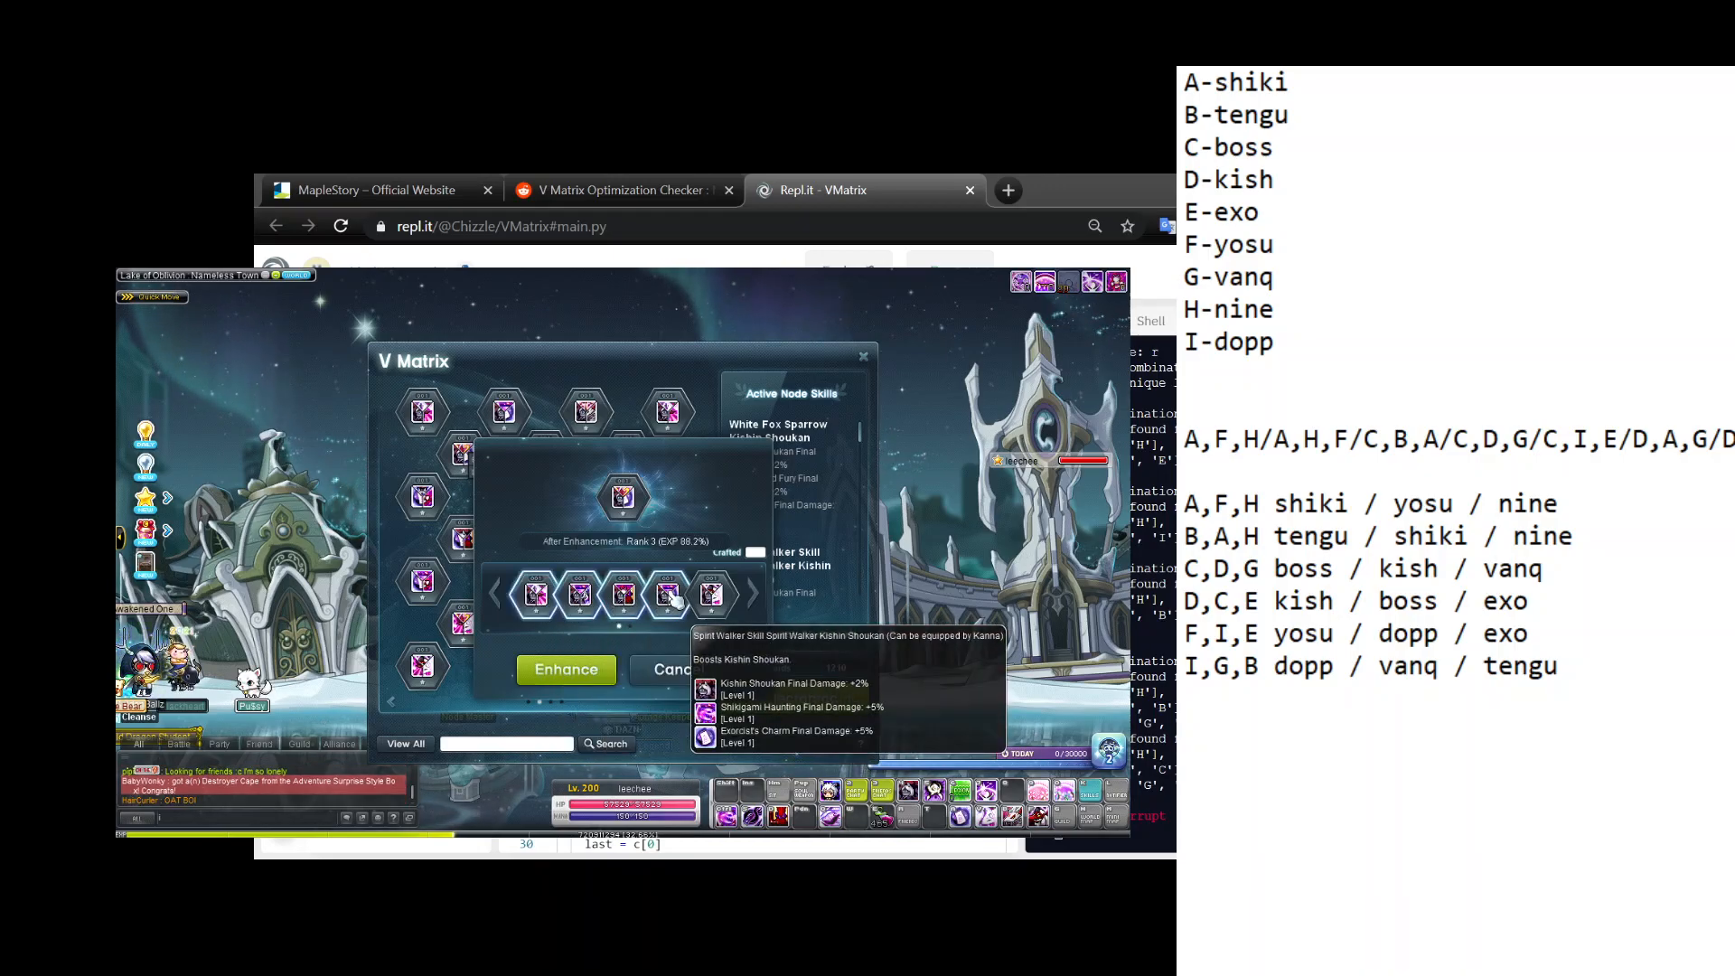
click(564, 669)
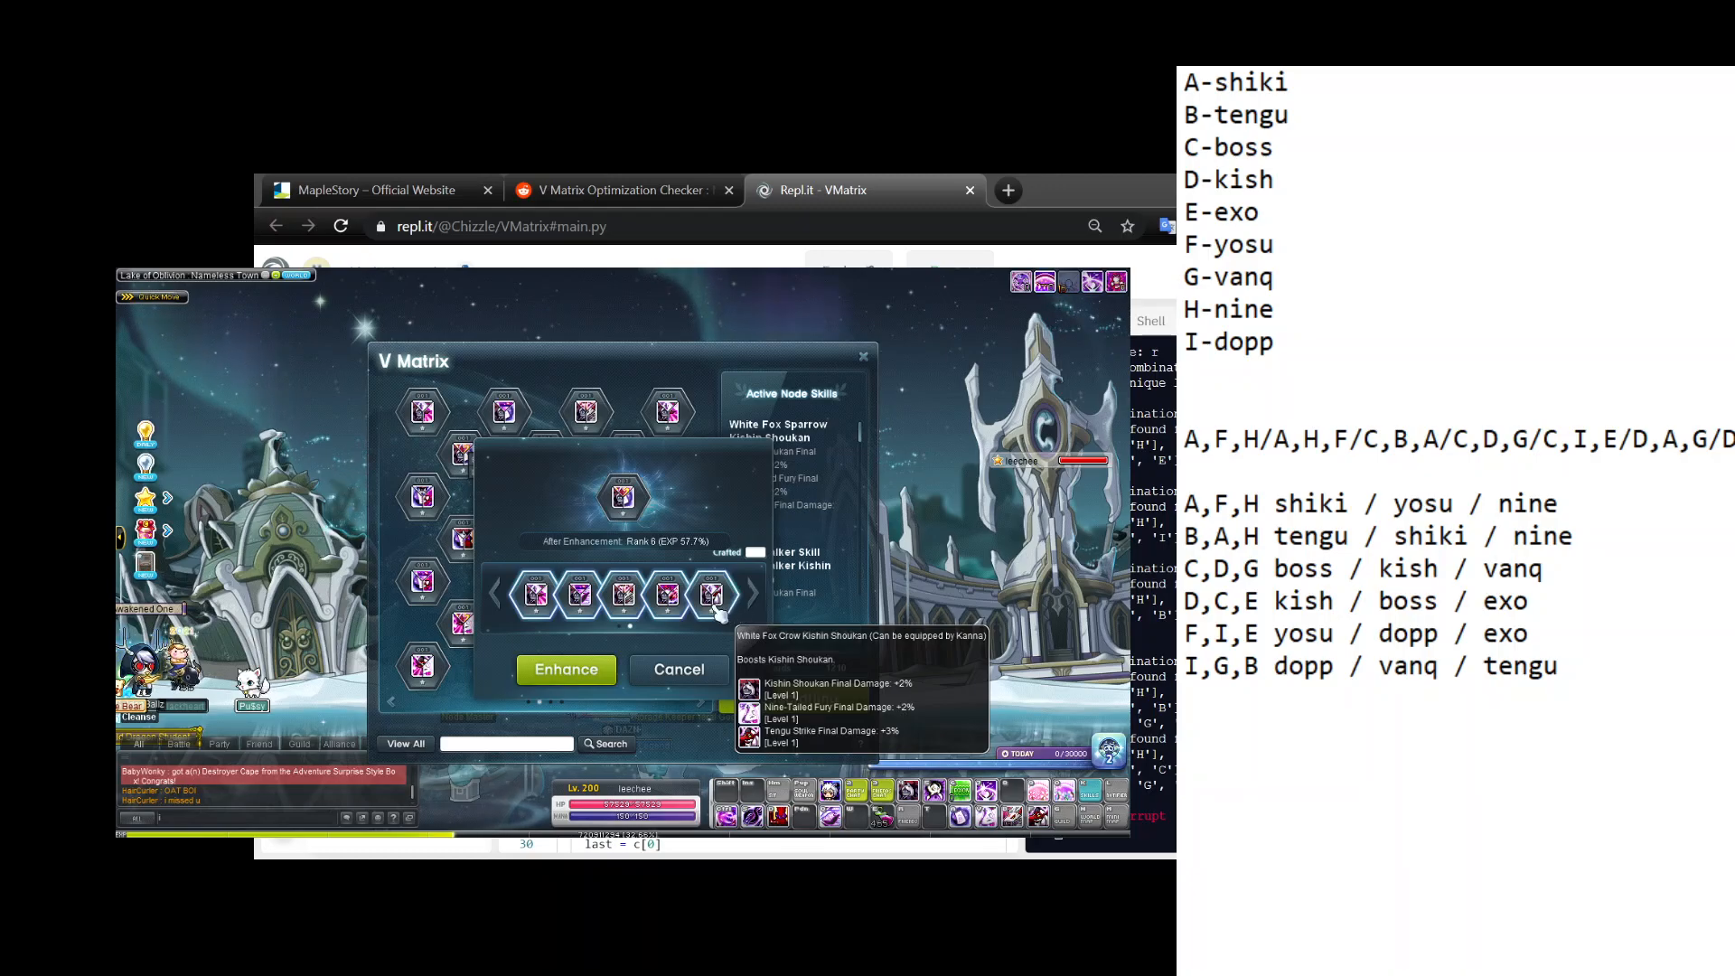
click(566, 668)
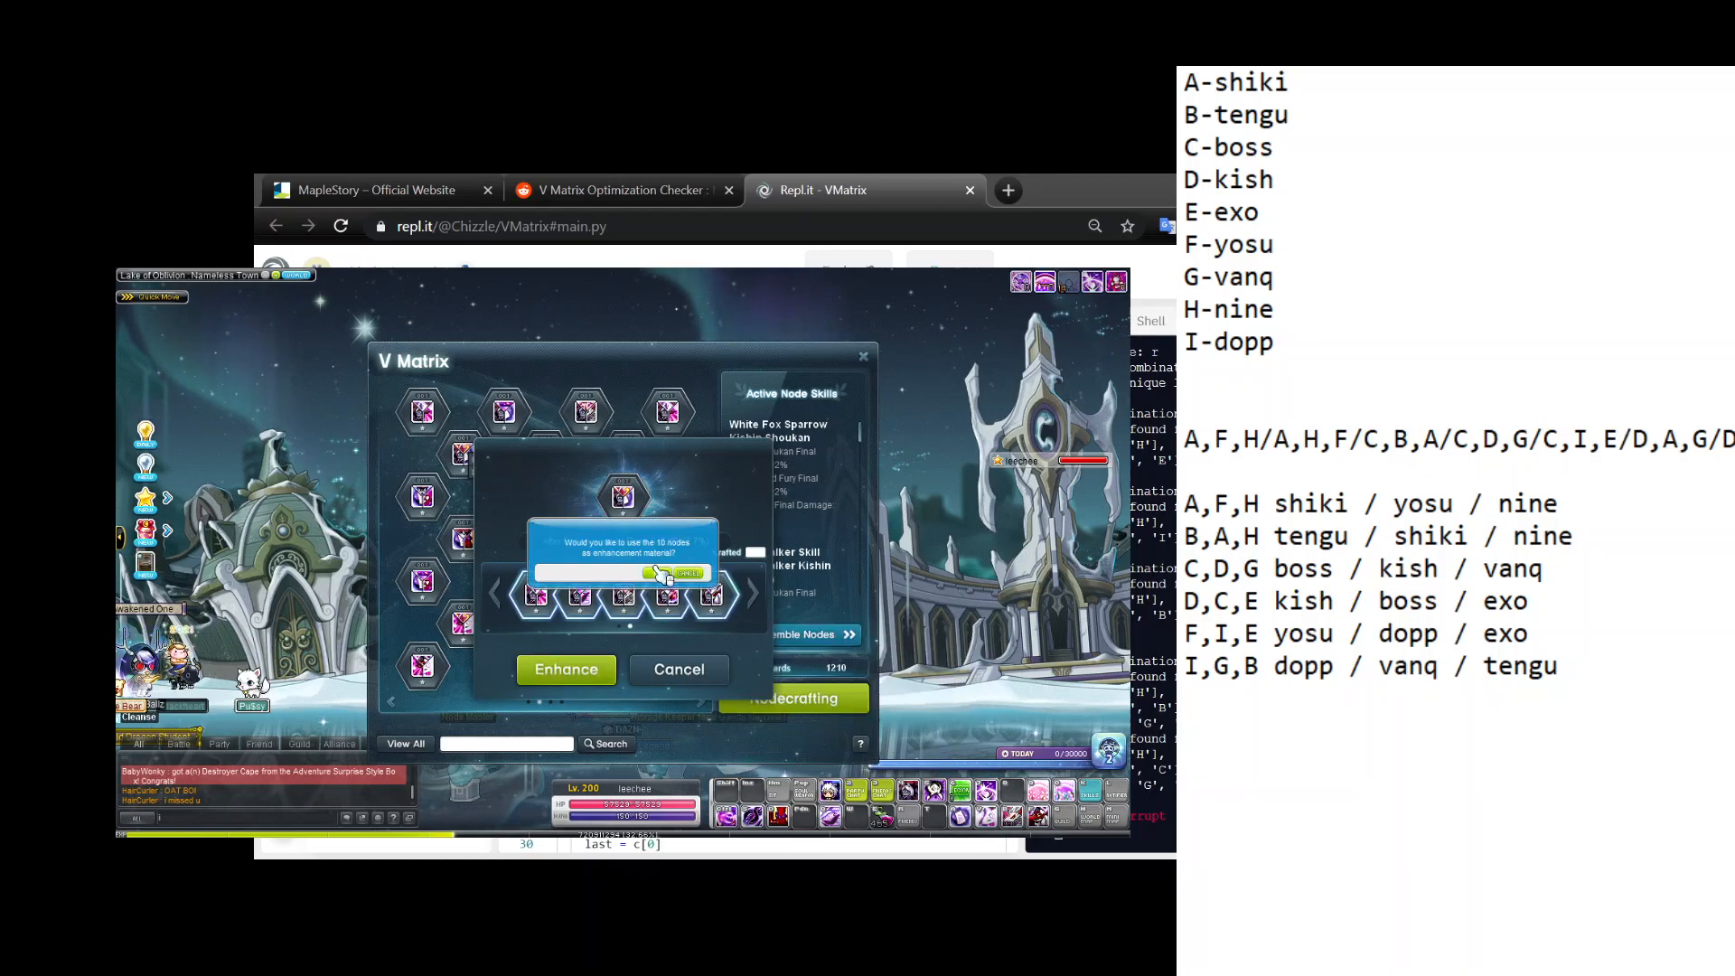
click(566, 669)
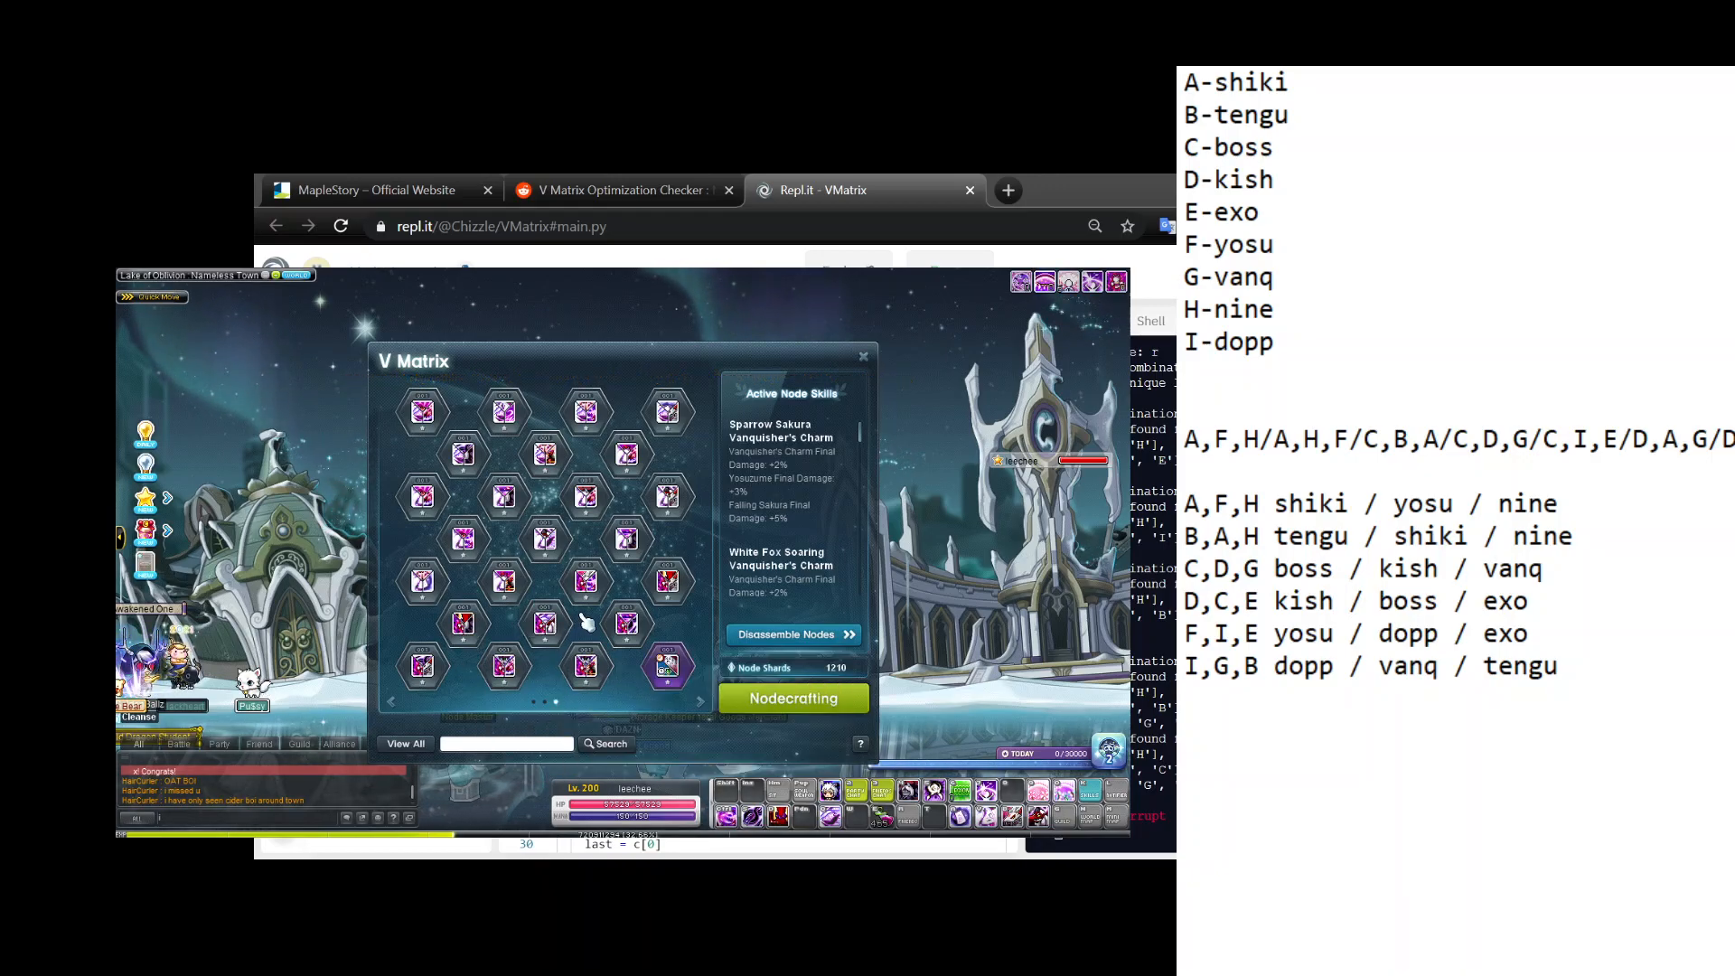
mouse_move(505, 580)
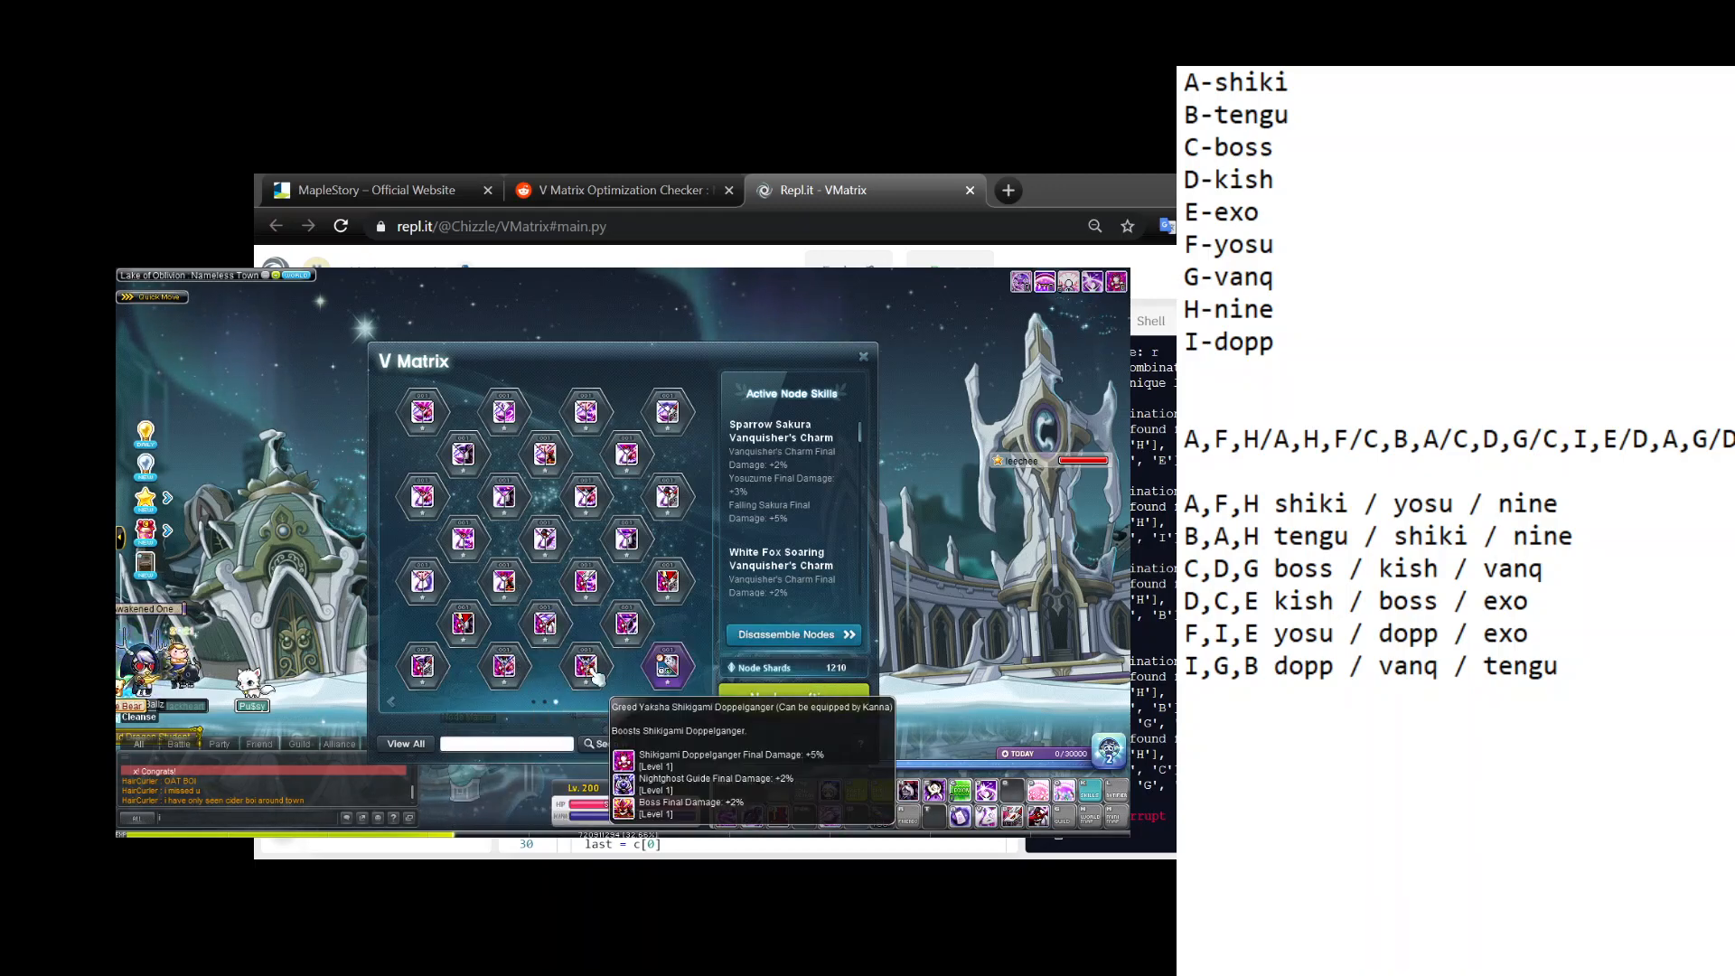
mouse_move(586, 581)
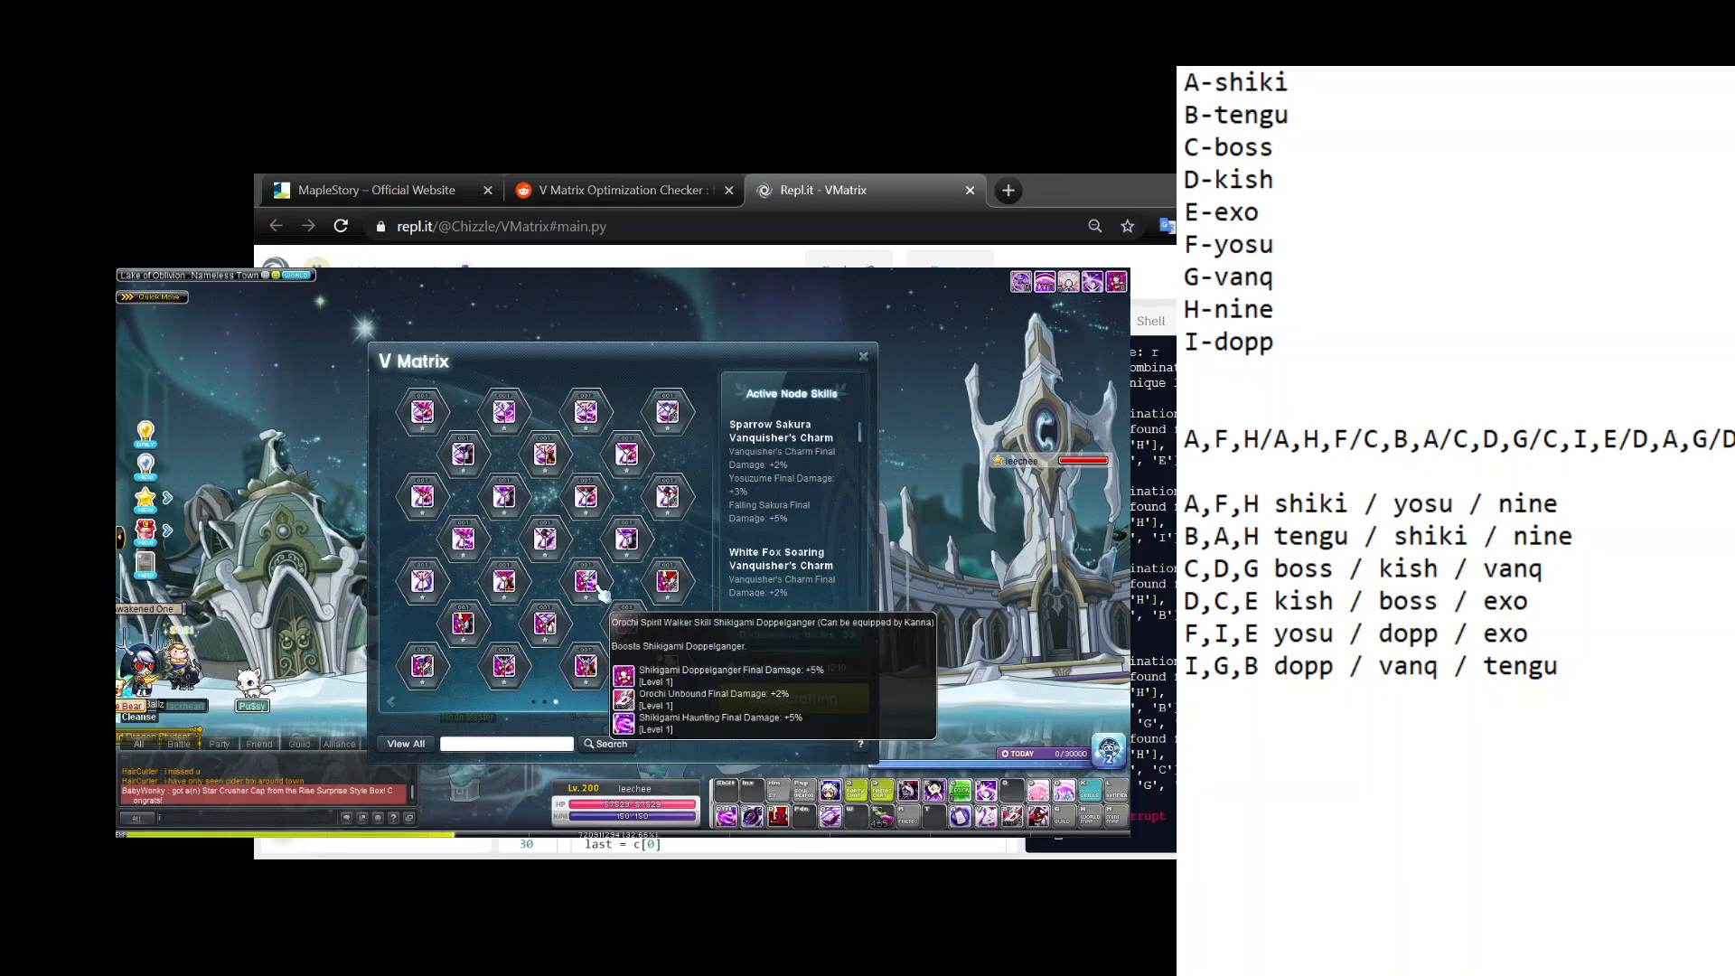
mouse_move(501, 580)
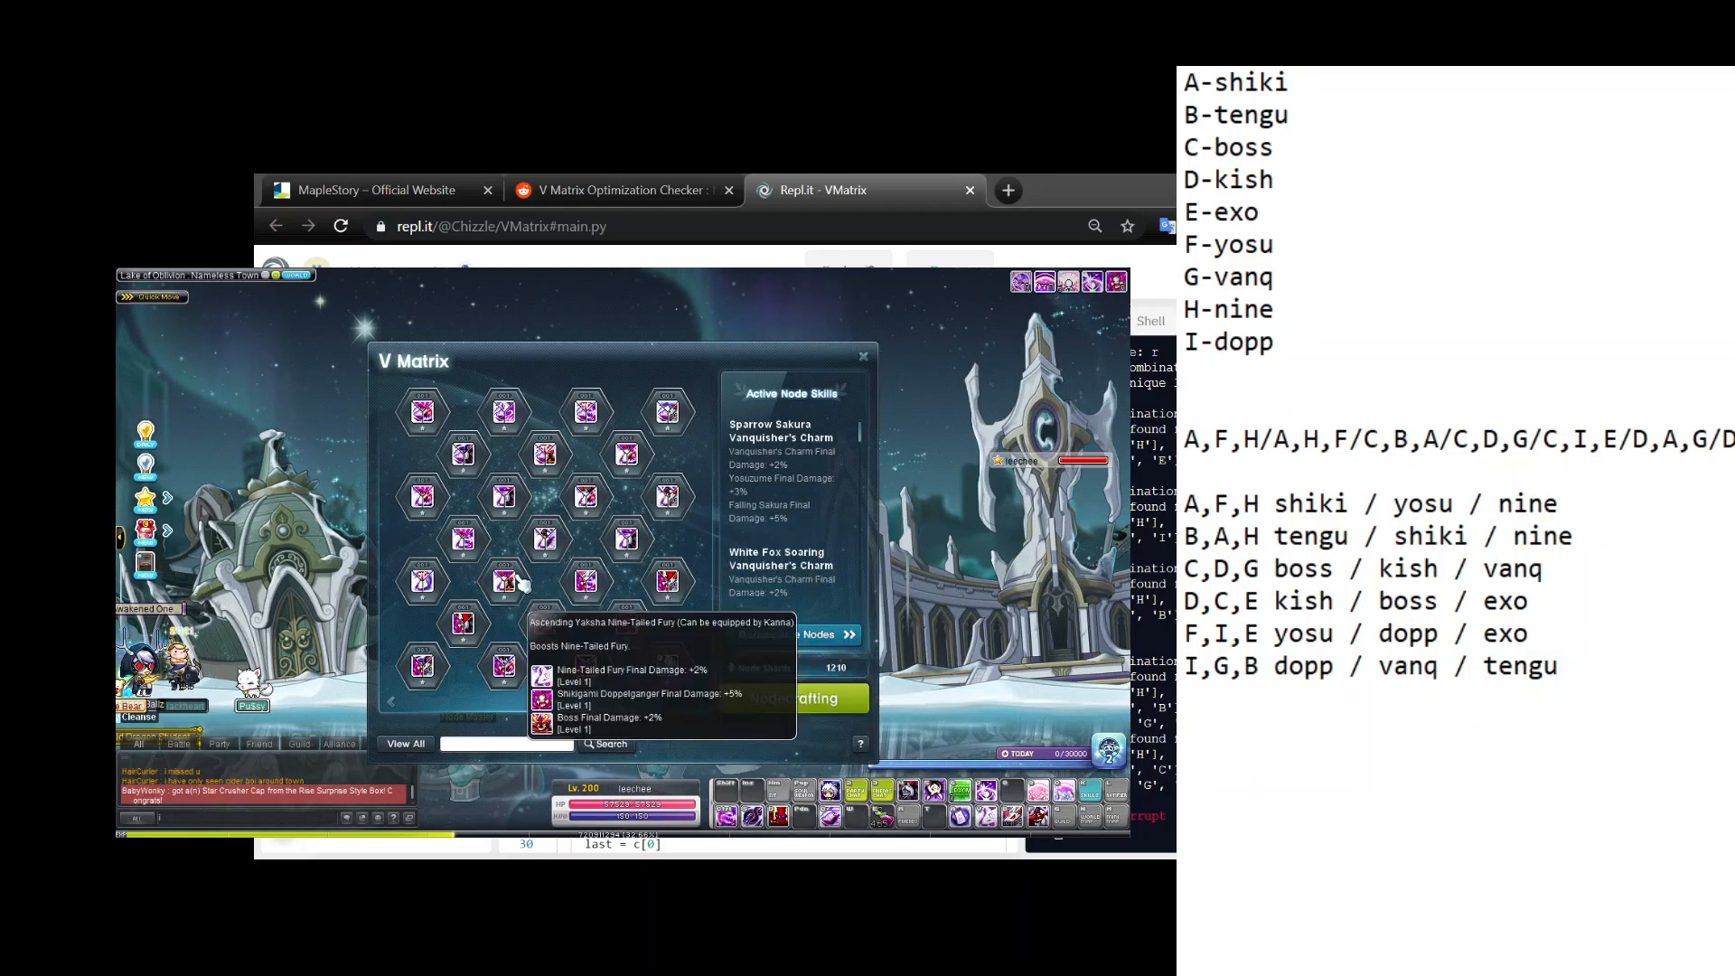
Enhance the Yosuzume trinode to rank 5 by sacrificing duplicate nodes.
click(421, 412)
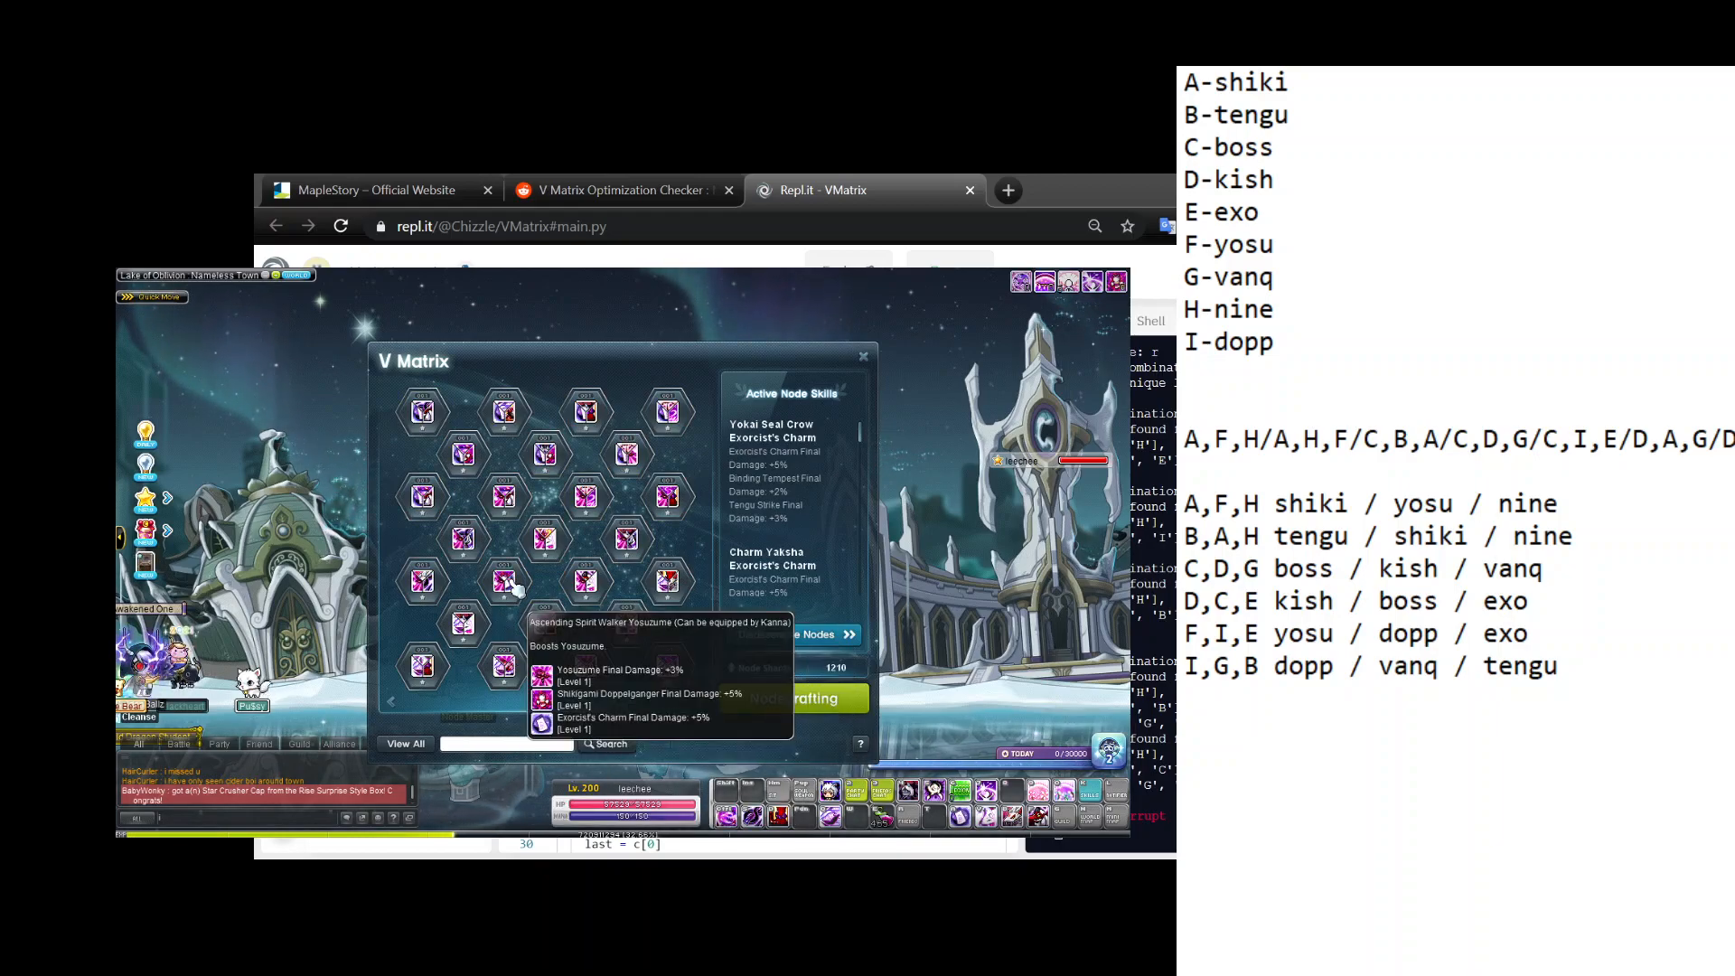
click(509, 580)
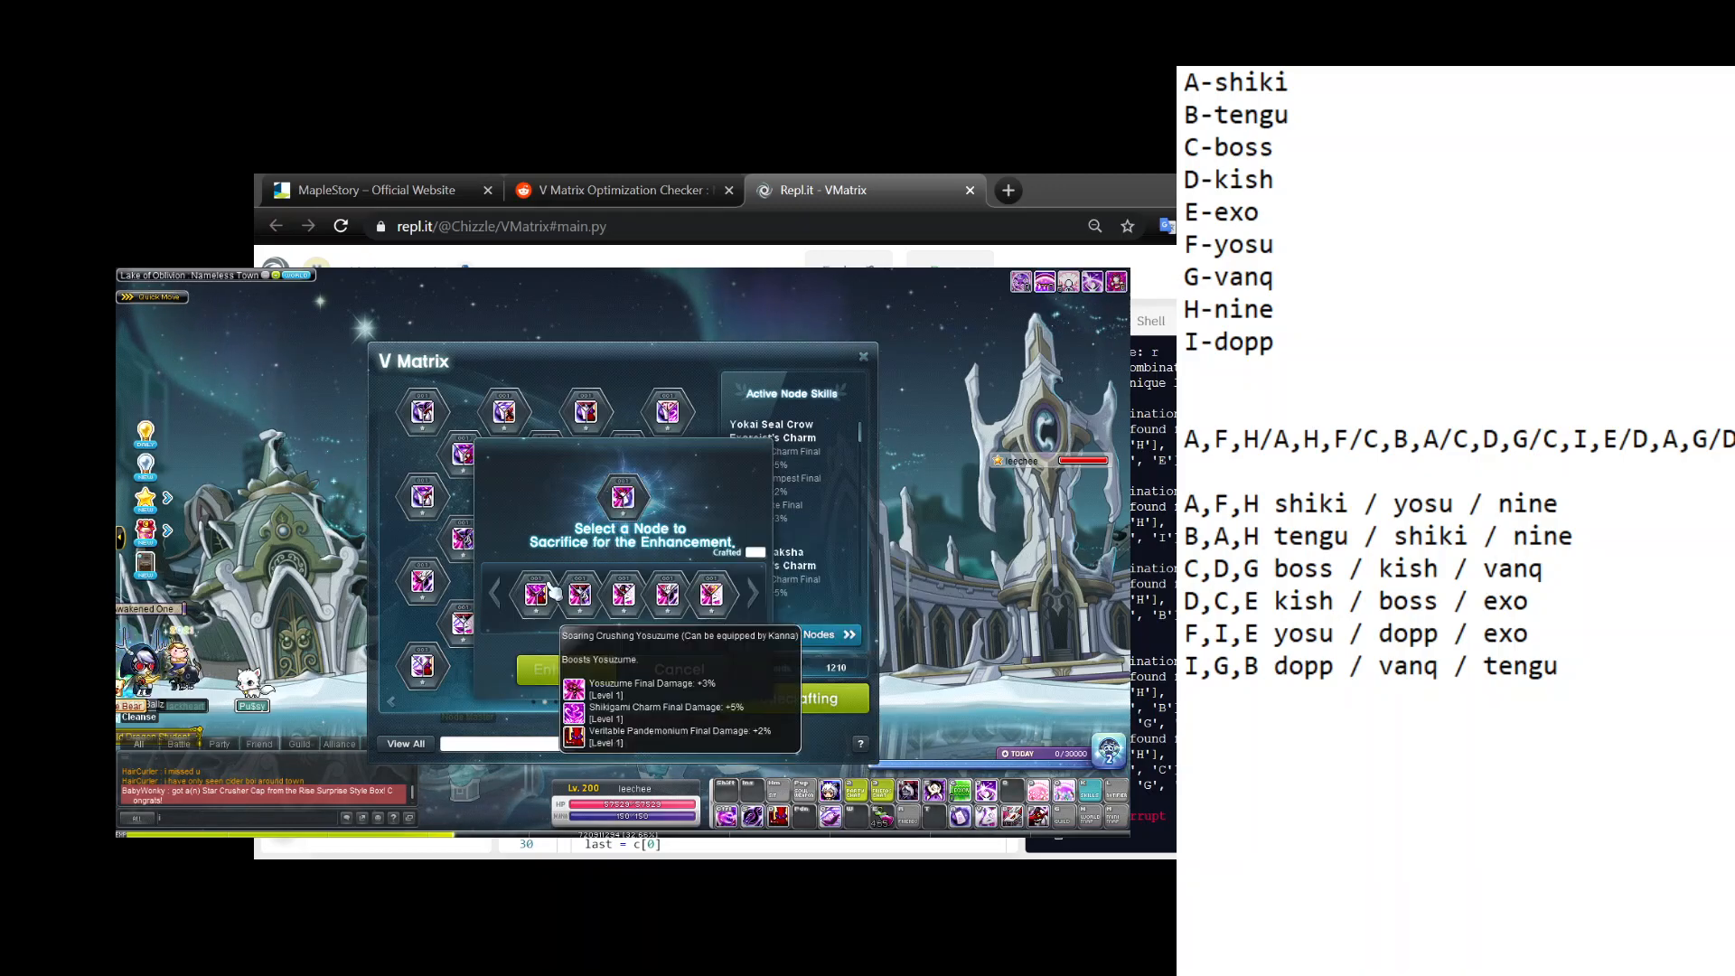
click(538, 595)
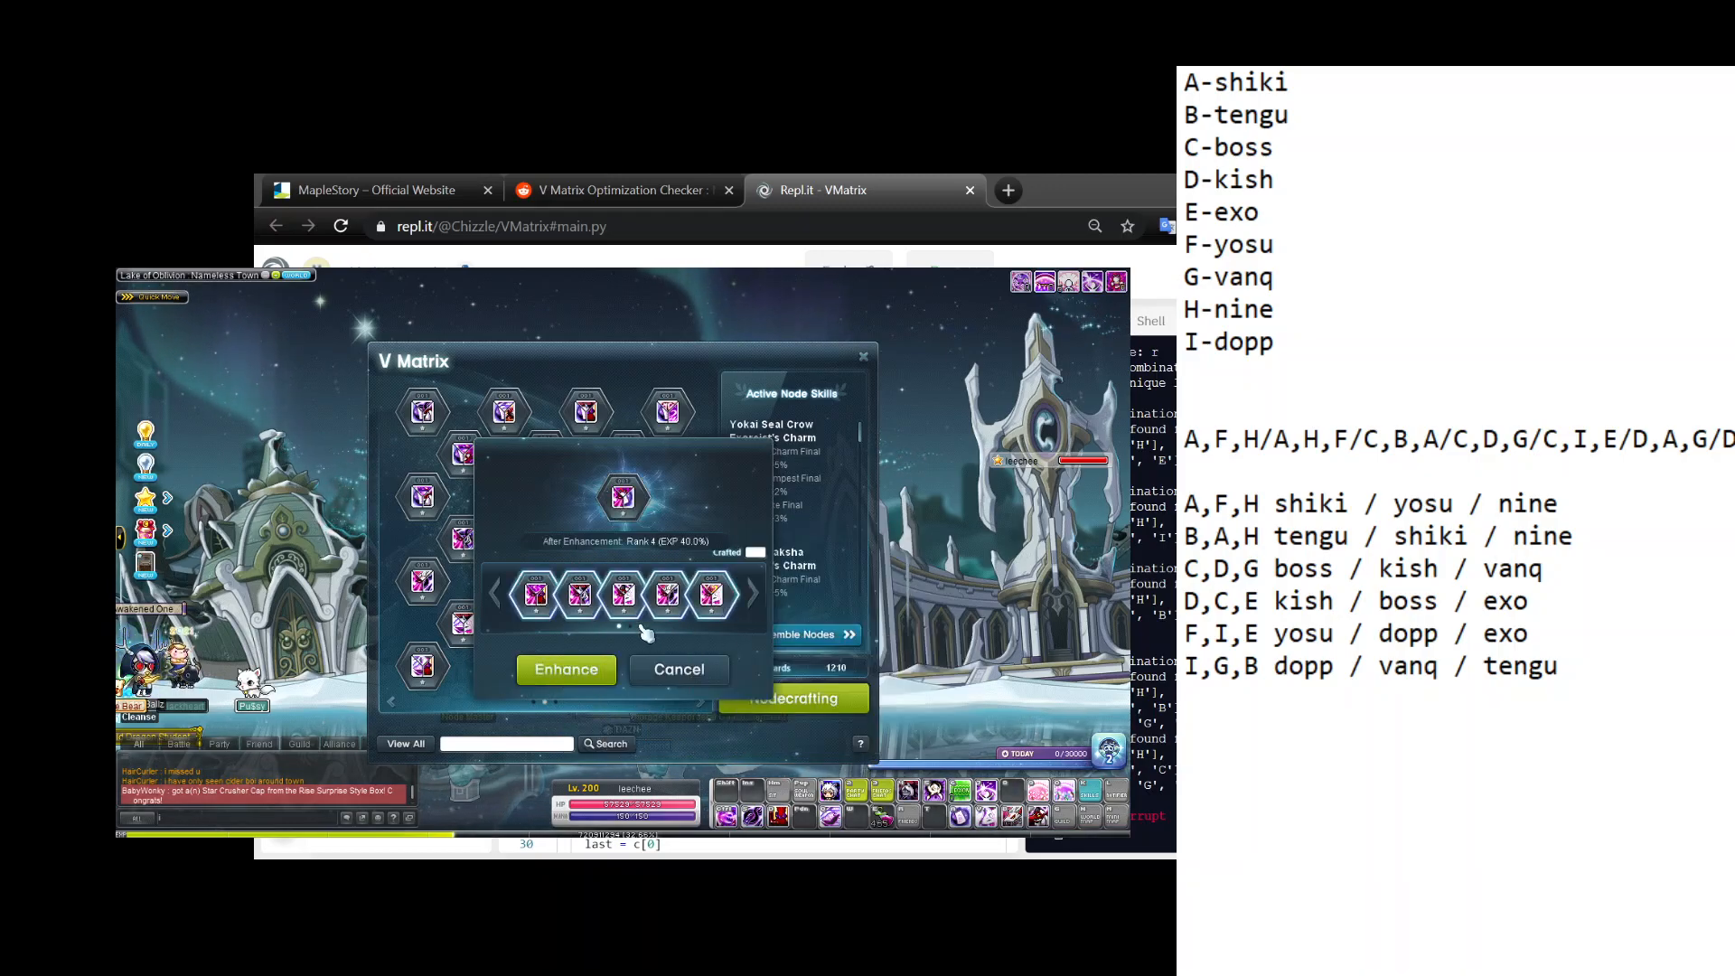
click(566, 669)
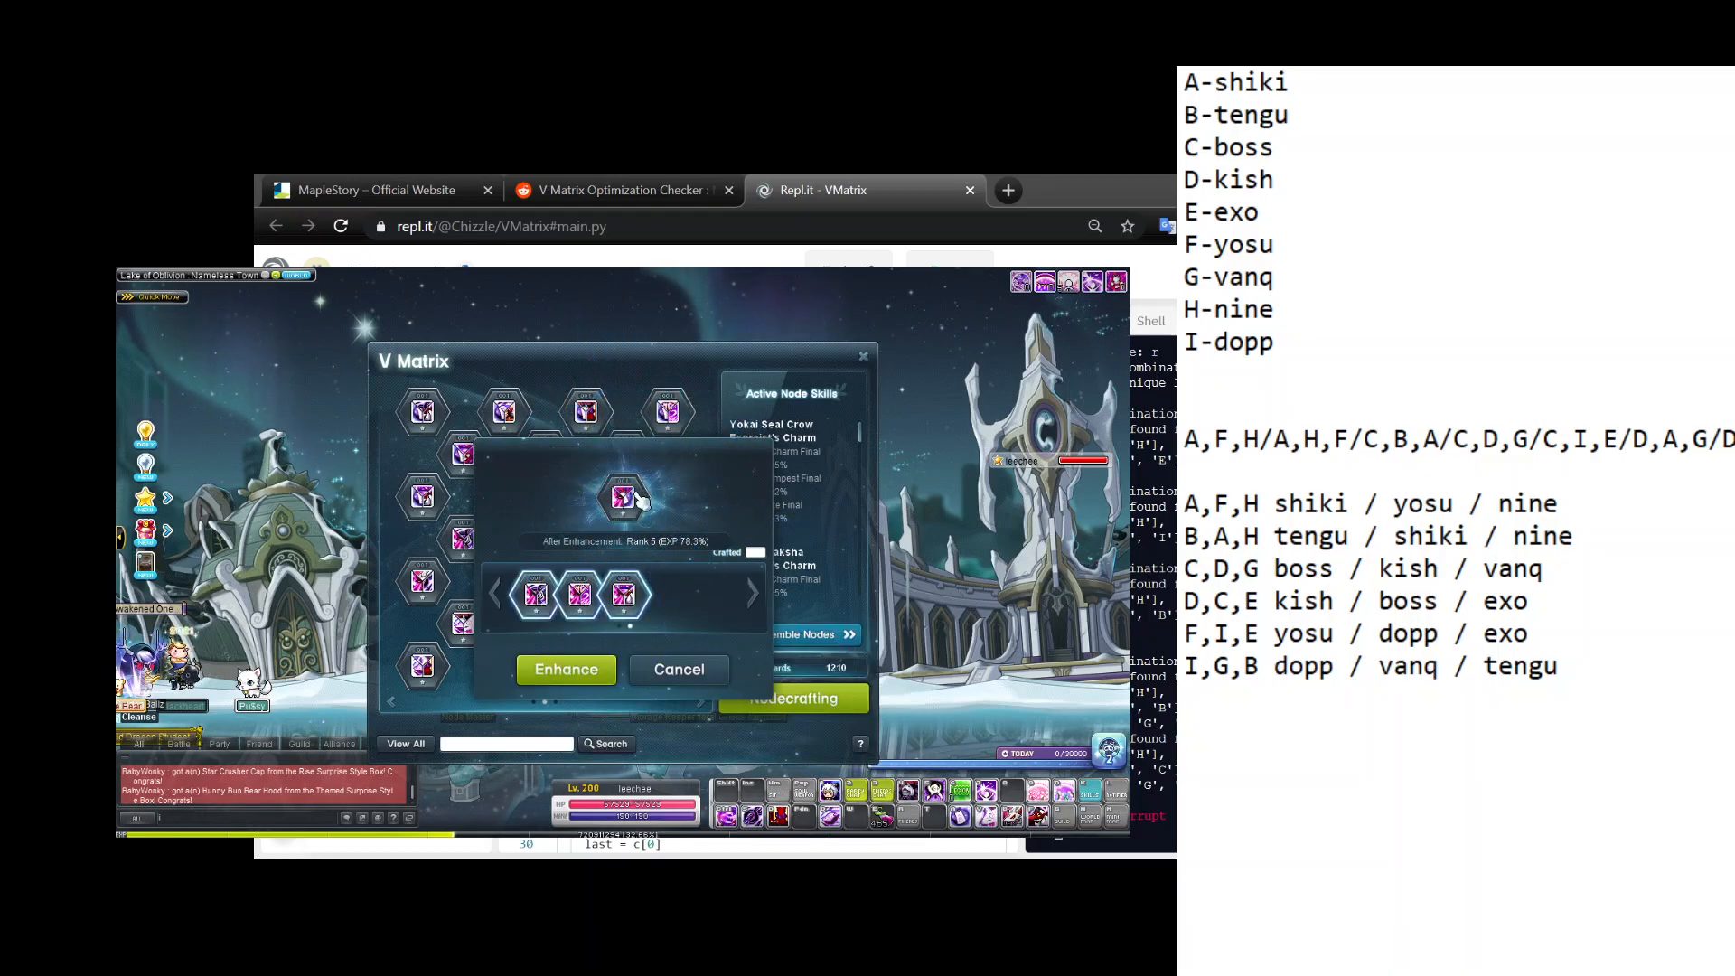
click(678, 669)
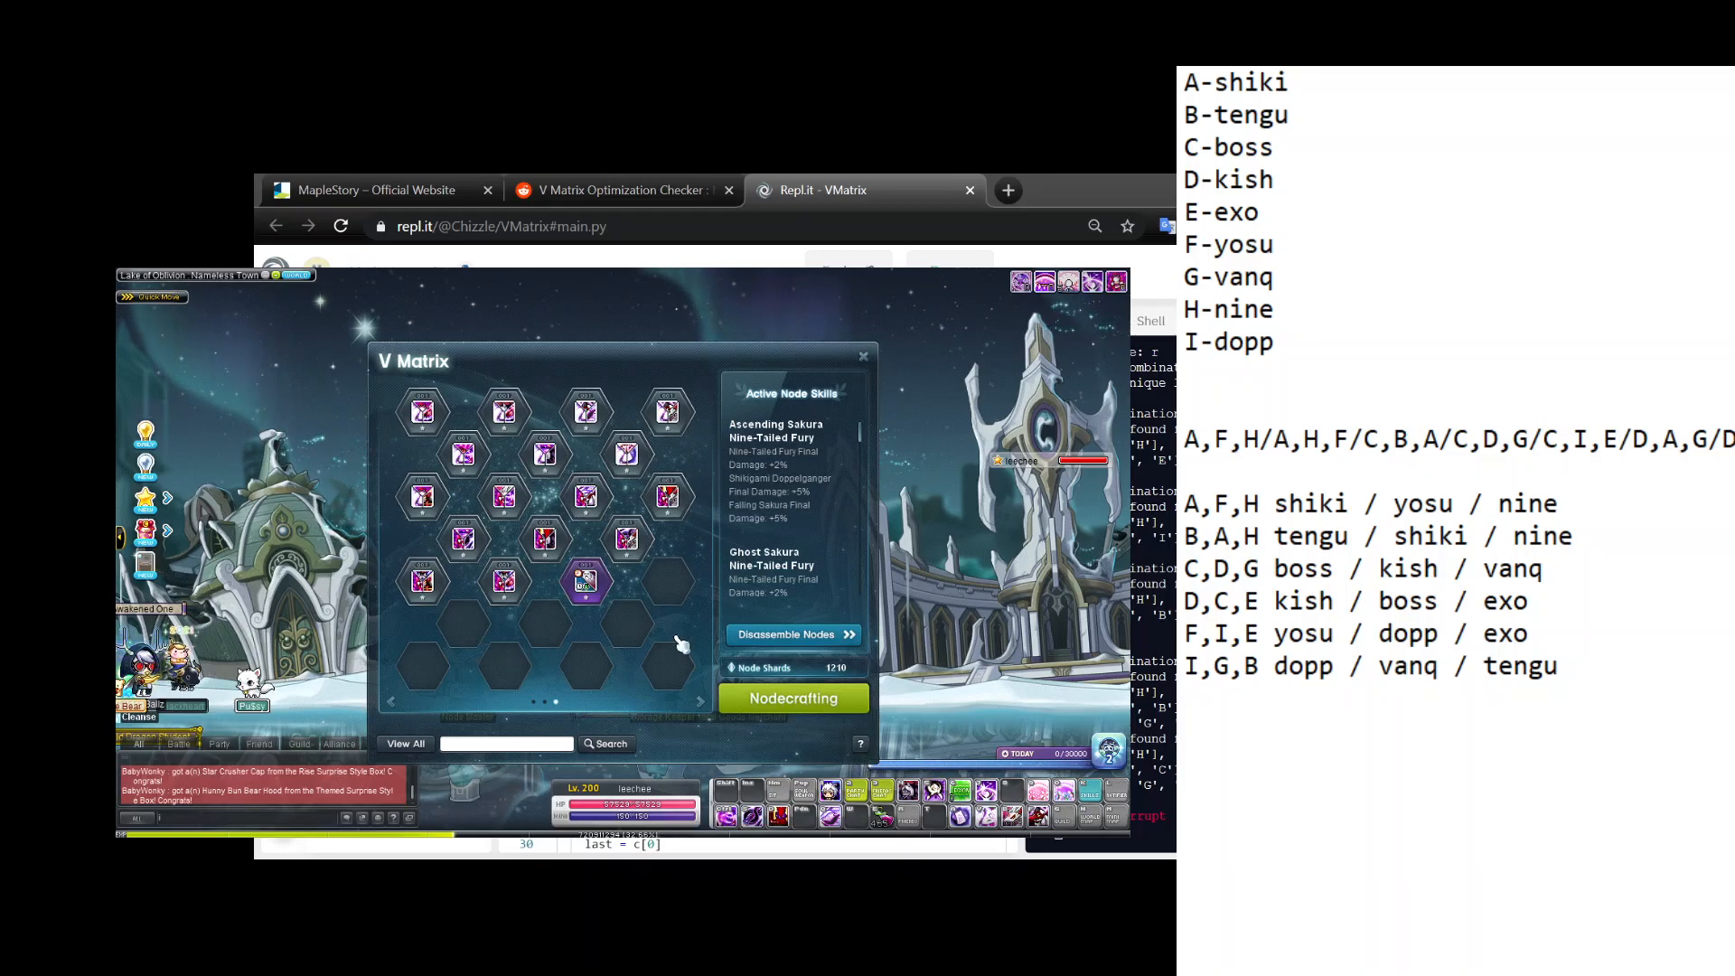
mouse_move(586, 497)
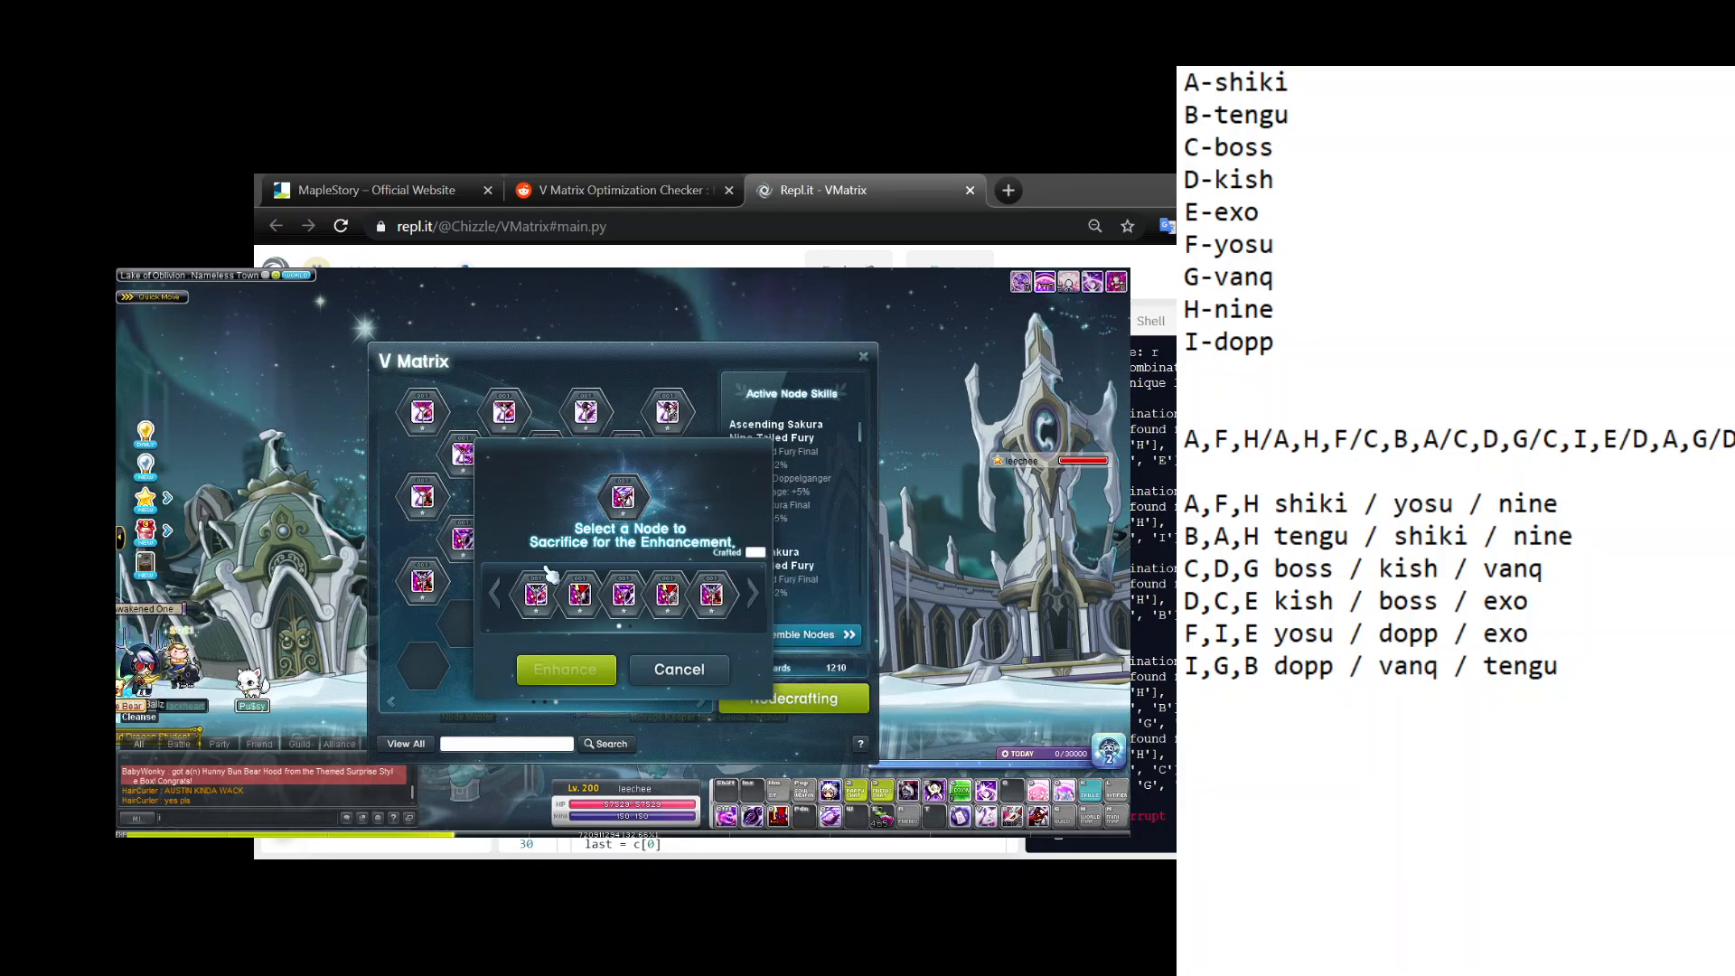
Add the remaining duplicate nodes as material for the next trinode toward rank 4.
click(710, 595)
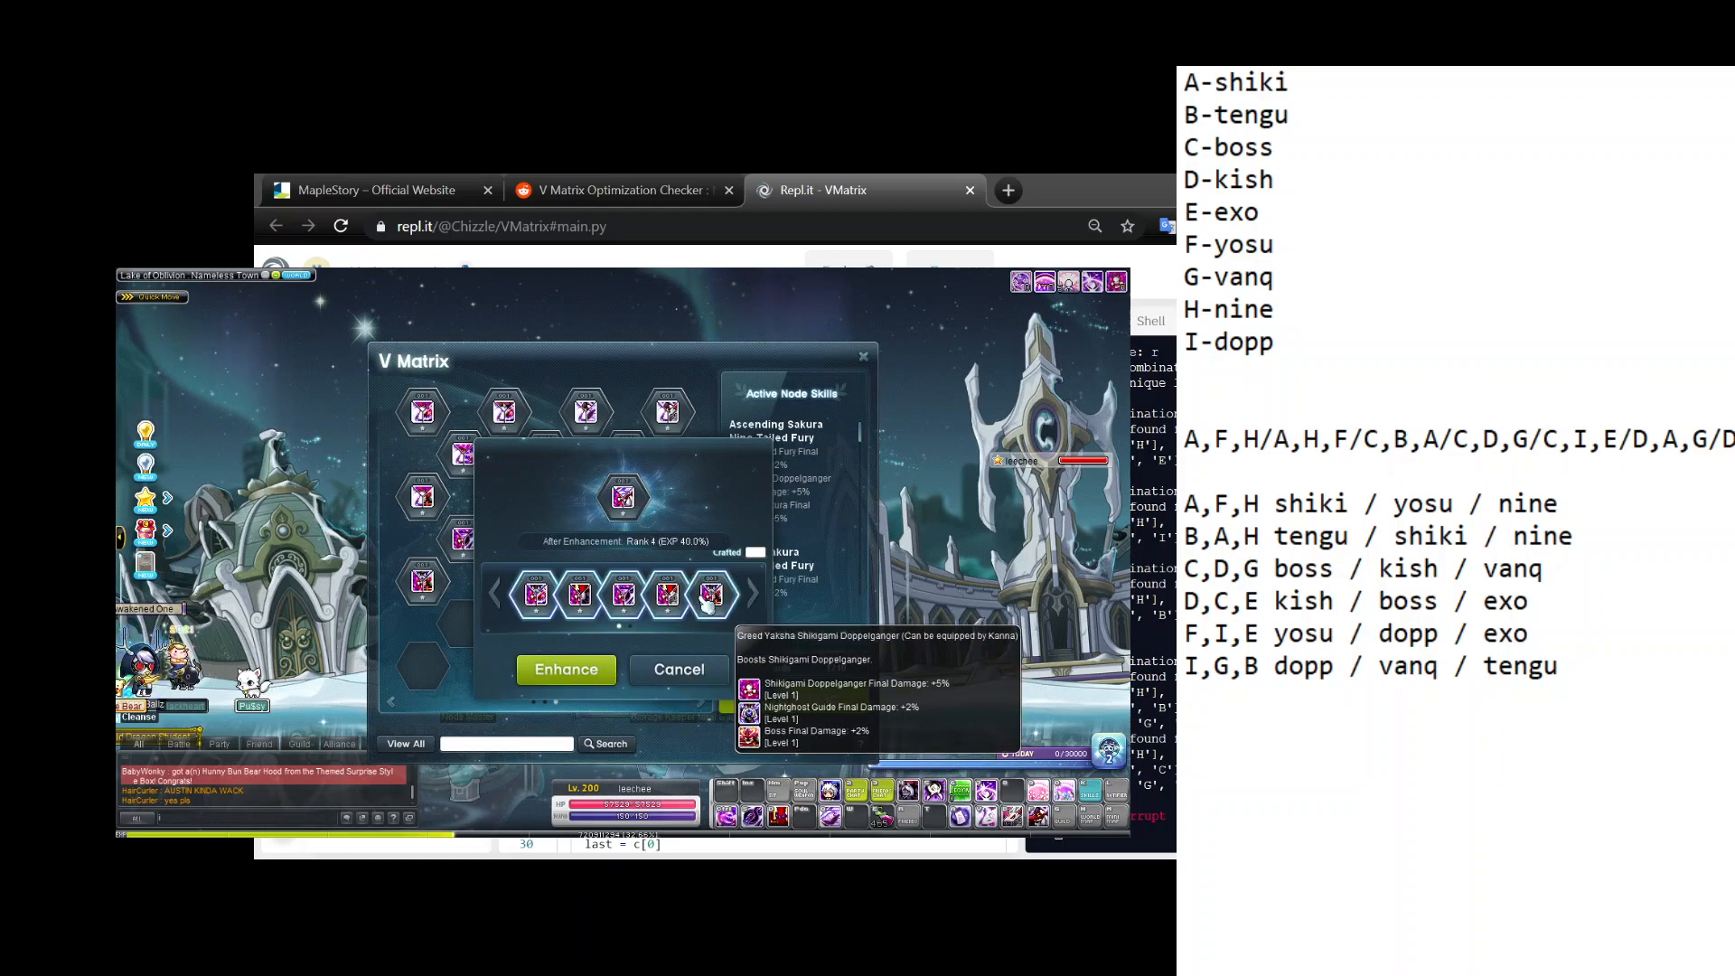
click(564, 668)
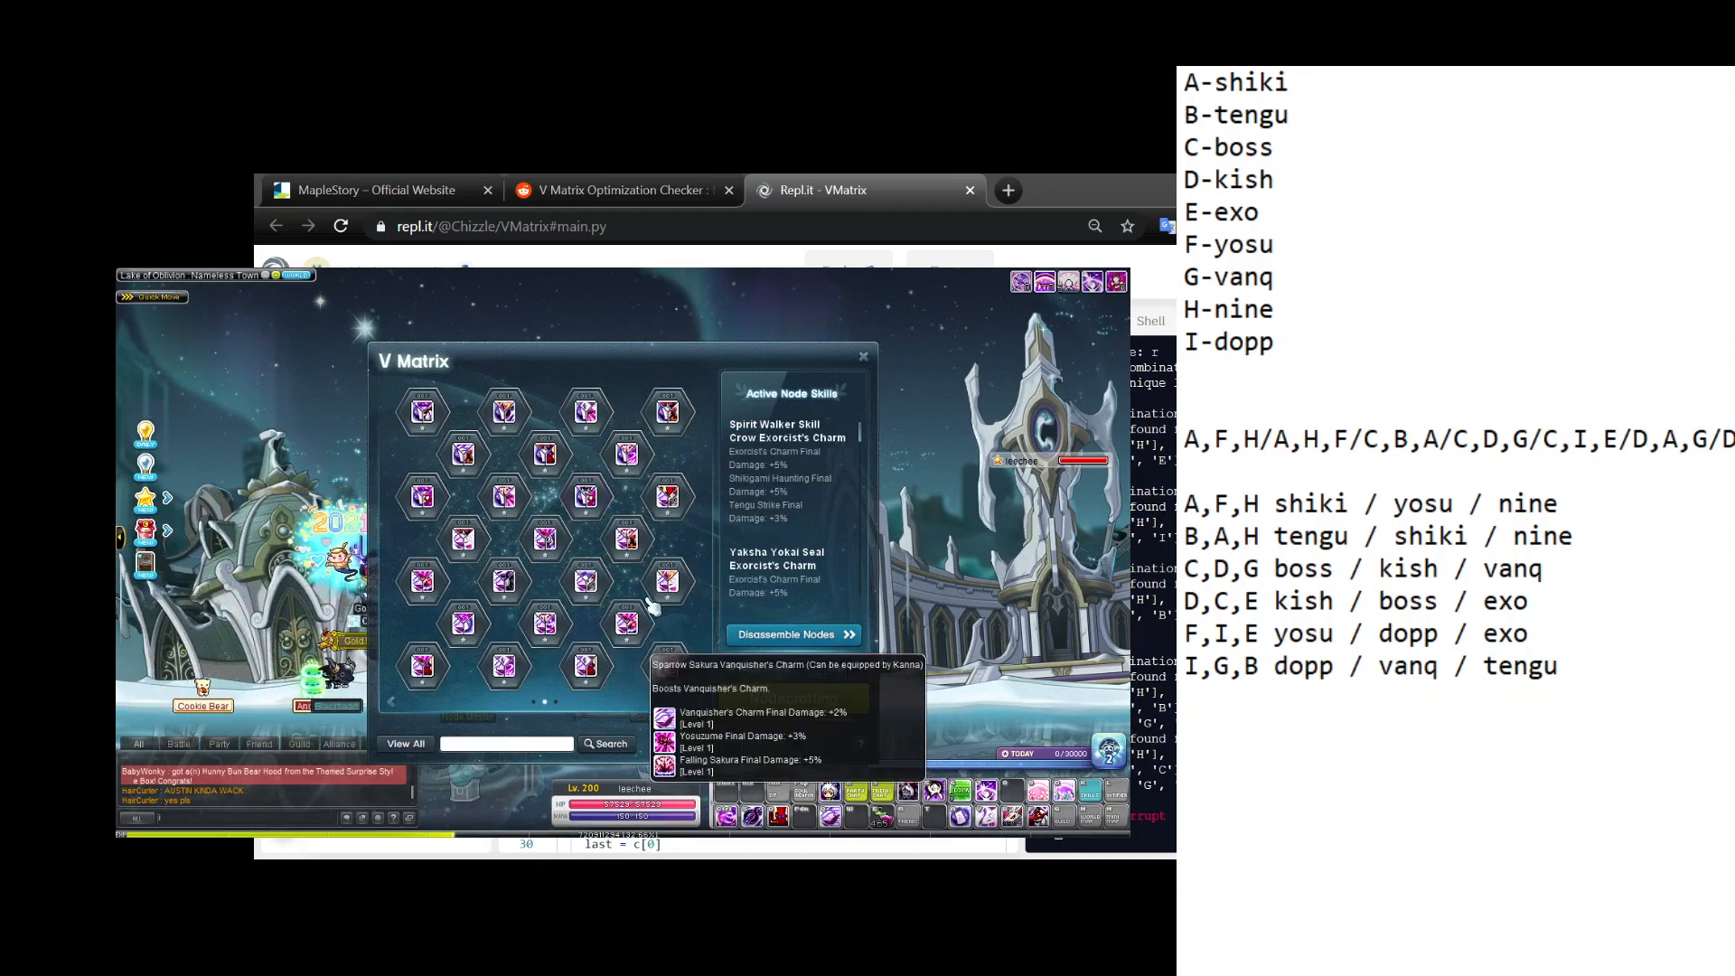
Switch to View All and show the V Matrix slots with all nodes listed beneath.
click(421, 410)
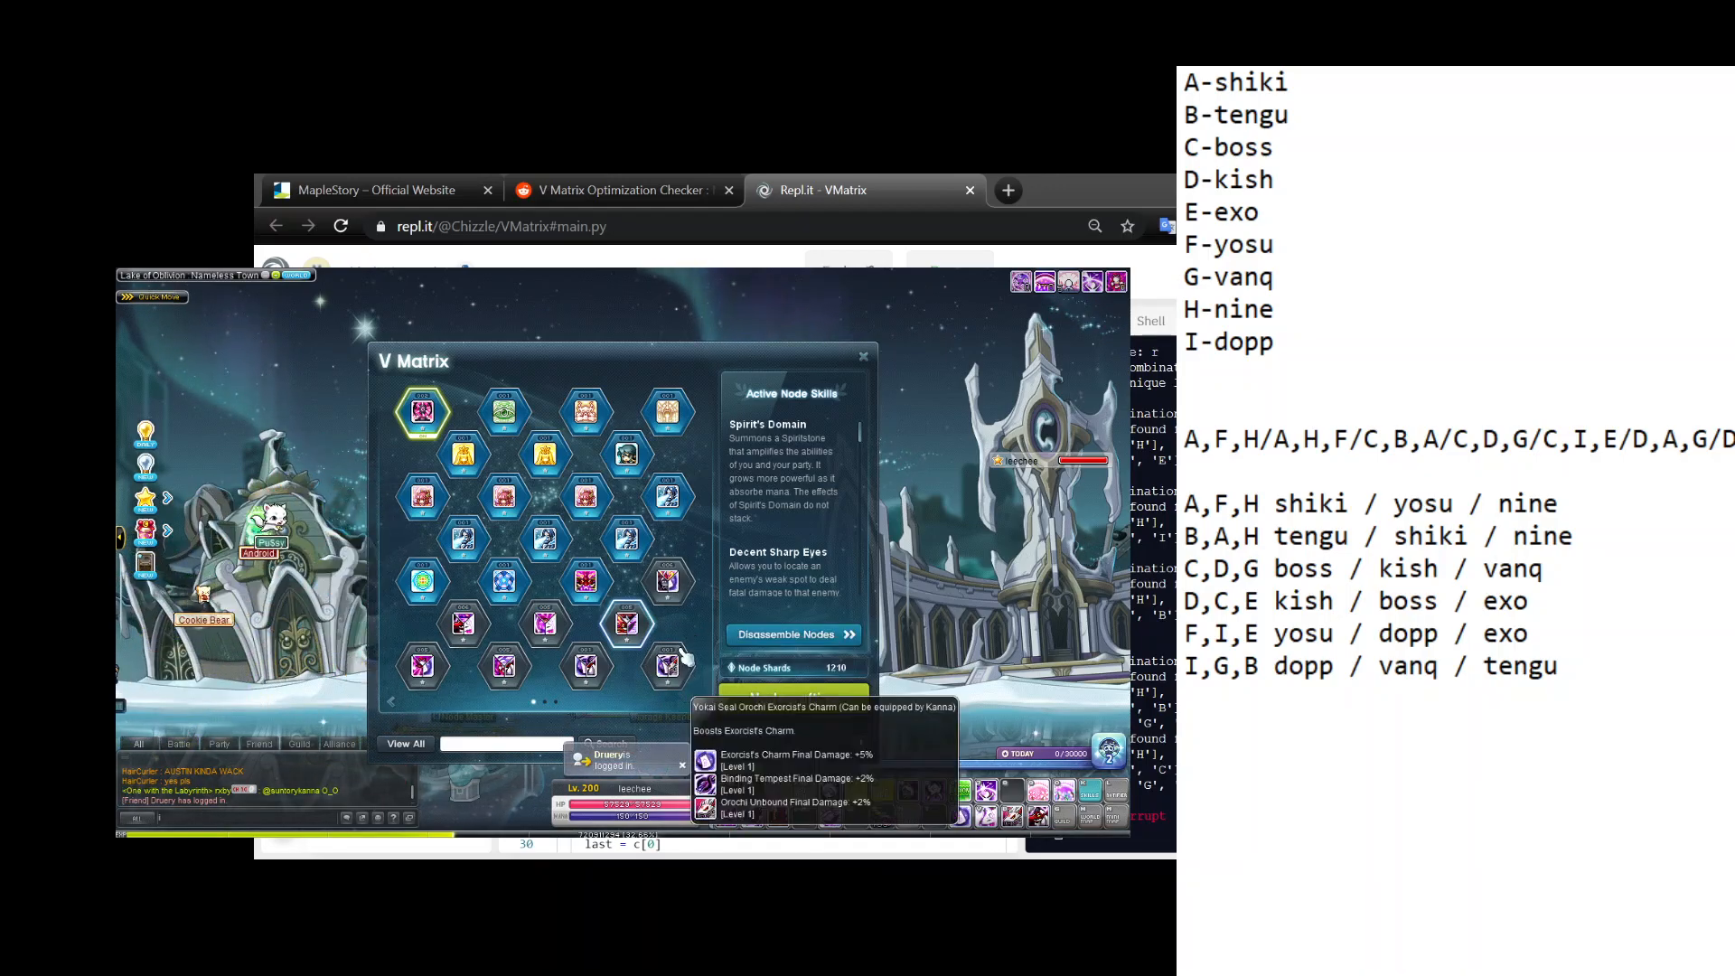
click(862, 356)
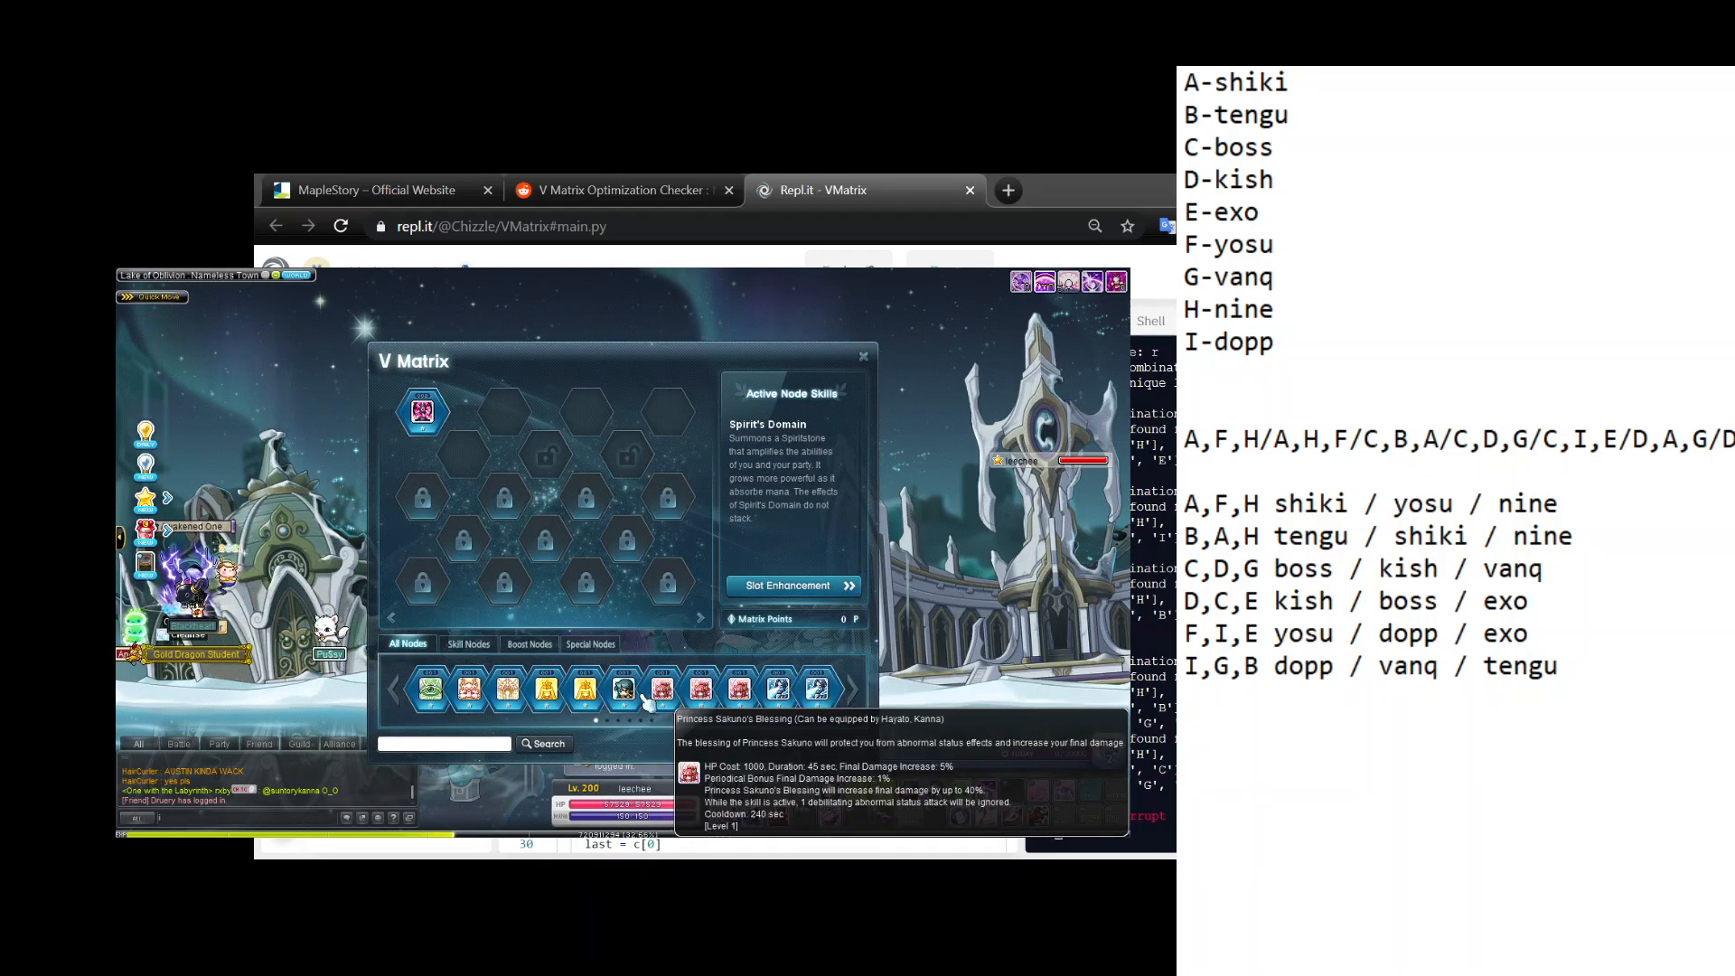
click(528, 644)
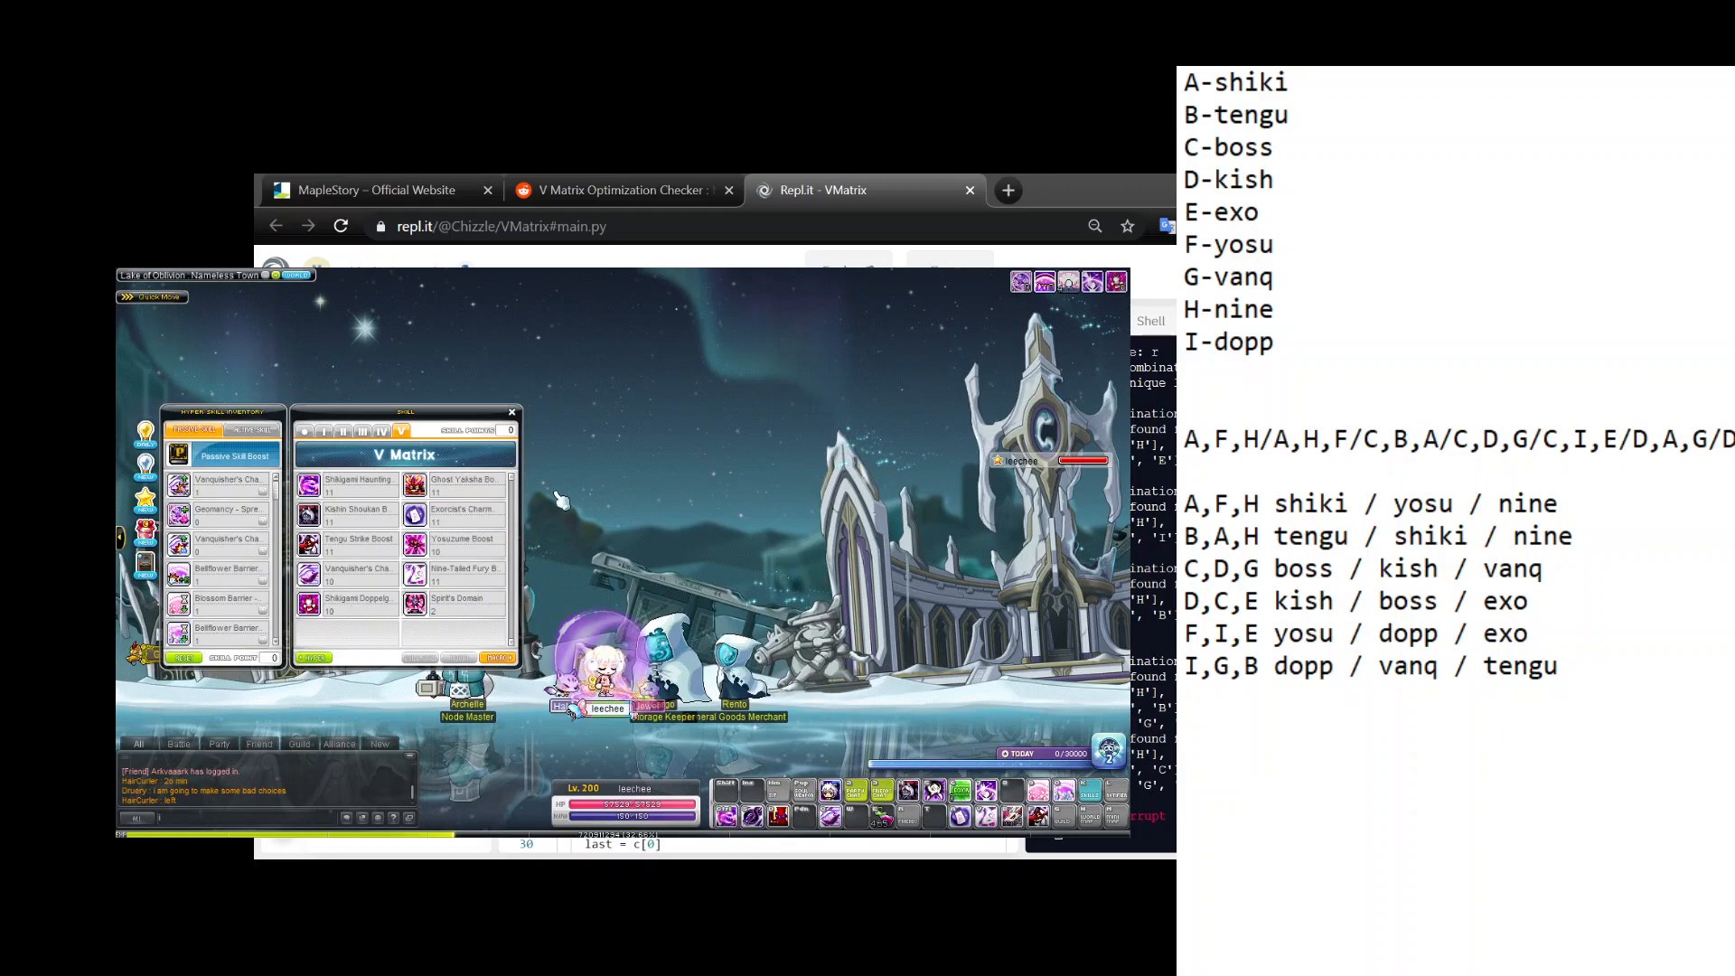
mouse_move(348, 485)
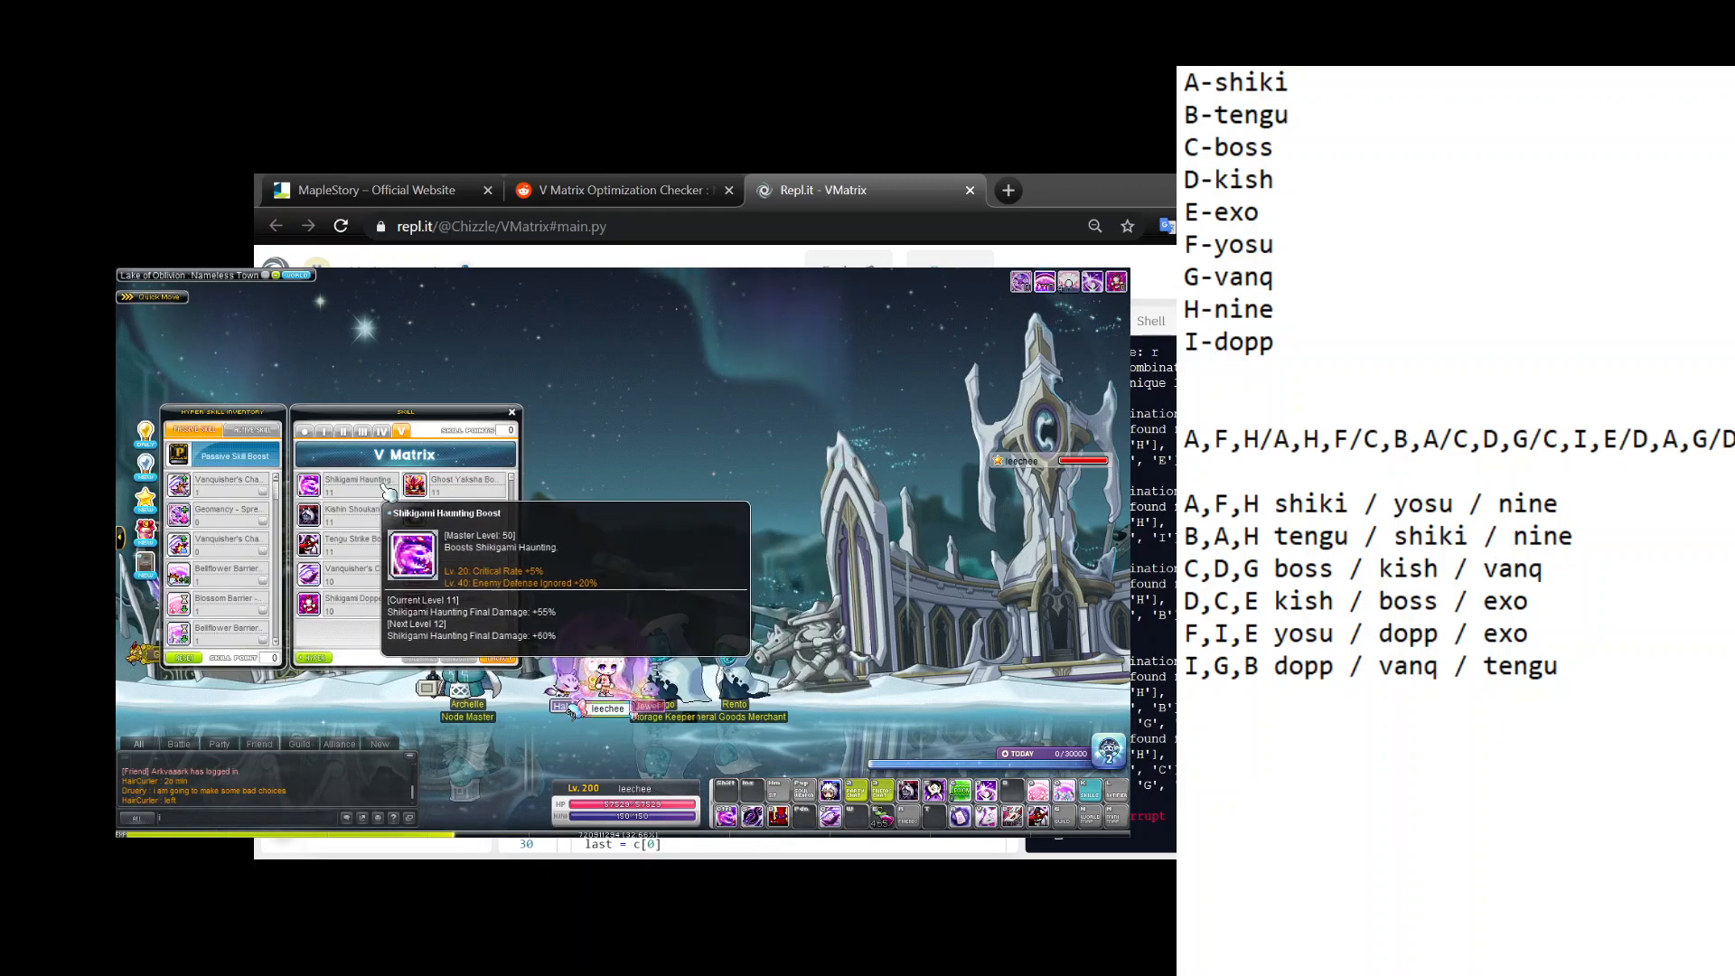
mouse_move(309, 542)
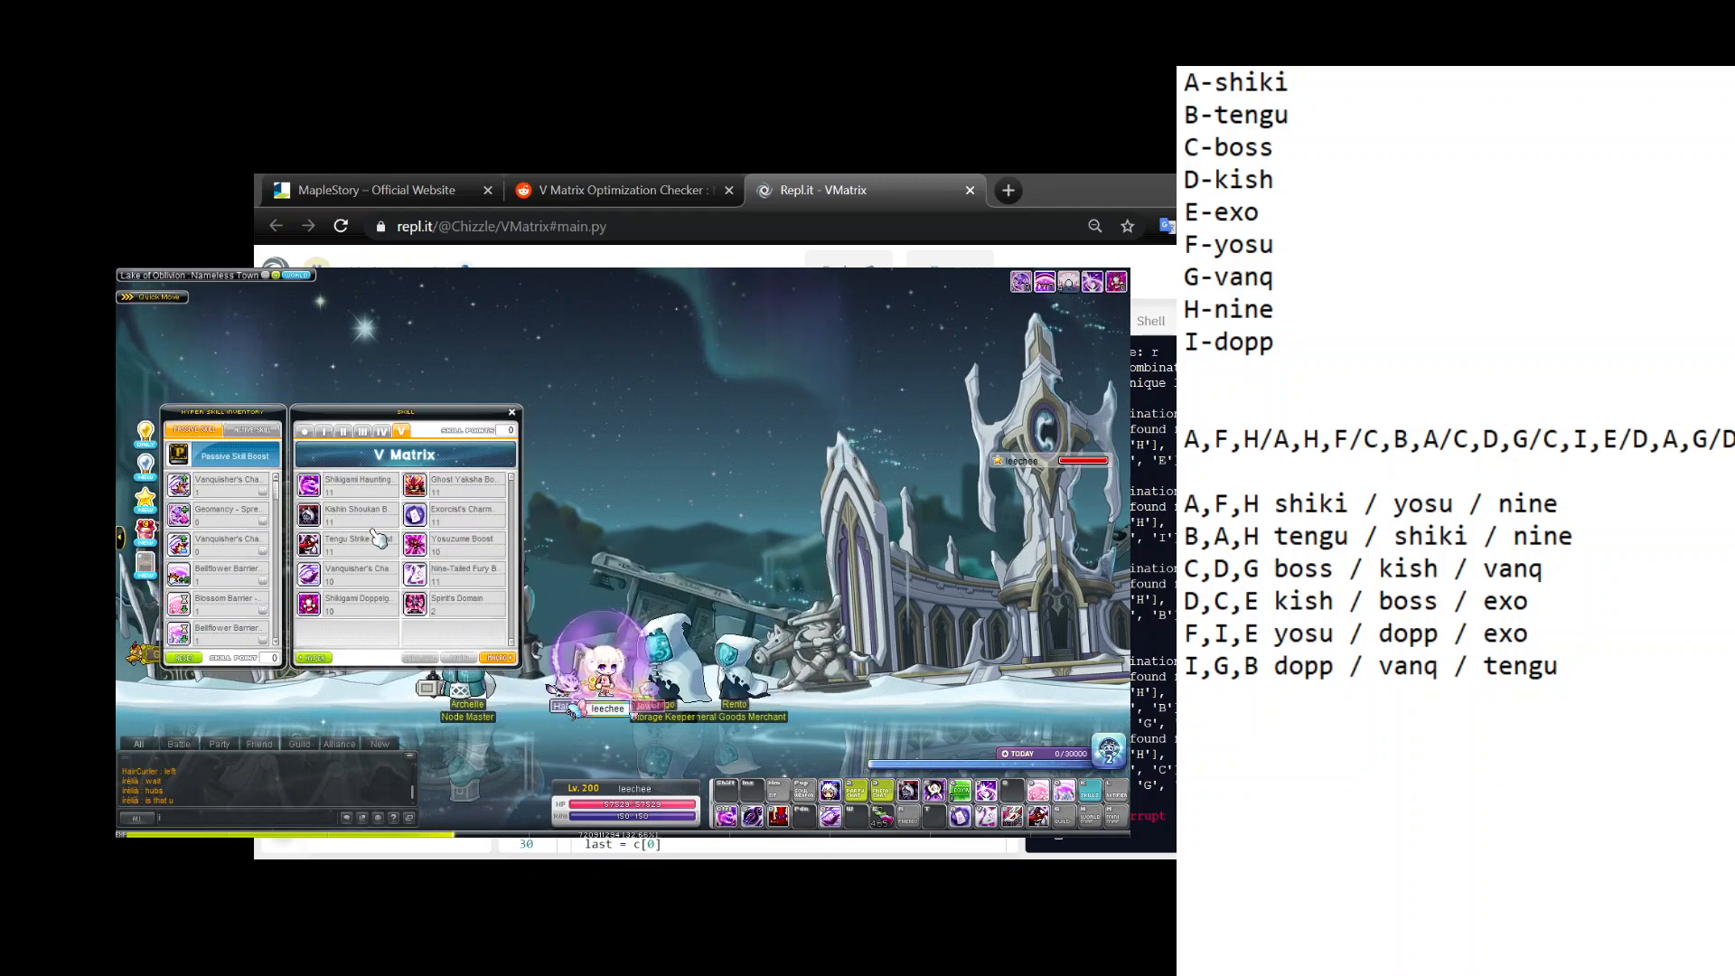
mouse_move(463, 544)
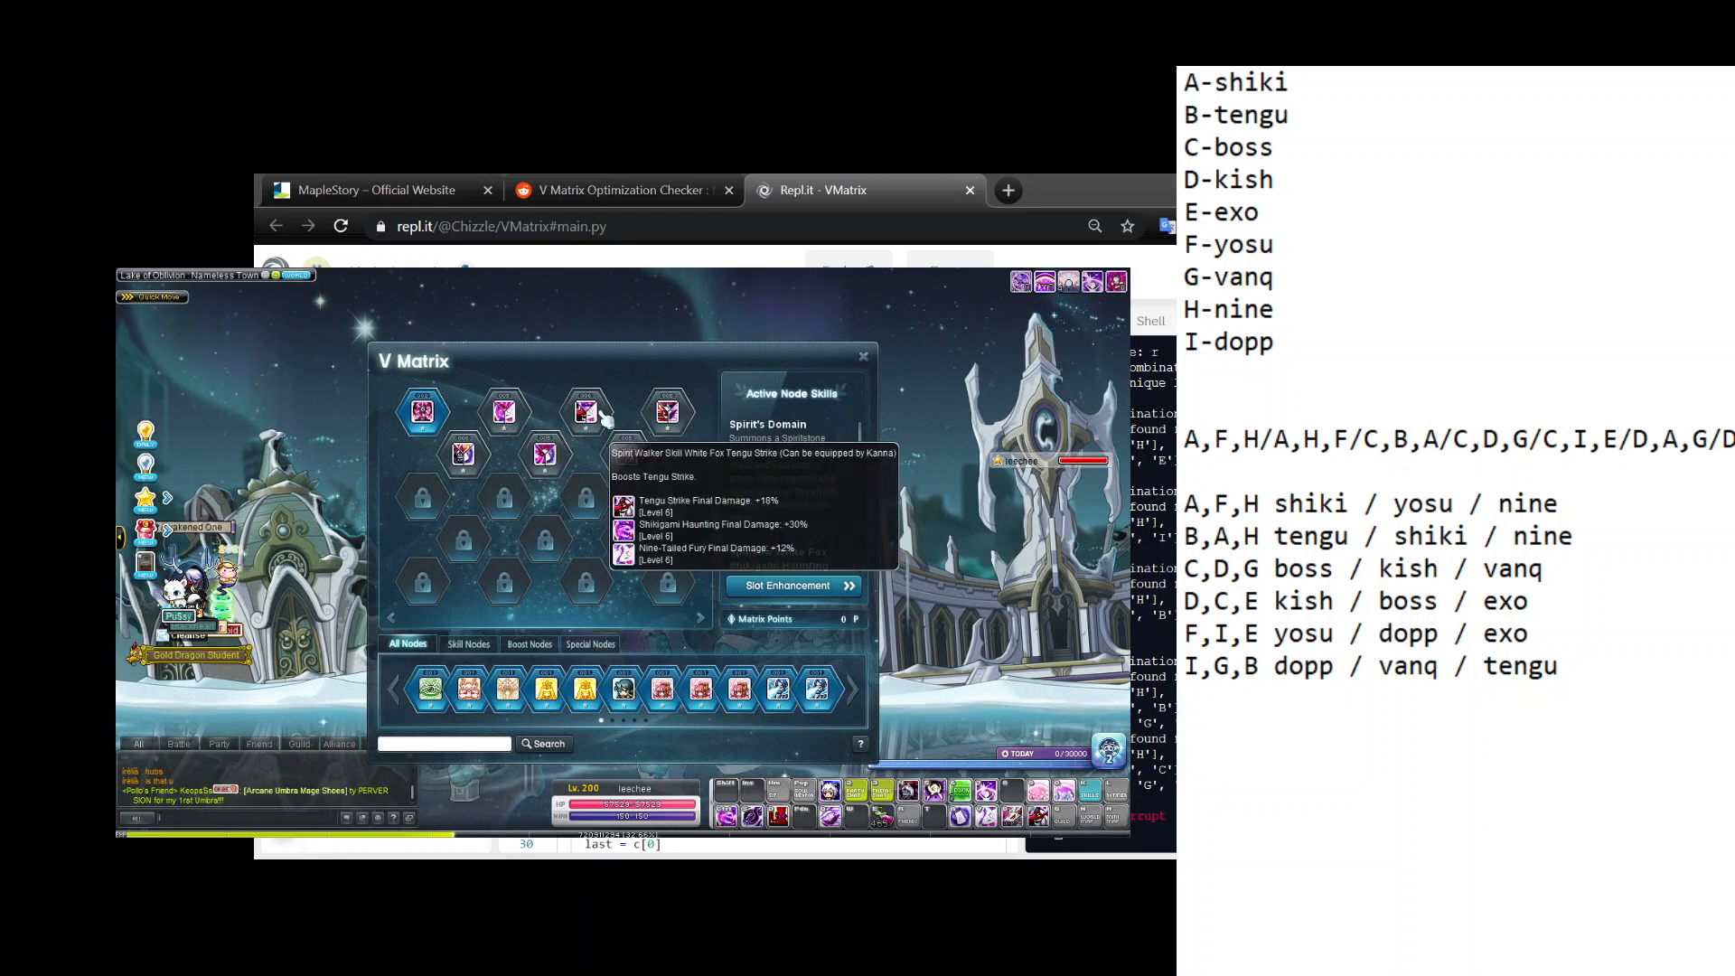
mouse_move(666, 410)
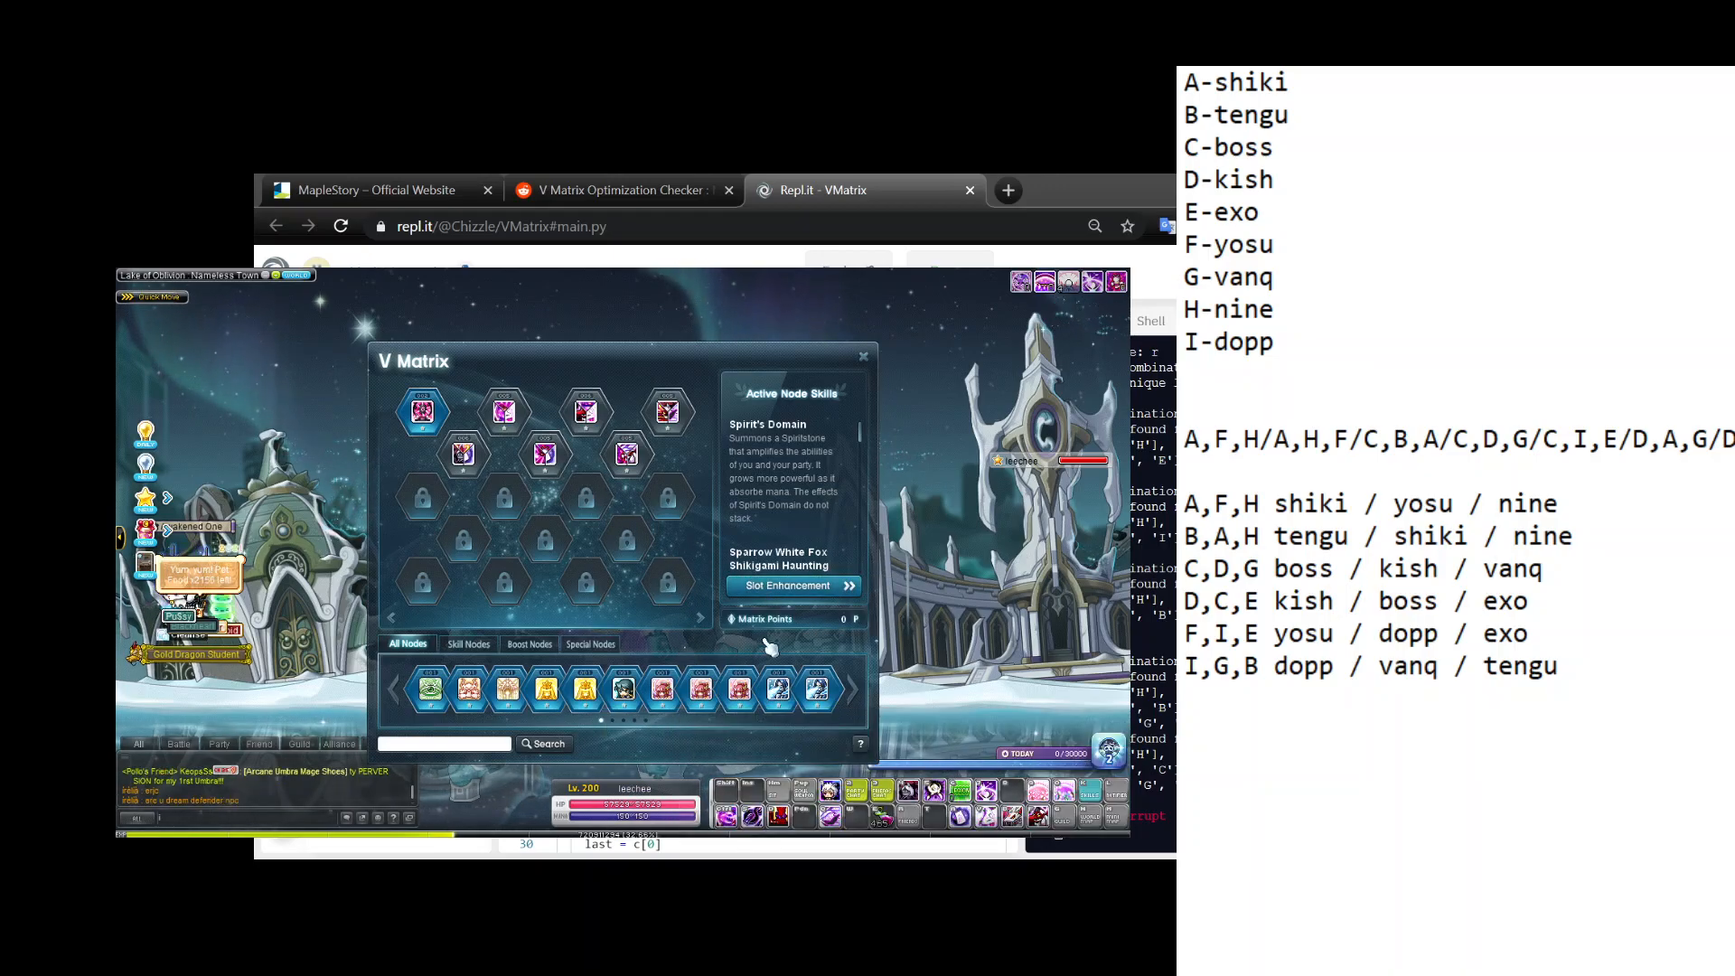
Close the V Matrix after the Sparrow White Fox Shikigami Haunting trinode is slotted.
click(862, 356)
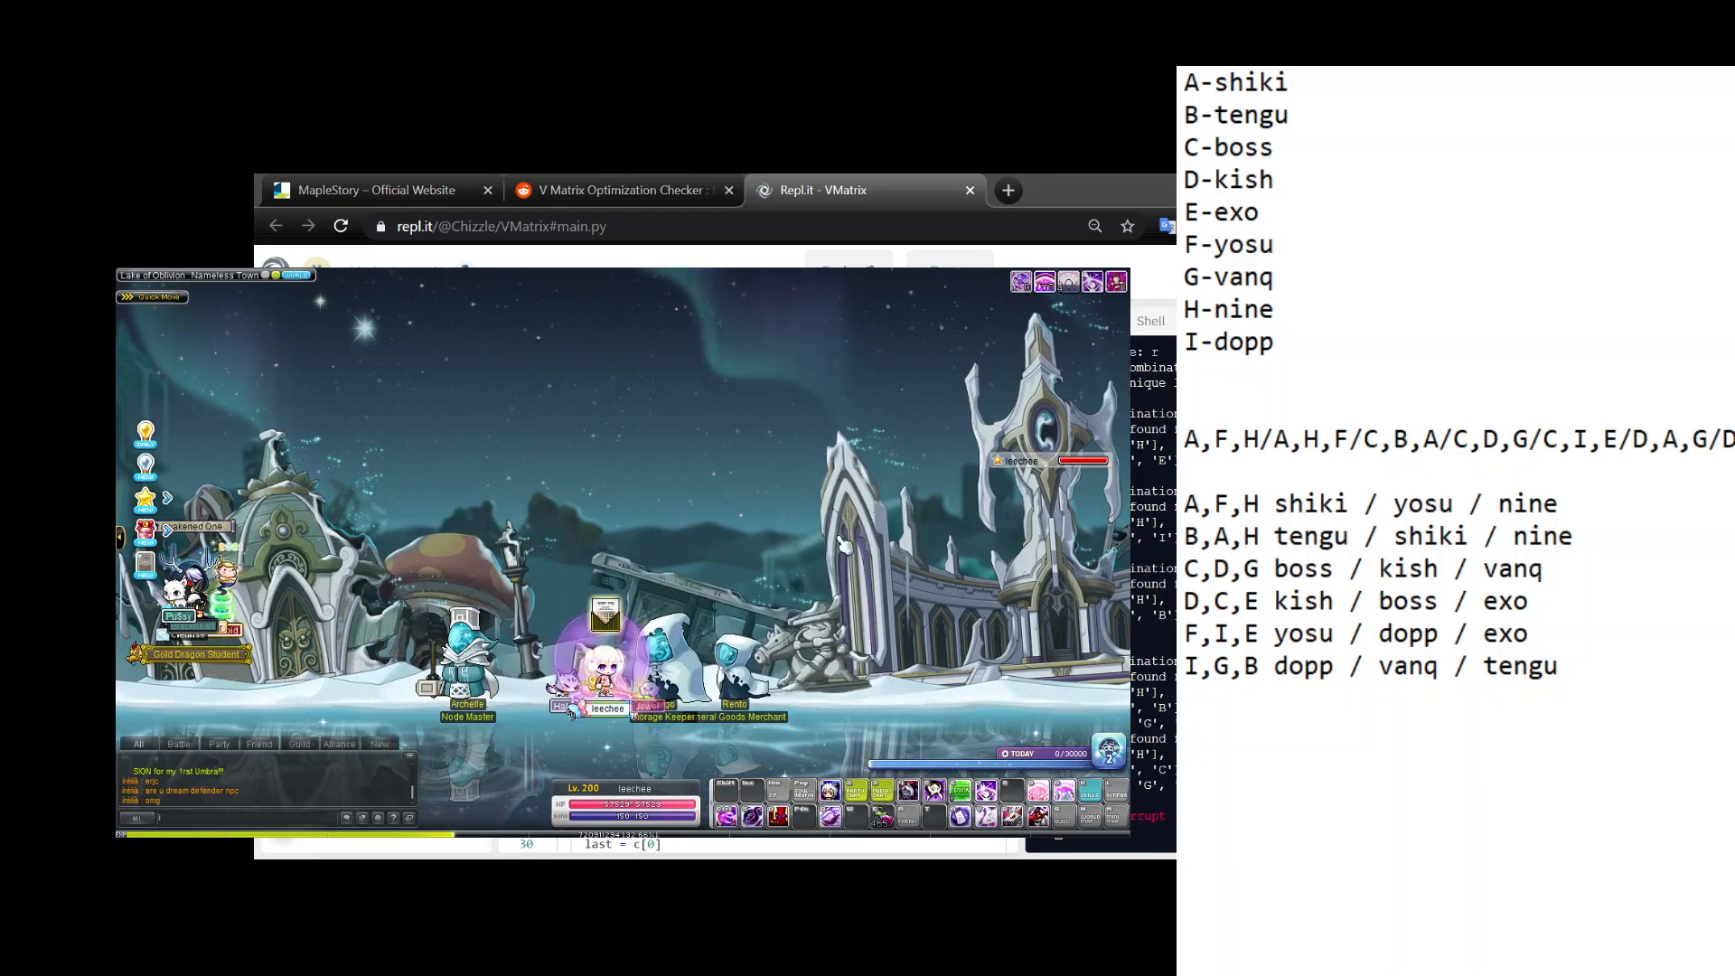